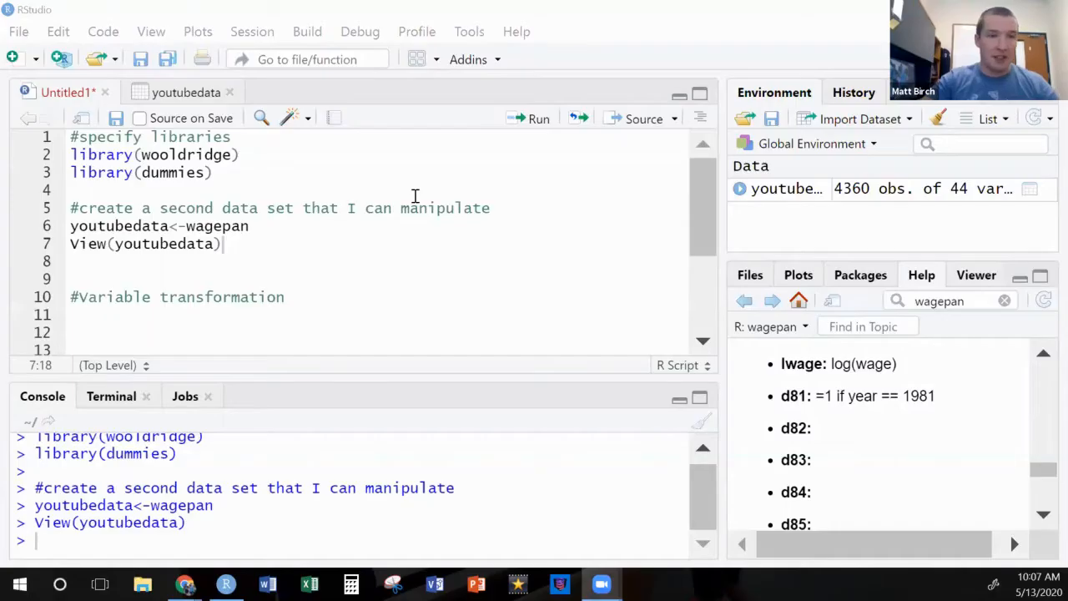
{"action": "mouse_move", "coordinate": [225, 174]}
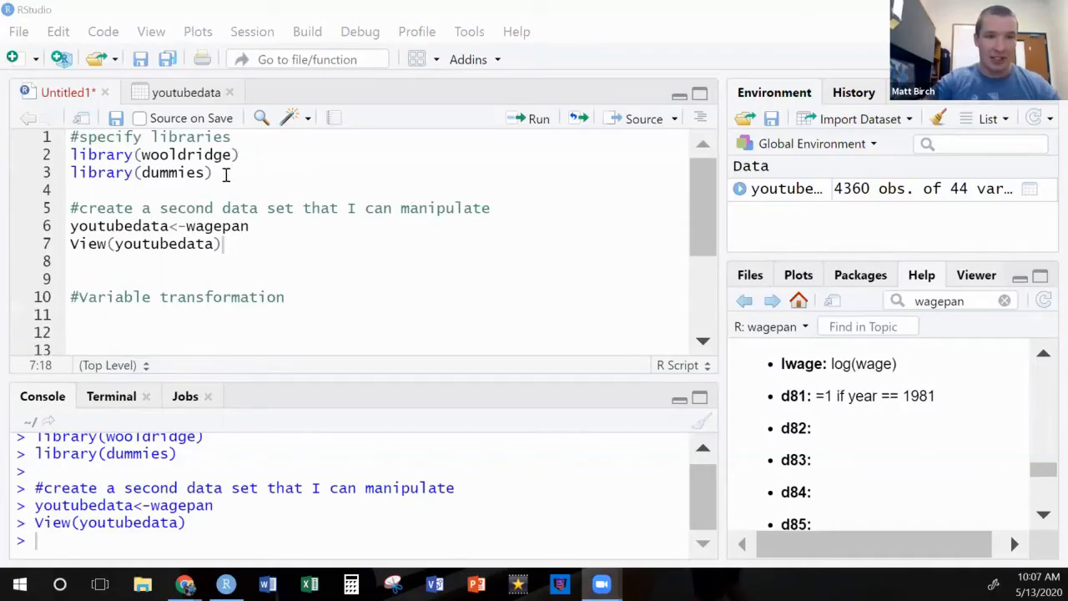
- Edit near the library(dummies) line with 'install.' and select the youtubedata<-wagepan assignment
{"action": "left_click_drag", "start_coordinate": [214, 172], "coordinate": [70, 137]}
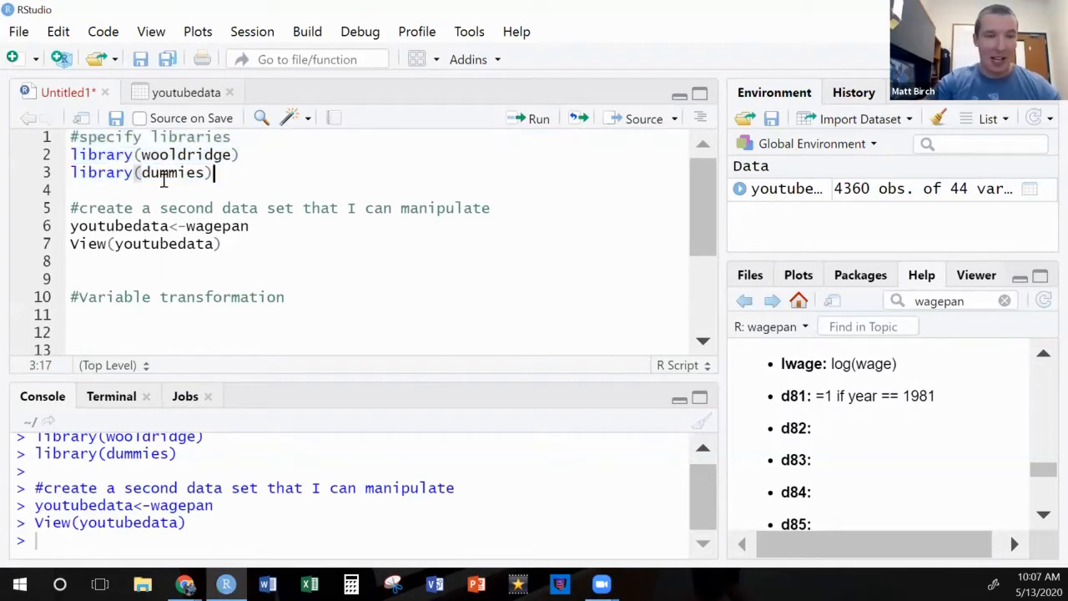
{"action": "triple_click", "coordinate": [140, 172]}
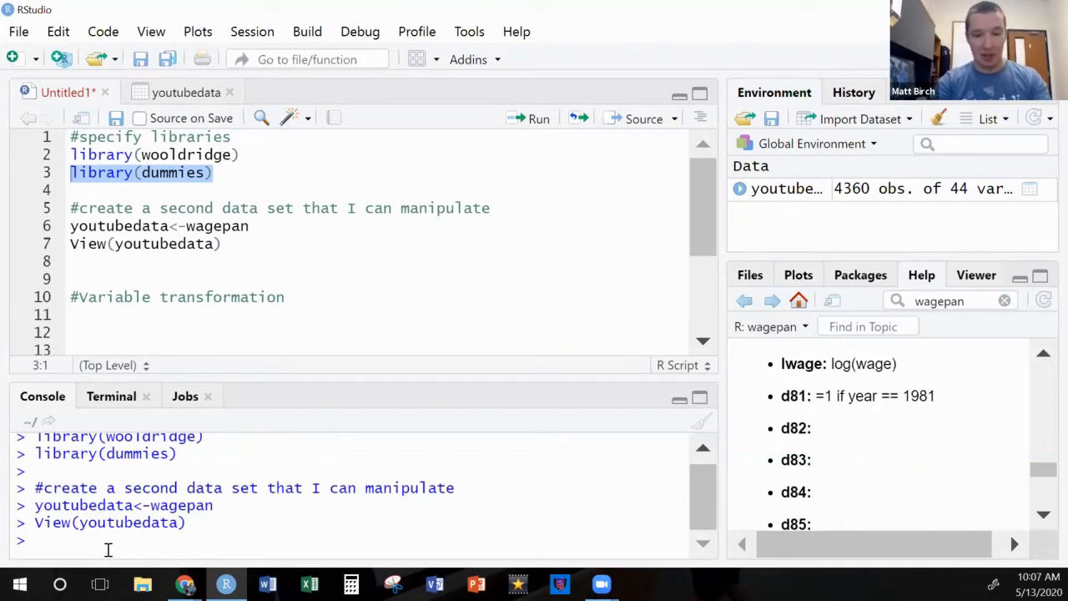
{"action": "type", "text": "install."}
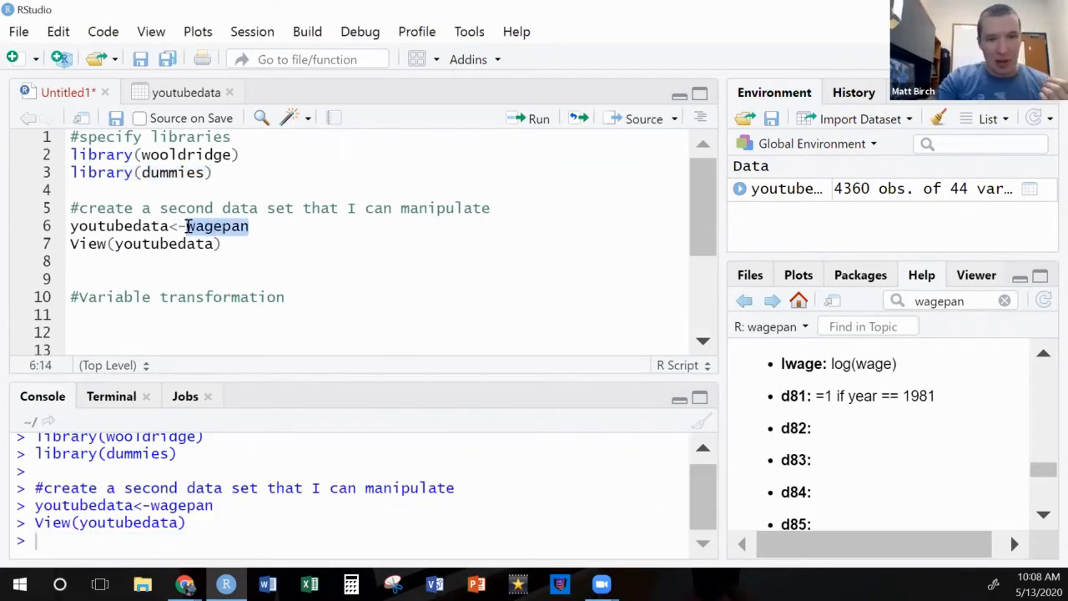
{"action": "left_click_drag", "start_coordinate": [185, 225], "coordinate": [134, 244]}
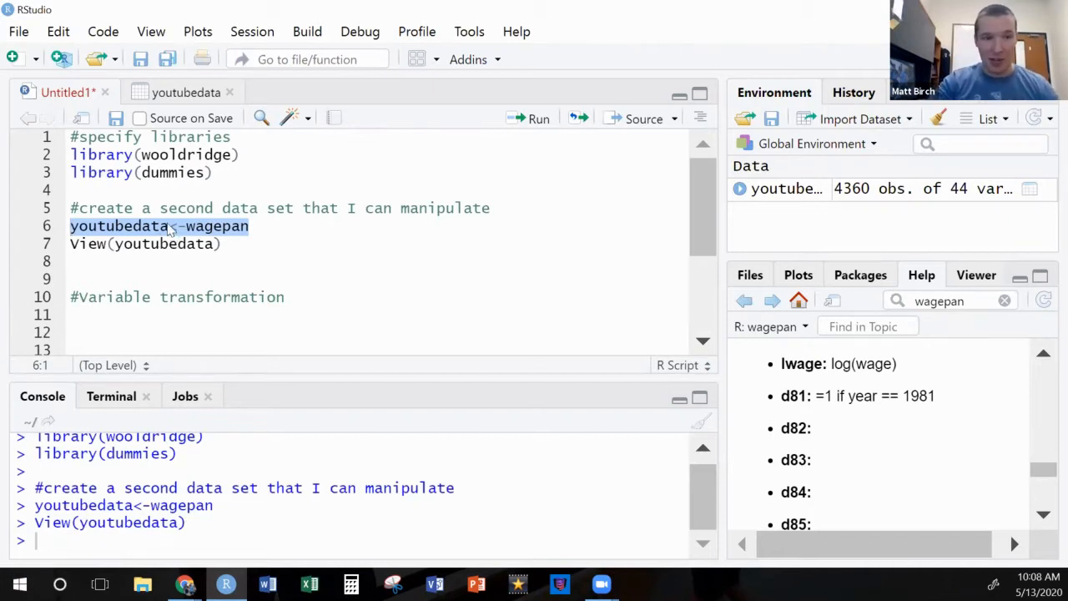
{"action": "double_click", "coordinate": [117, 227]}
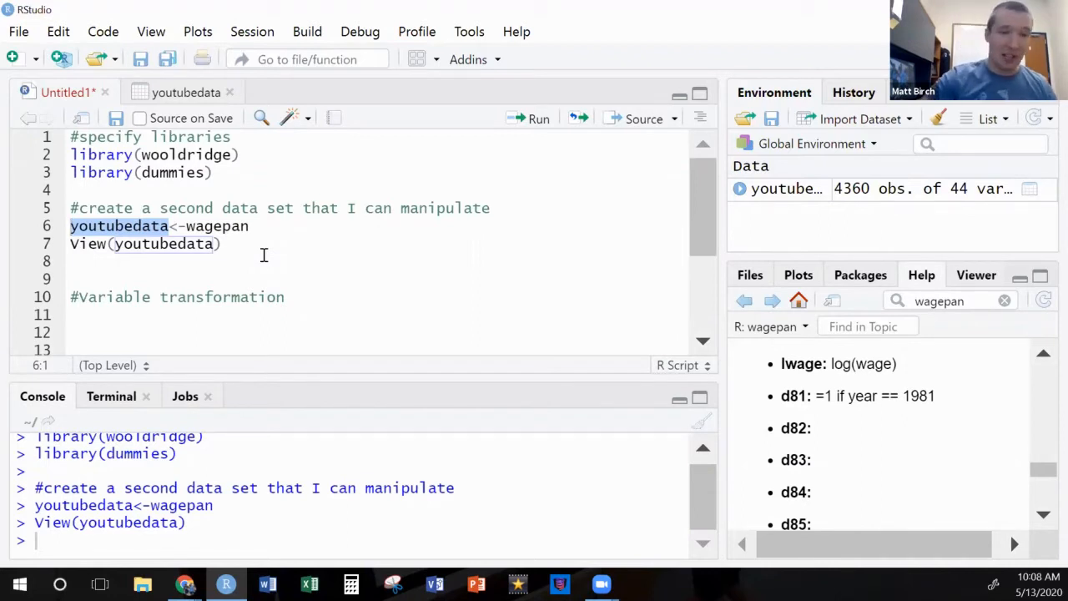
{"action": "left_click", "coordinate": [224, 244]}
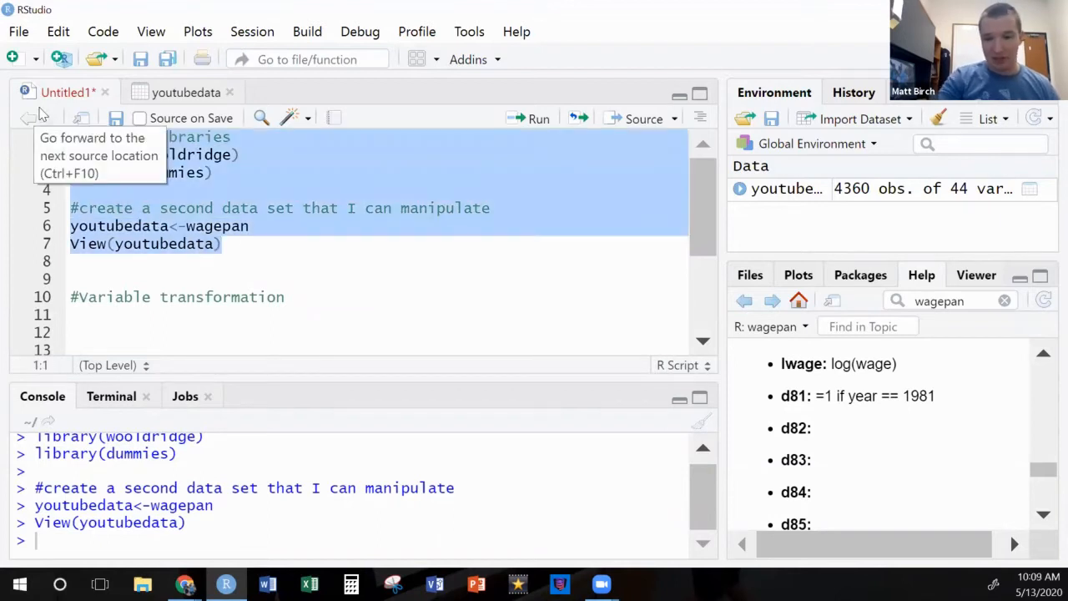
- Inspect the youtubedata table's columns in the data viewer before resuming the script
{"action": "left_click", "coordinate": [185, 91]}
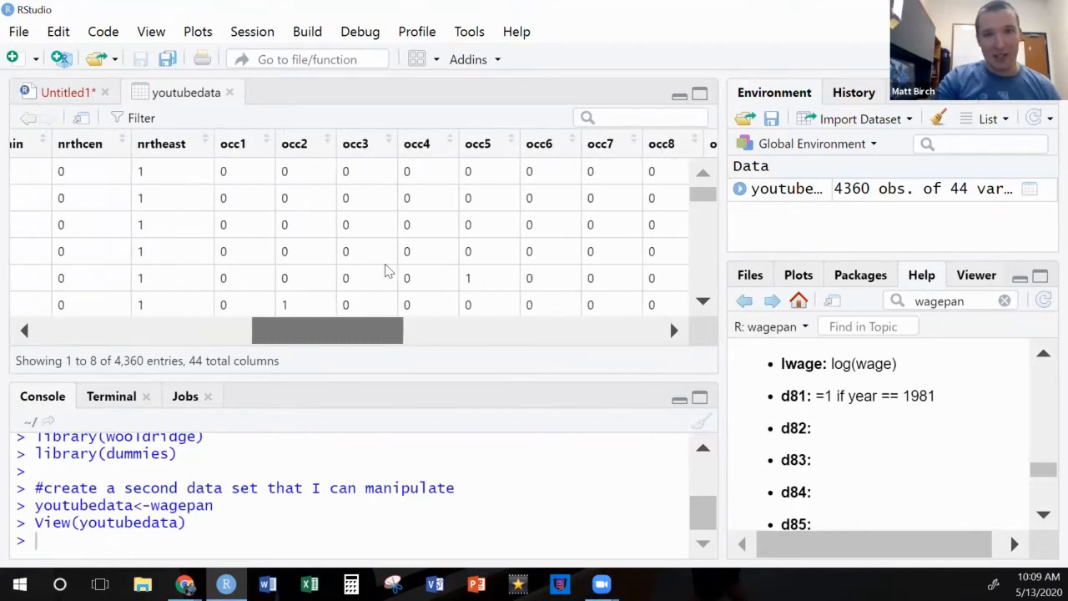
{"action": "scroll", "scroll_direction": "right", "scroll_amount": 3}
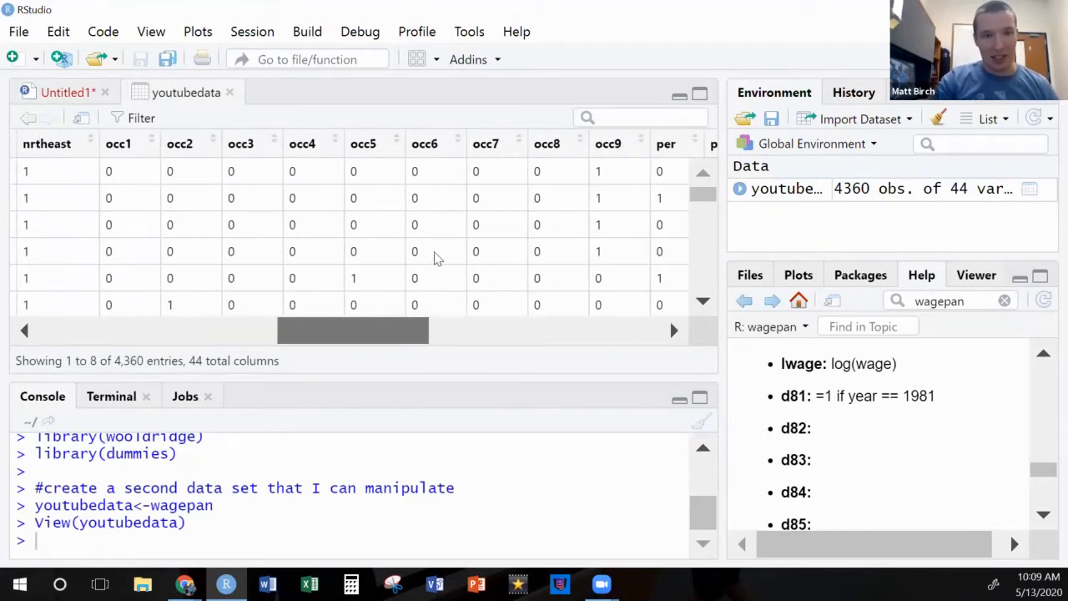
{"action": "scroll", "scroll_direction": "right", "scroll_amount": 3}
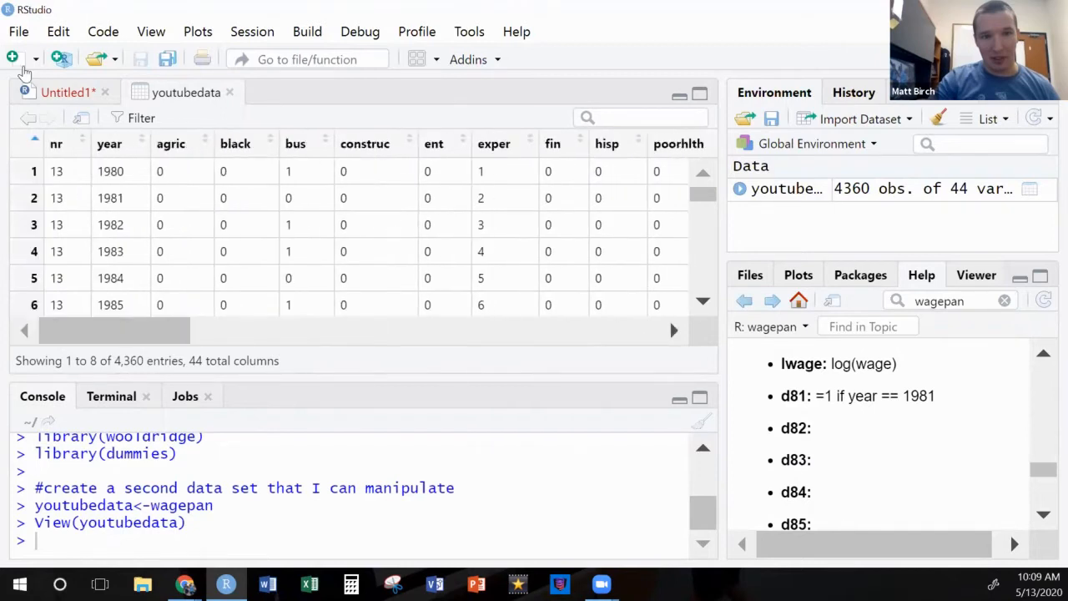
{"action": "mouse_move", "coordinate": [70, 110]}
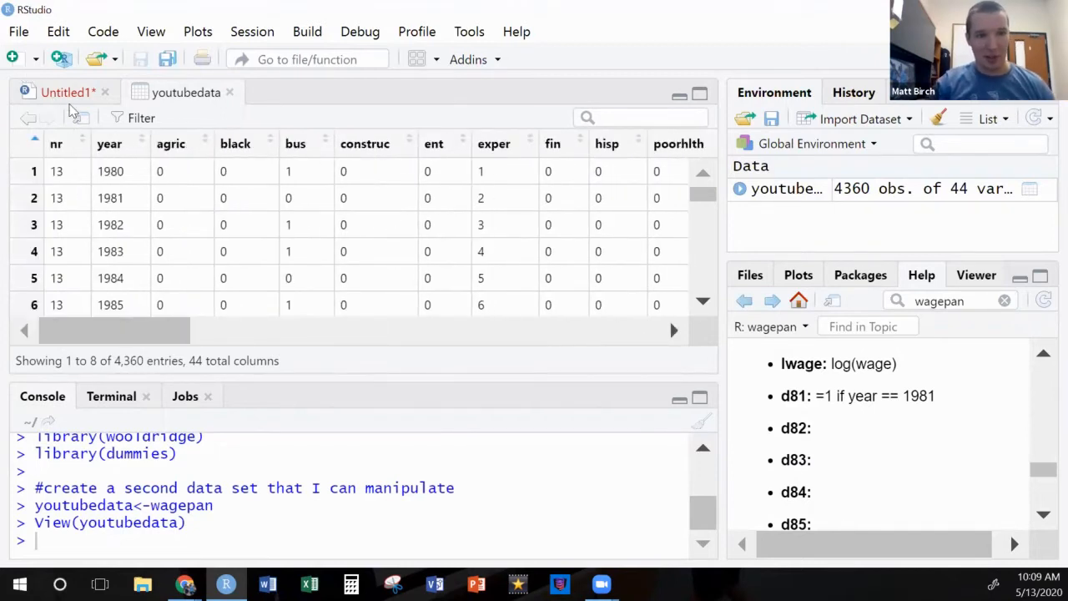
{"action": "left_click", "coordinate": [67, 92]}
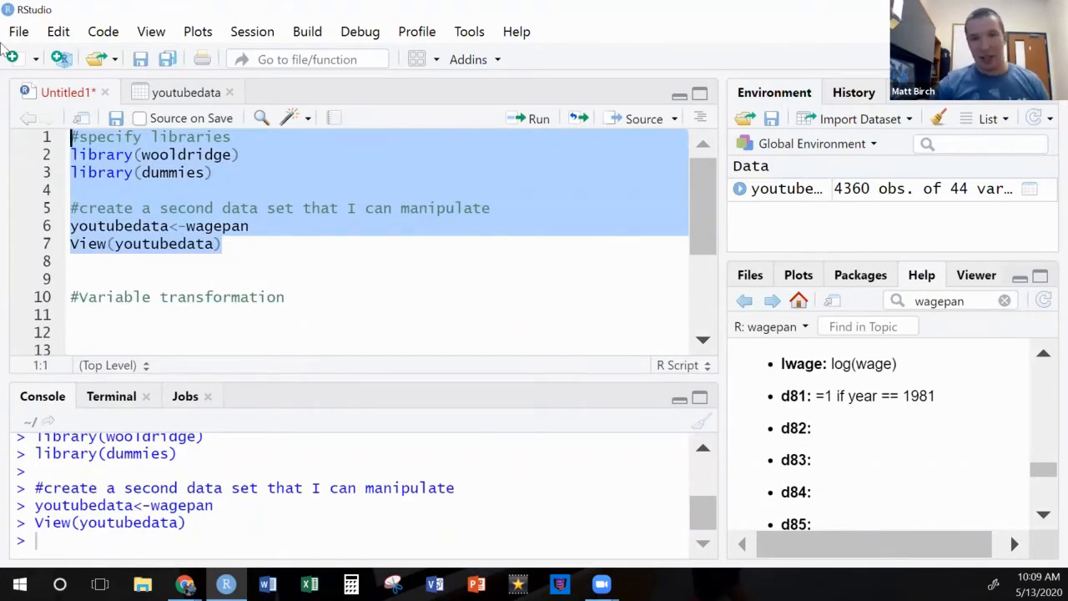
{"action": "mouse_move", "coordinate": [240, 209]}
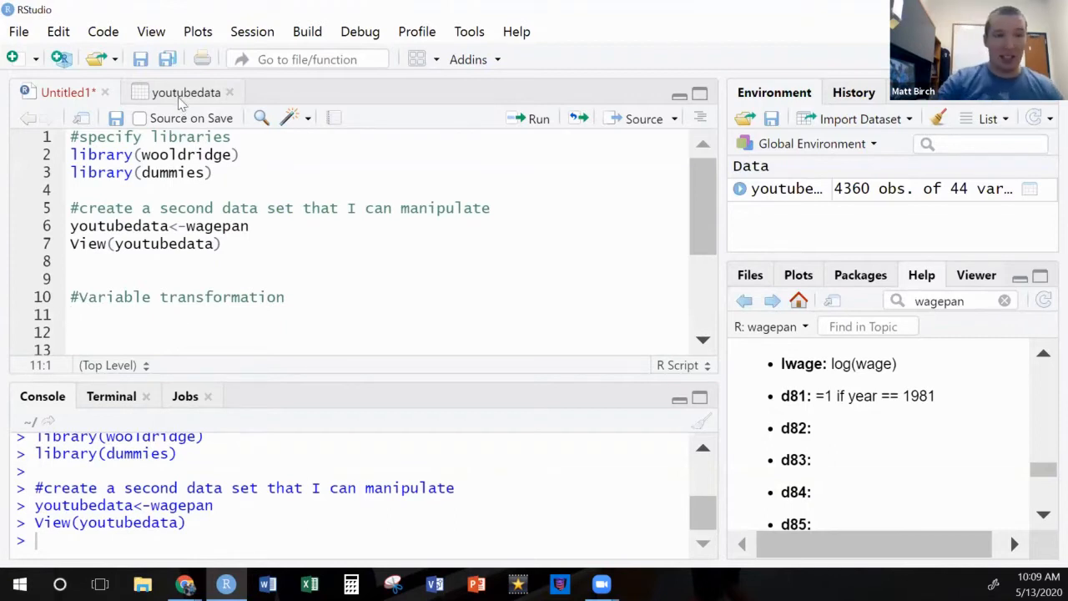
{"action": "left_click", "coordinate": [185, 92]}
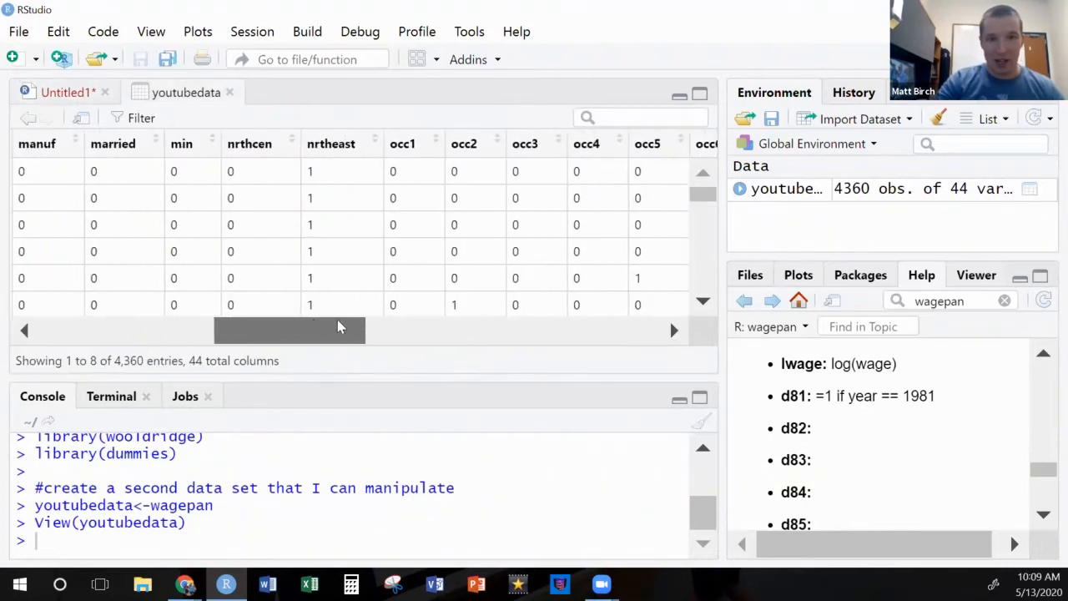
{"action": "left_click_drag", "start_coordinate": [301, 331], "coordinate": [439, 330]}
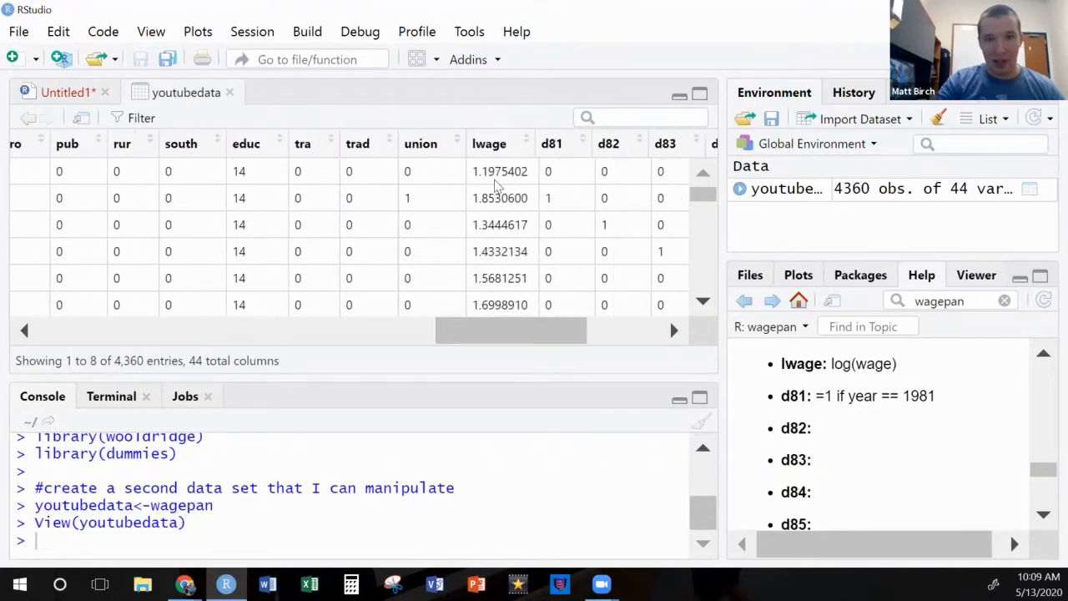
{"action": "scroll", "scroll_direction": "down", "scroll_amount": 3}
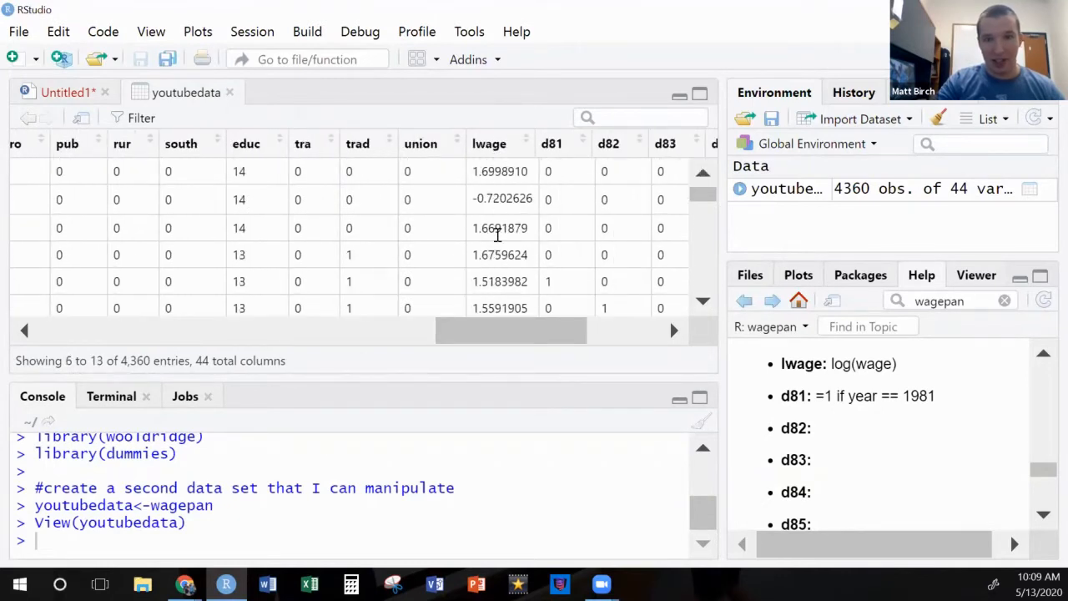
{"action": "scroll", "scroll_direction": "down", "scroll_amount": 3}
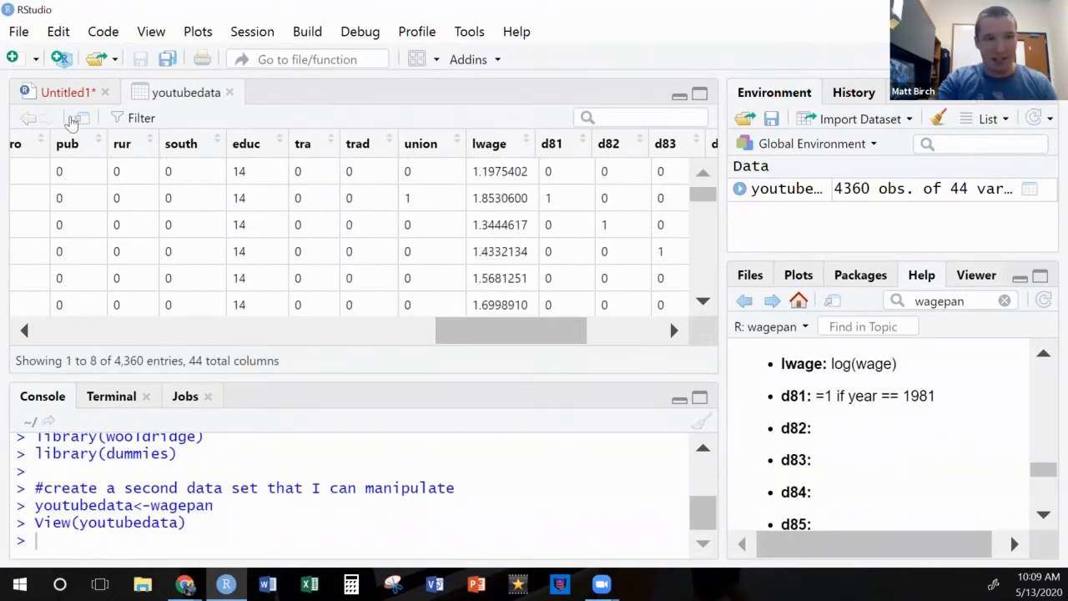
{"action": "left_click", "coordinate": [67, 92]}
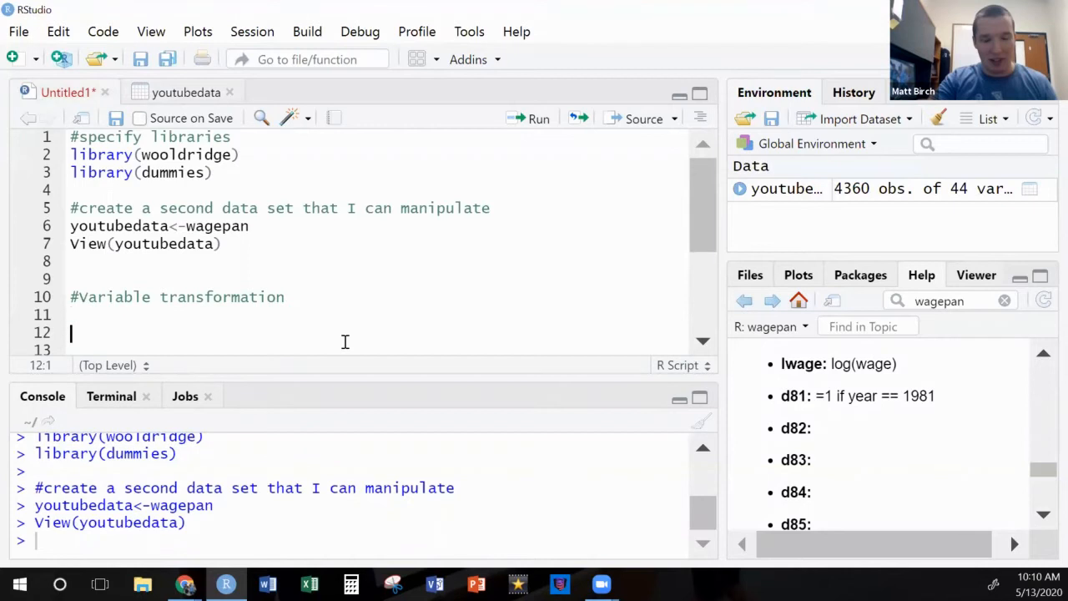
- Add '#lwage>>regular wage' and youtubedata$wage<-exp(youtubedata$lwage) under Variable transformation
{"action": "type", "text": "#"}
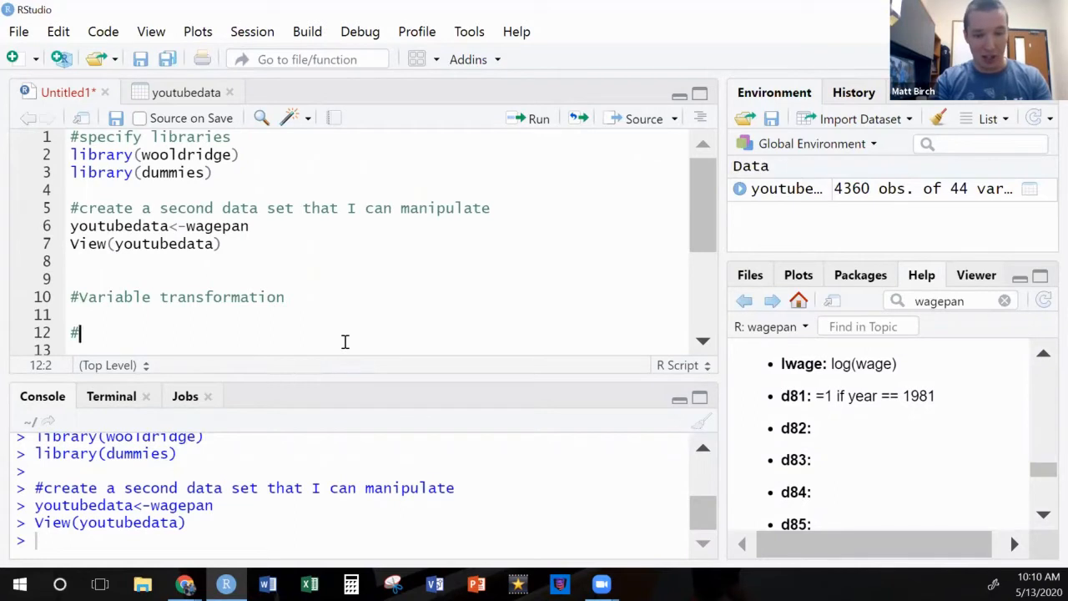
{"action": "type", "text": "lwage"}
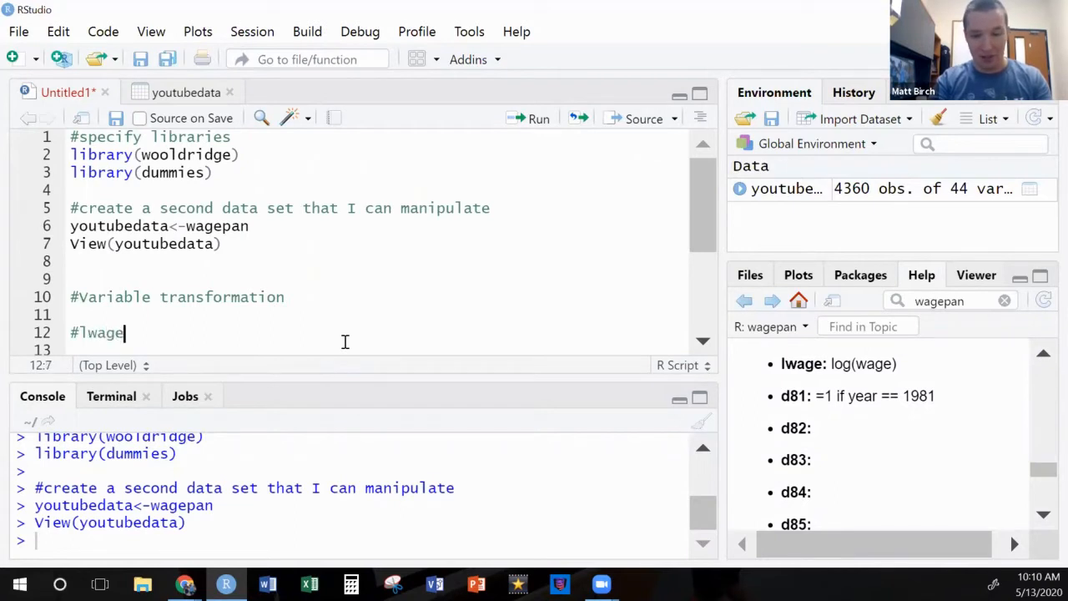
{"action": "type", "text": ">>regular wage"}
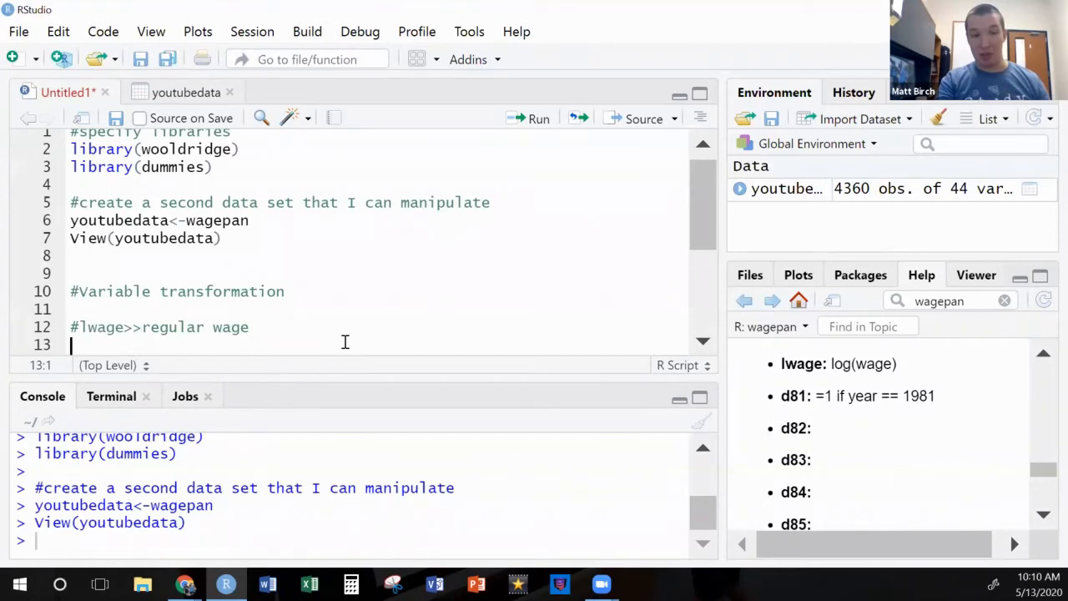
{"action": "type", "text": "y"}
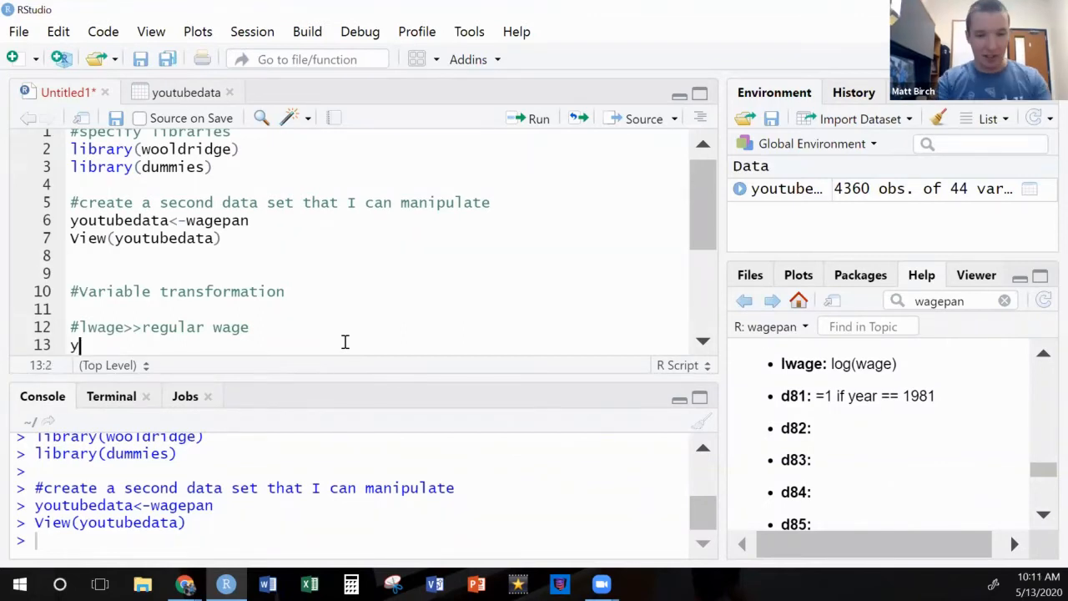
{"action": "type", "text": "outubedata"}
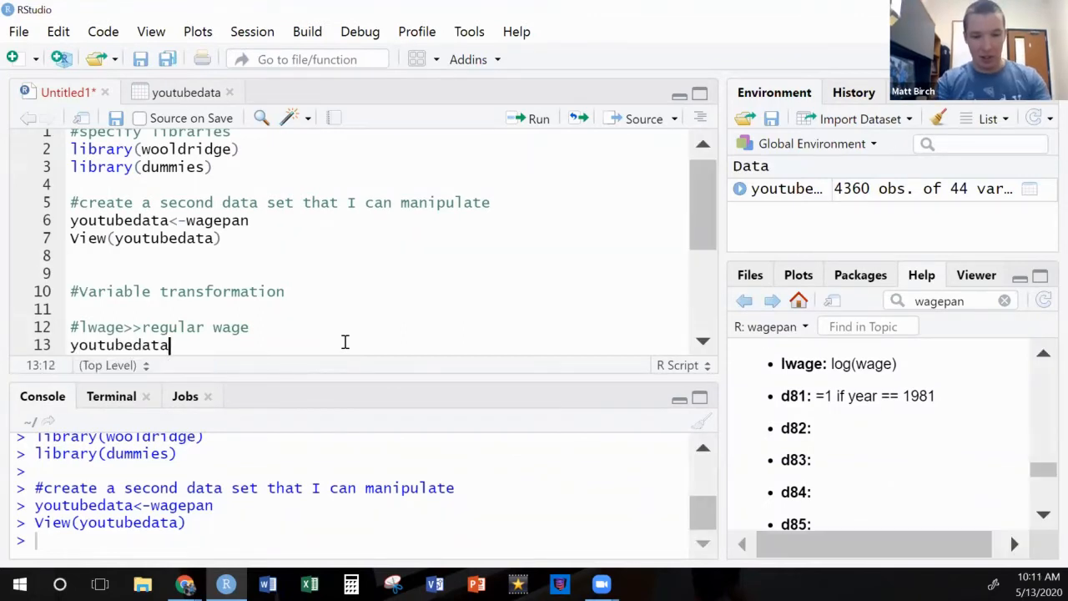
{"action": "type", "text": "$"}
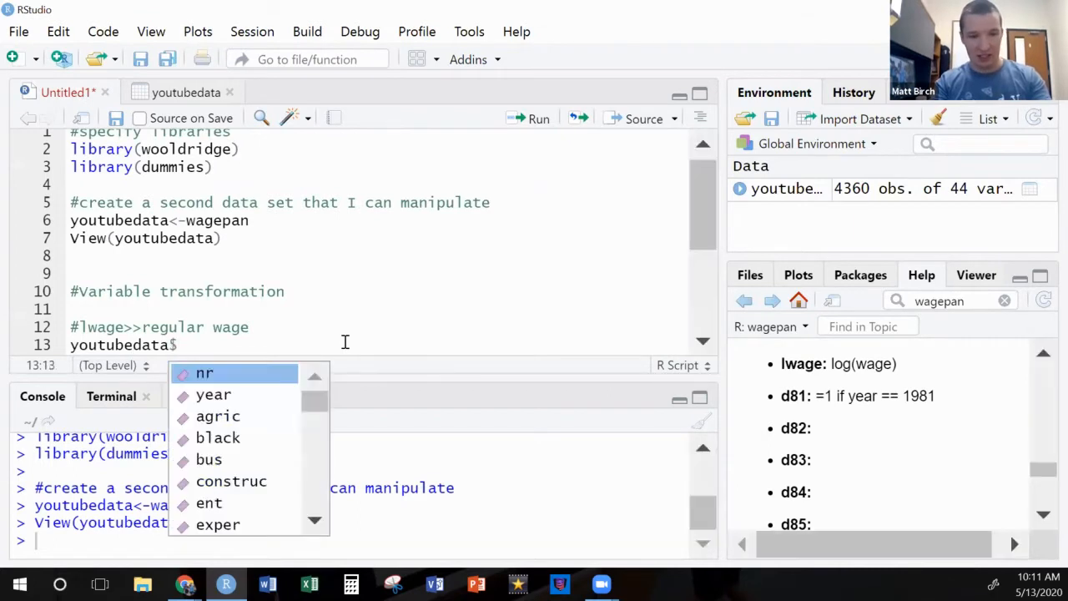
{"action": "type", "text": "wage"}
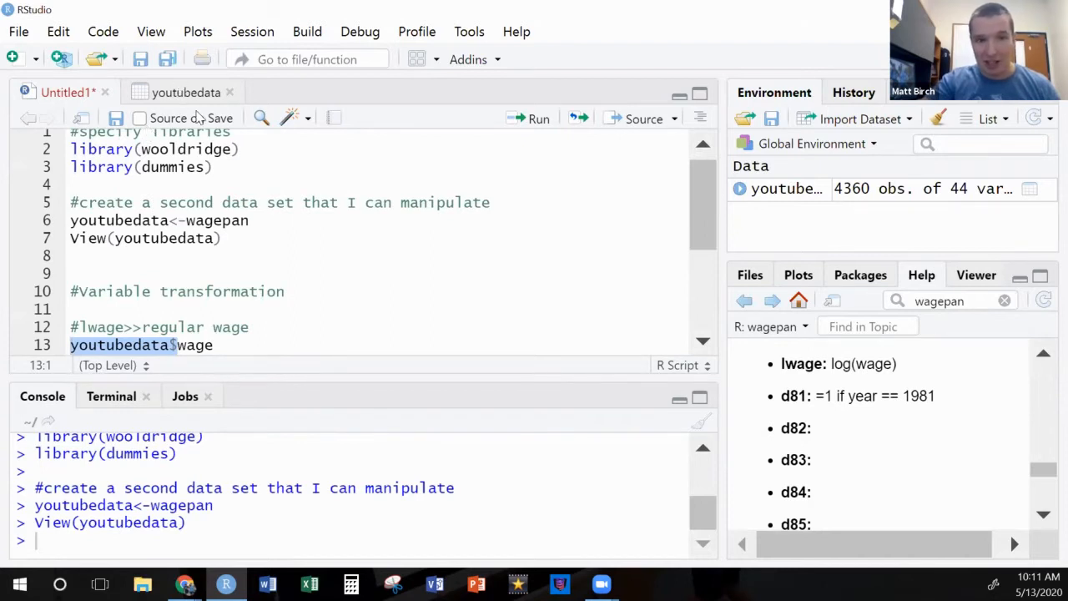
{"action": "left_click", "coordinate": [186, 92]}
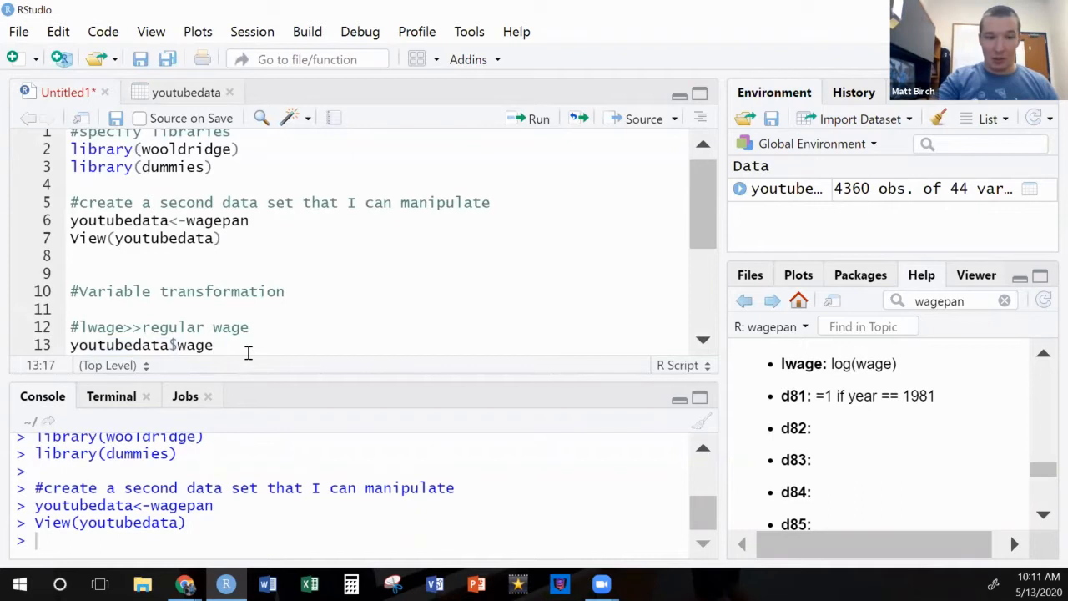
{"action": "type", "text": "<-"}
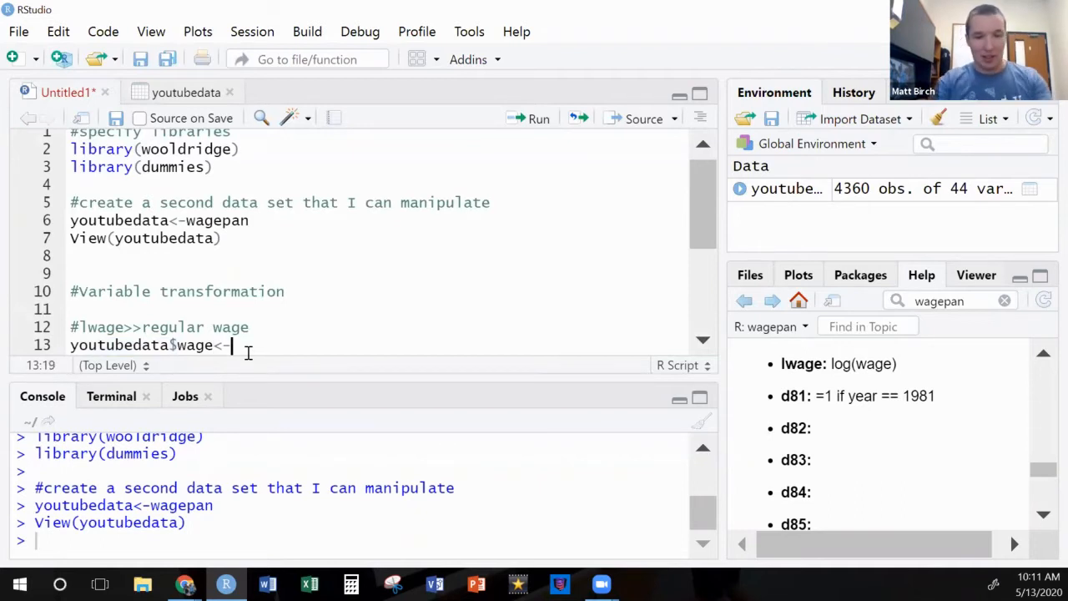
{"action": "type", "text": "exp"}
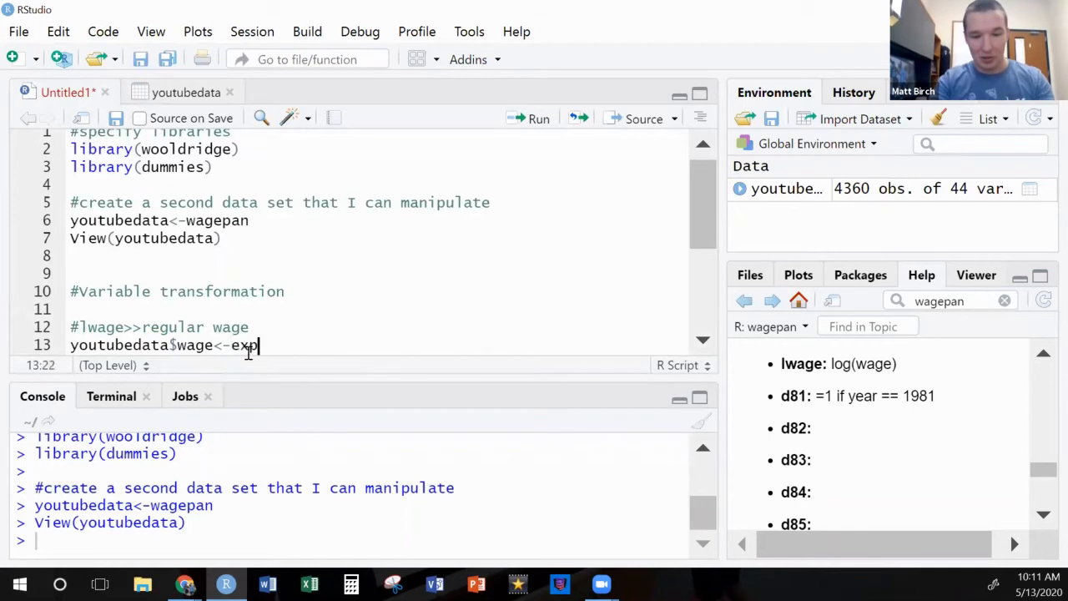
{"action": "type", "text": "exp"}
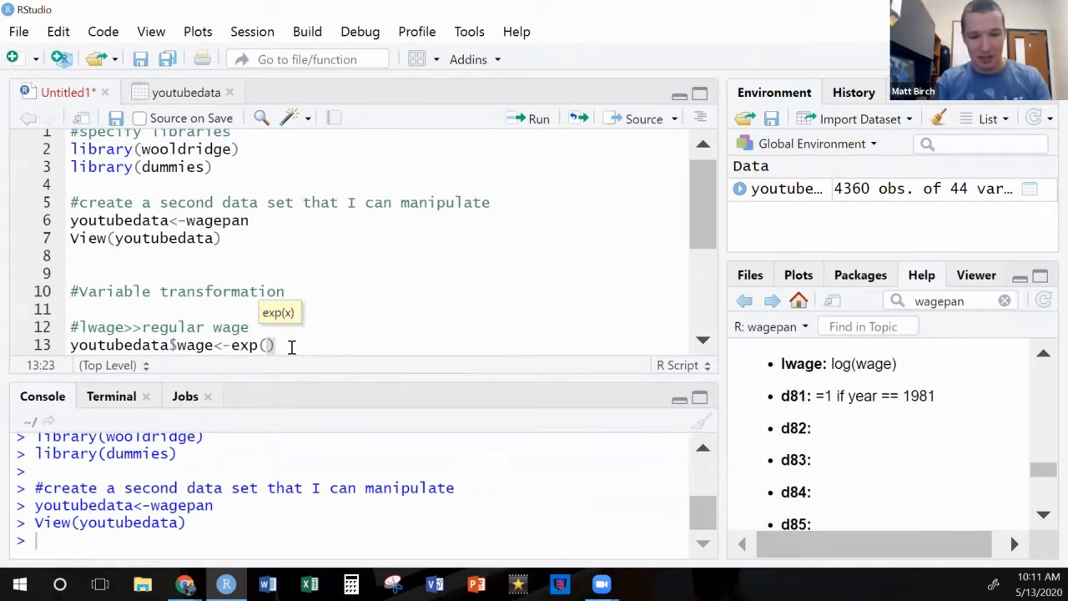
{"action": "type", "text": "youtubedata$"}
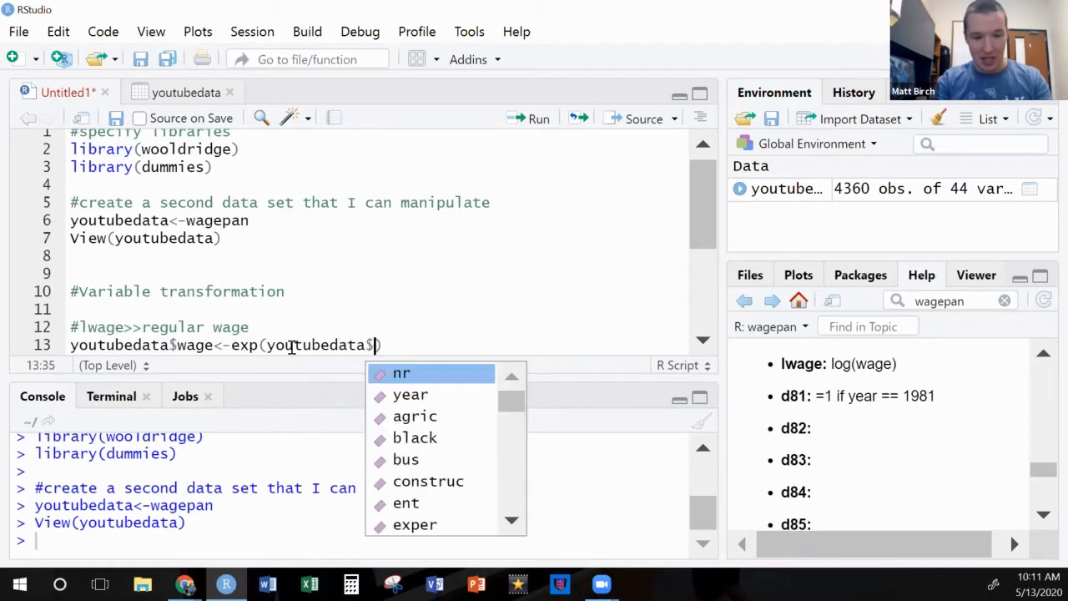
{"action": "type", "text": "lwage"}
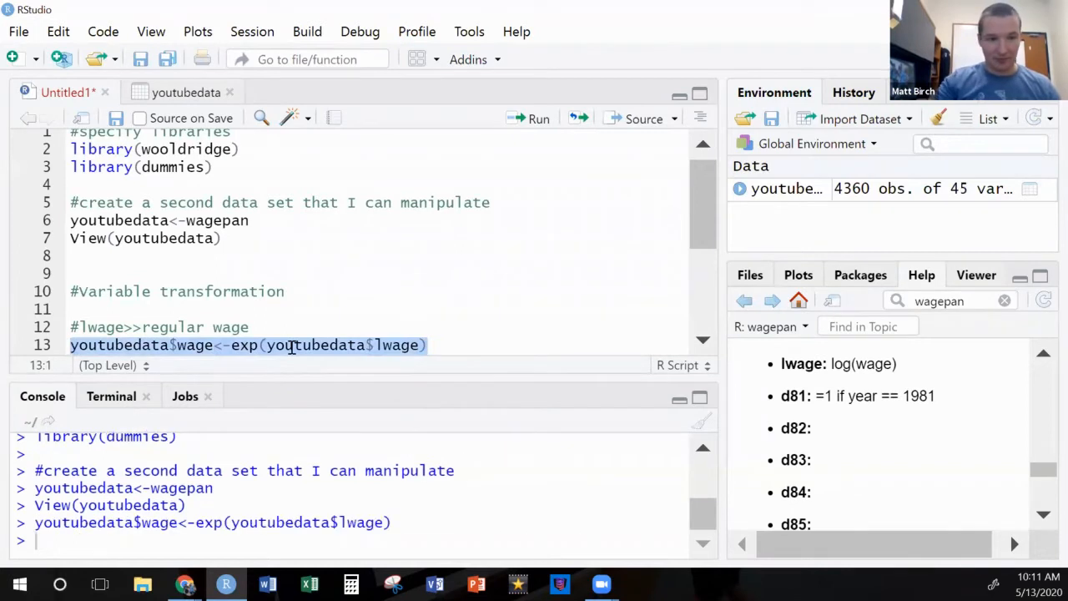
{"action": "left_click", "coordinate": [185, 94]}
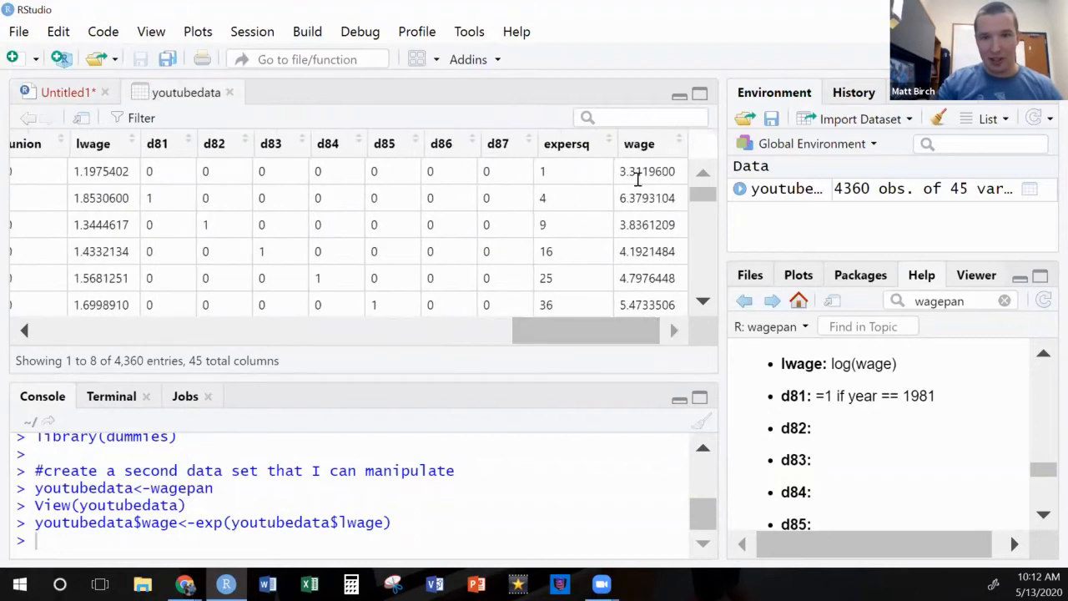
{"action": "scroll", "scroll_direction": "down", "scroll_amount": 3}
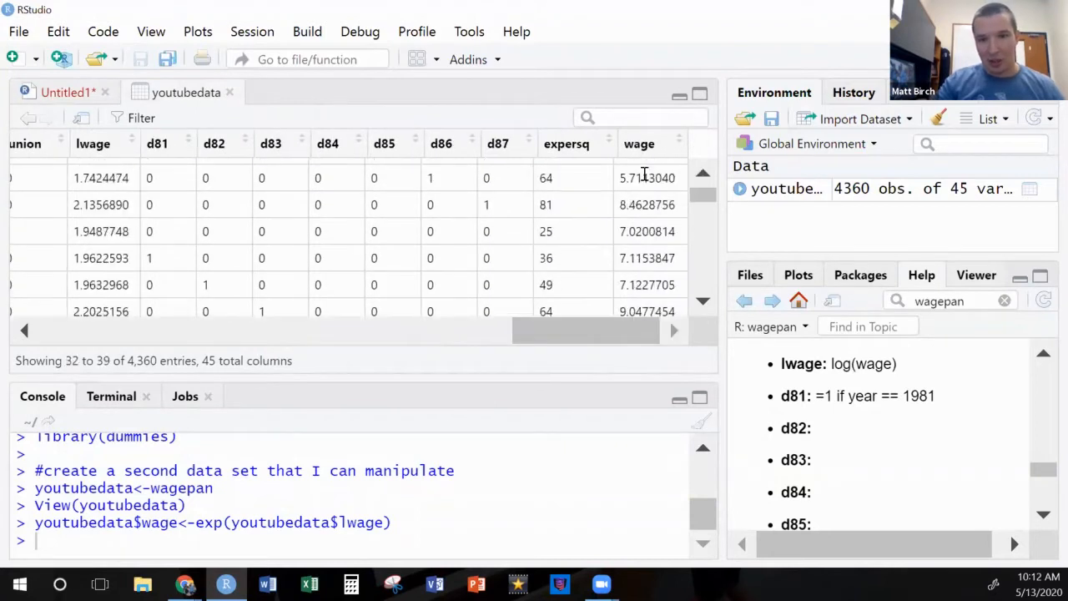
{"action": "scroll", "scroll_direction": "down", "scroll_amount": 3}
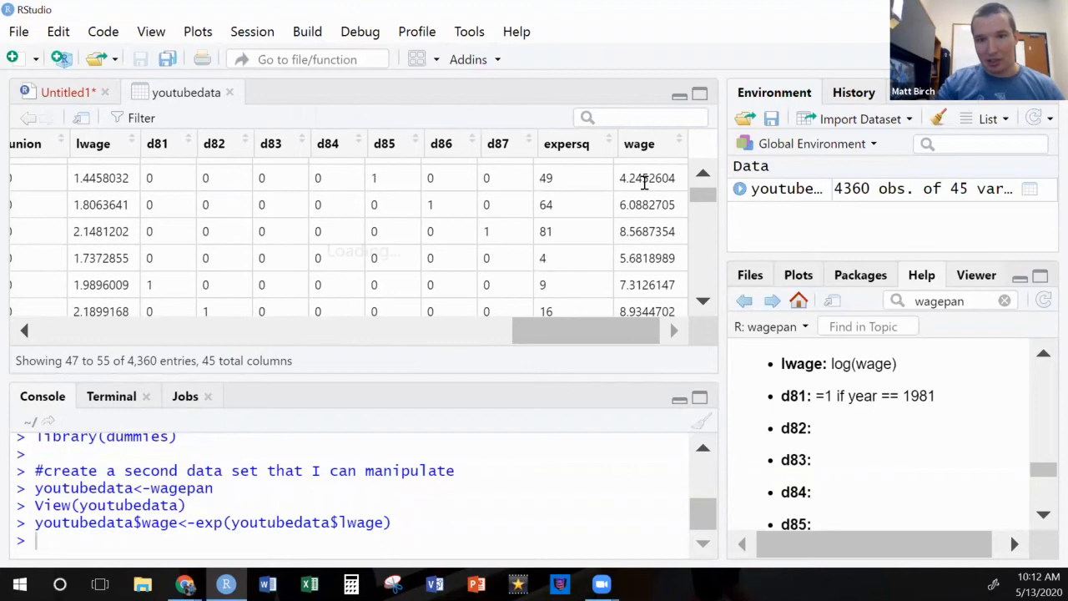
{"action": "scroll", "scroll_direction": "down", "scroll_amount": 3}
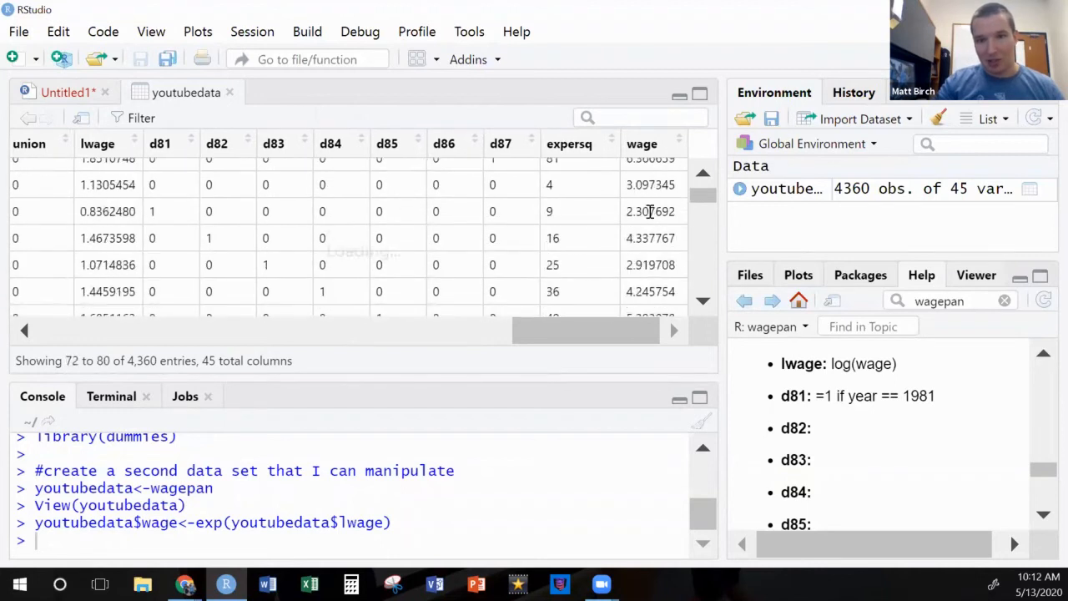
{"action": "scroll", "scroll_direction": "down", "scroll_amount": 3}
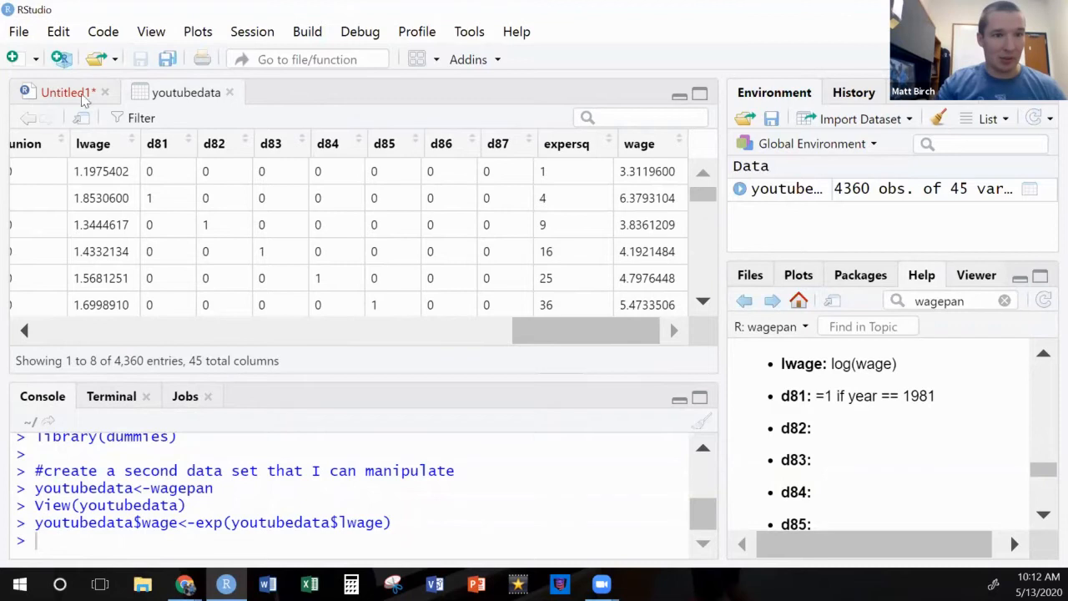
- Correct line 14 to wage<-exp(youtubedata$lwage) and run it
{"action": "left_click", "coordinate": [65, 92]}
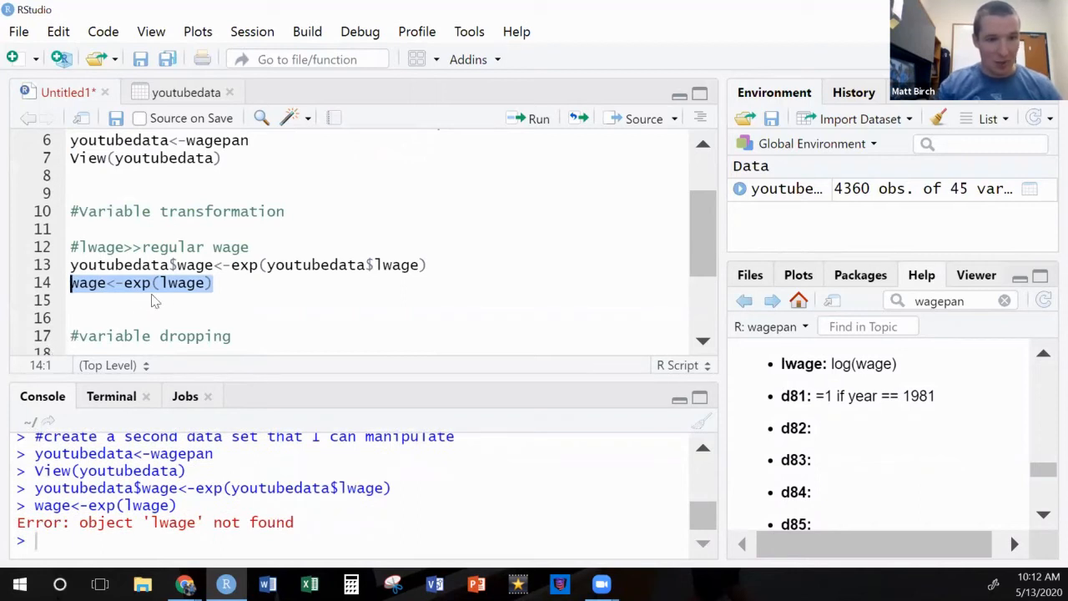
{"action": "type", "text": "youtubedata$"}
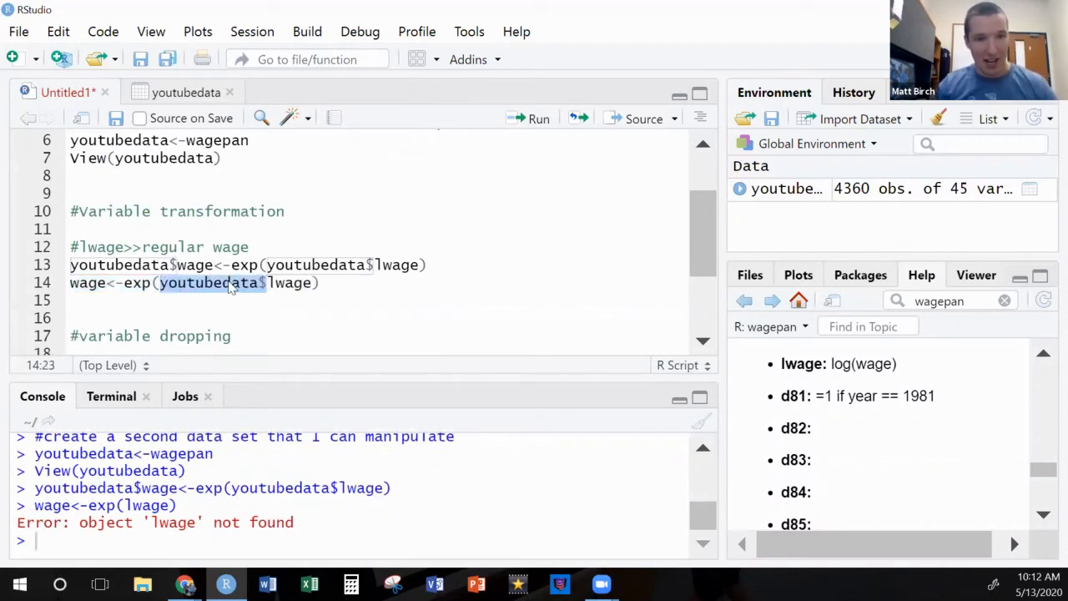
{"action": "left_click", "coordinate": [75, 300]}
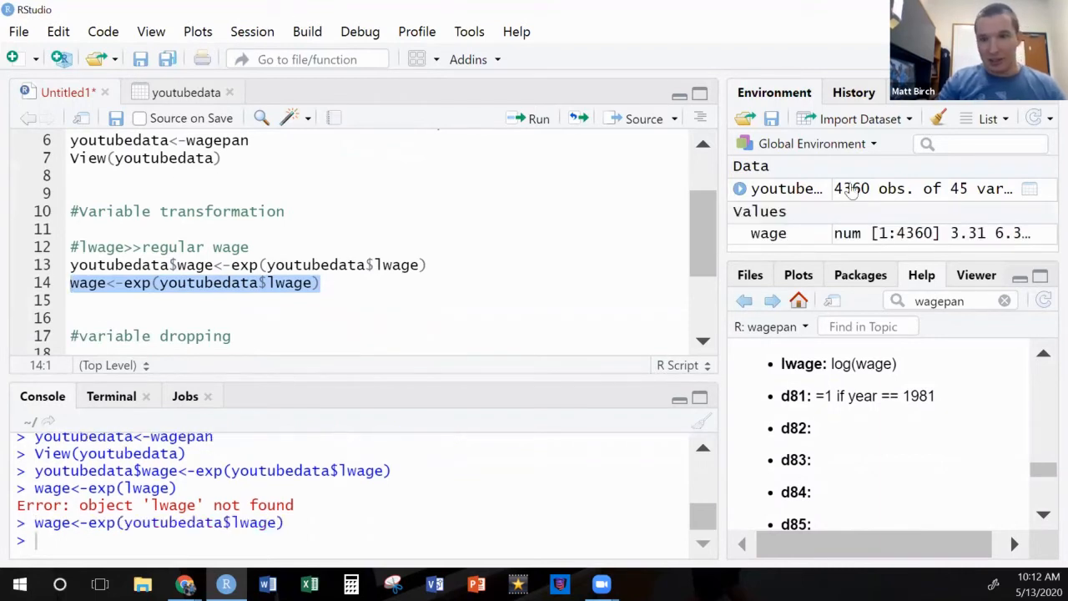
{"action": "mouse_move", "coordinate": [768, 233]}
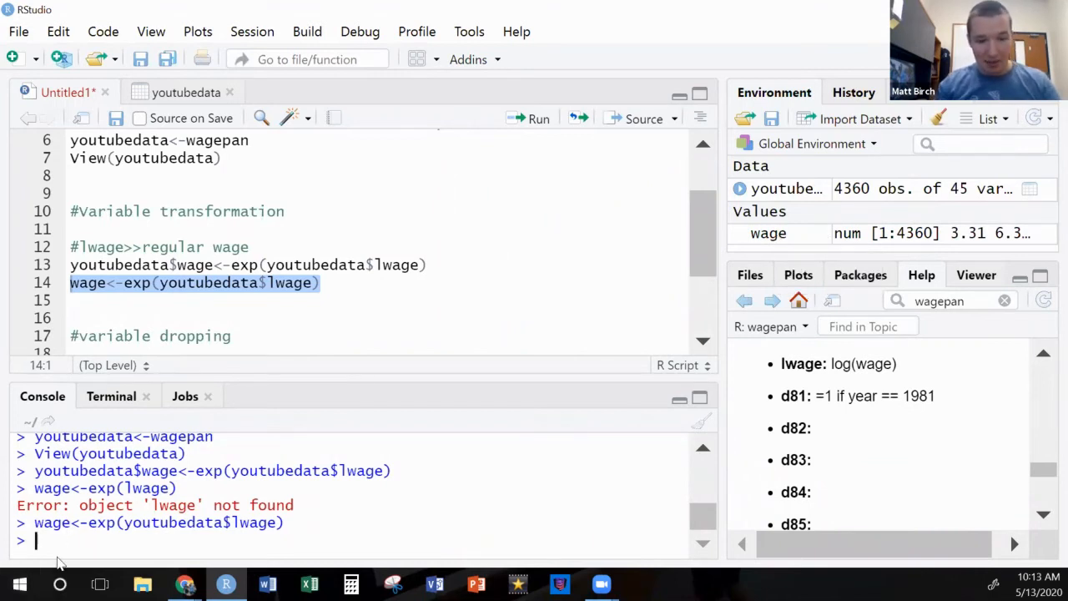
- Run View(wage) to inspect the 4,360-value wage vector, then start a new script line
{"action": "type", "text": "View(wage"}
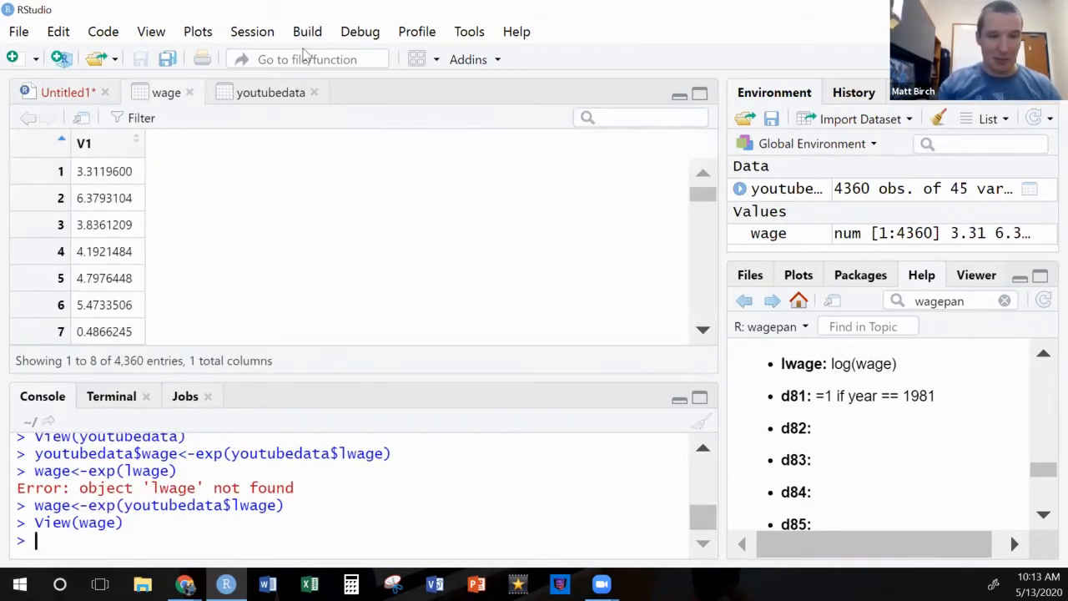
{"action": "mouse_move", "coordinate": [241, 170]}
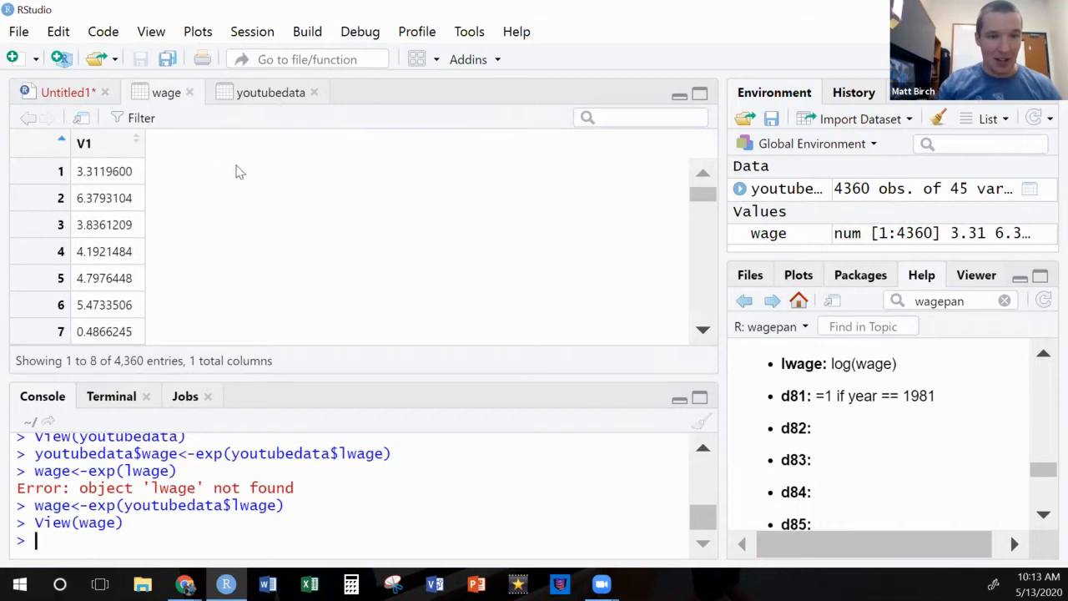
{"action": "mouse_move", "coordinate": [180, 132]}
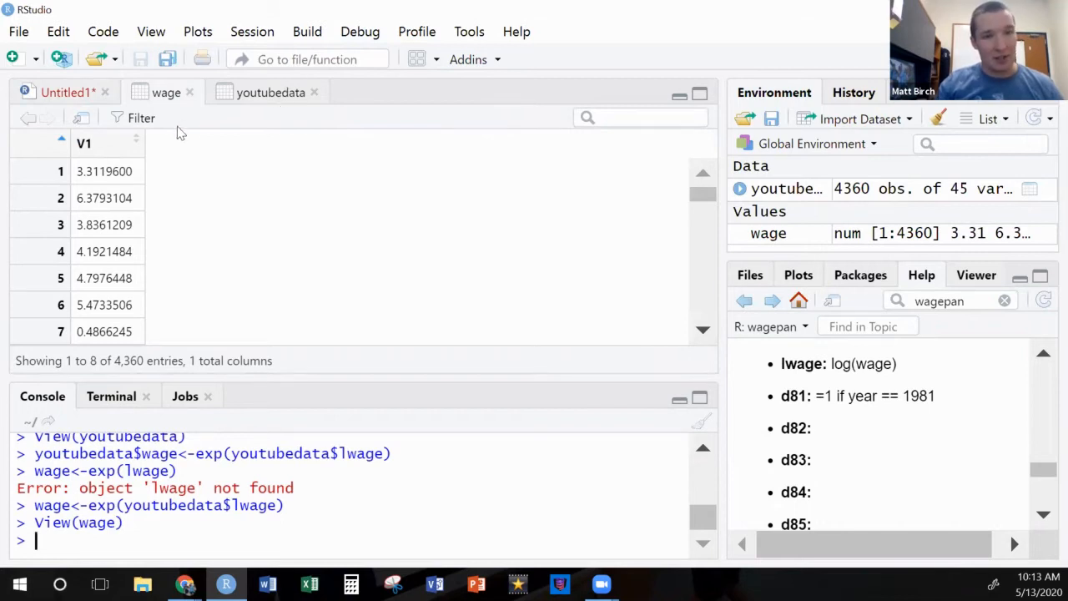
{"action": "left_click", "coordinate": [68, 92]}
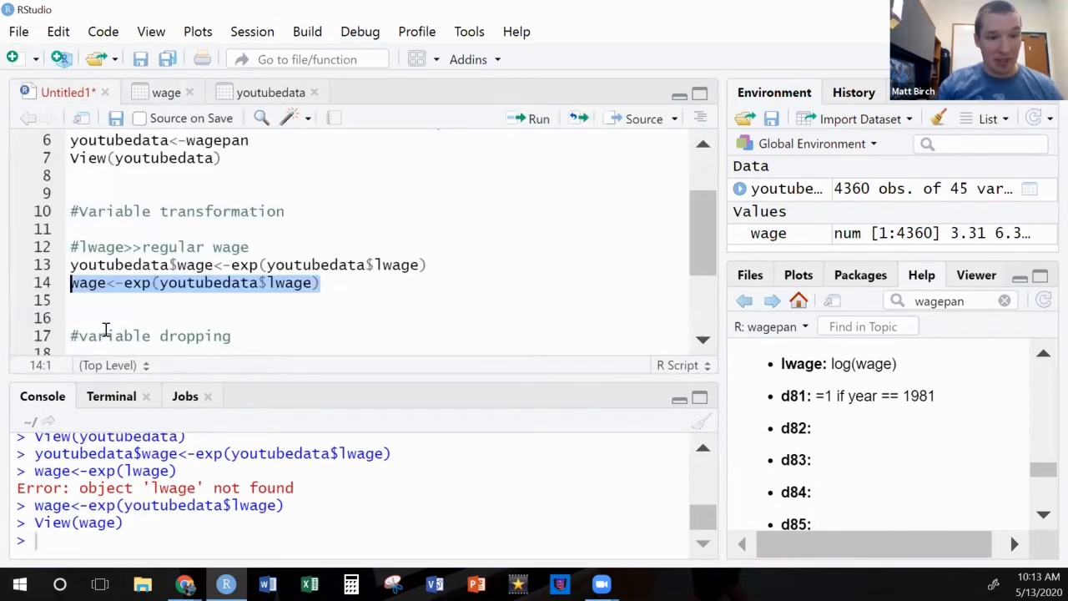
{"action": "mouse_move", "coordinate": [153, 232]}
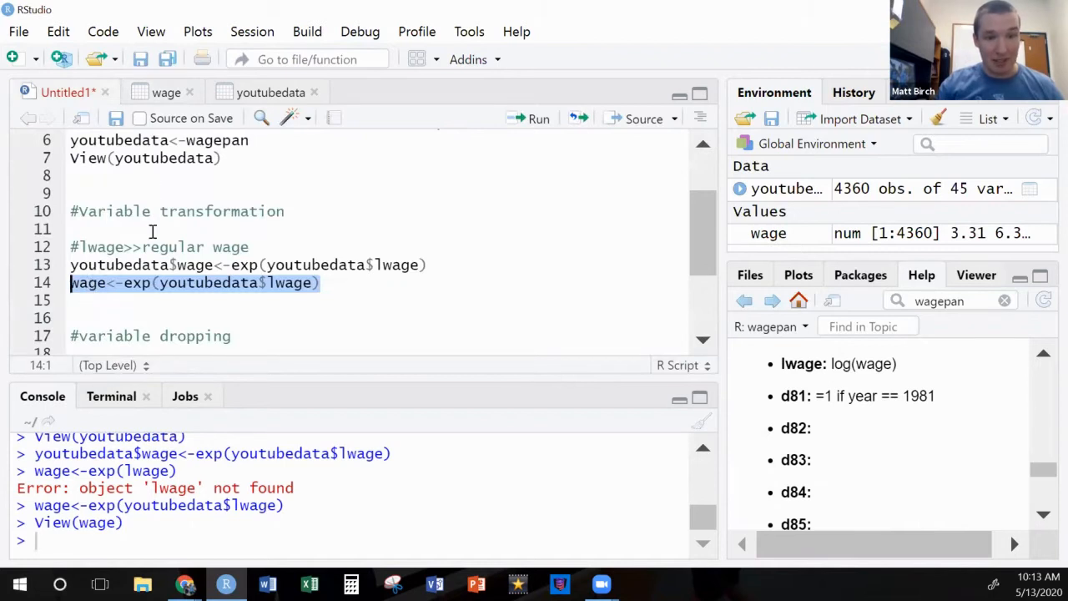
{"action": "left_click", "coordinate": [166, 92]}
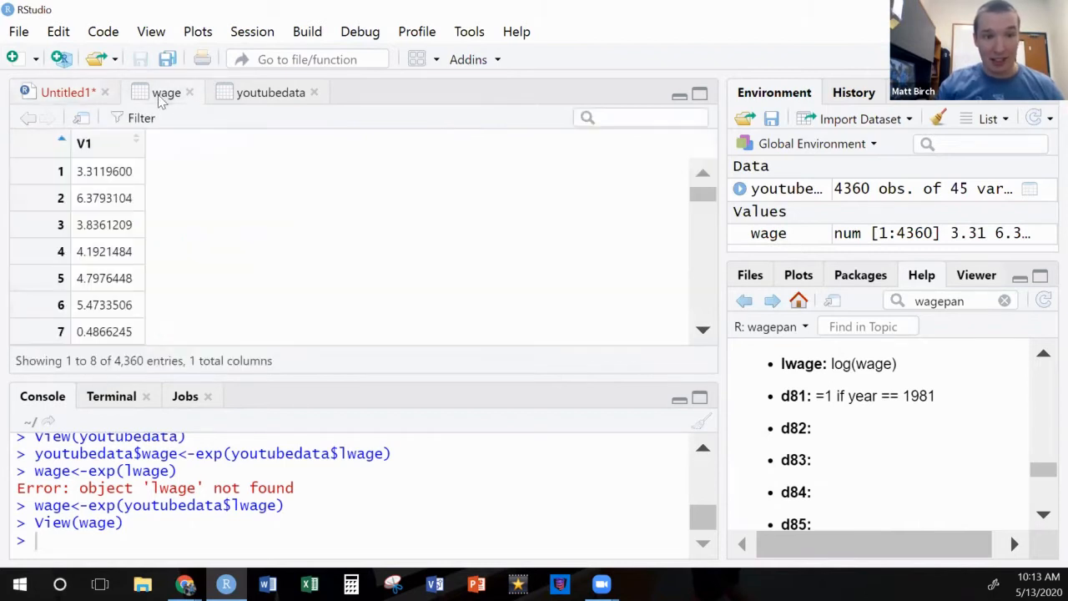
{"action": "mouse_move", "coordinate": [284, 291]}
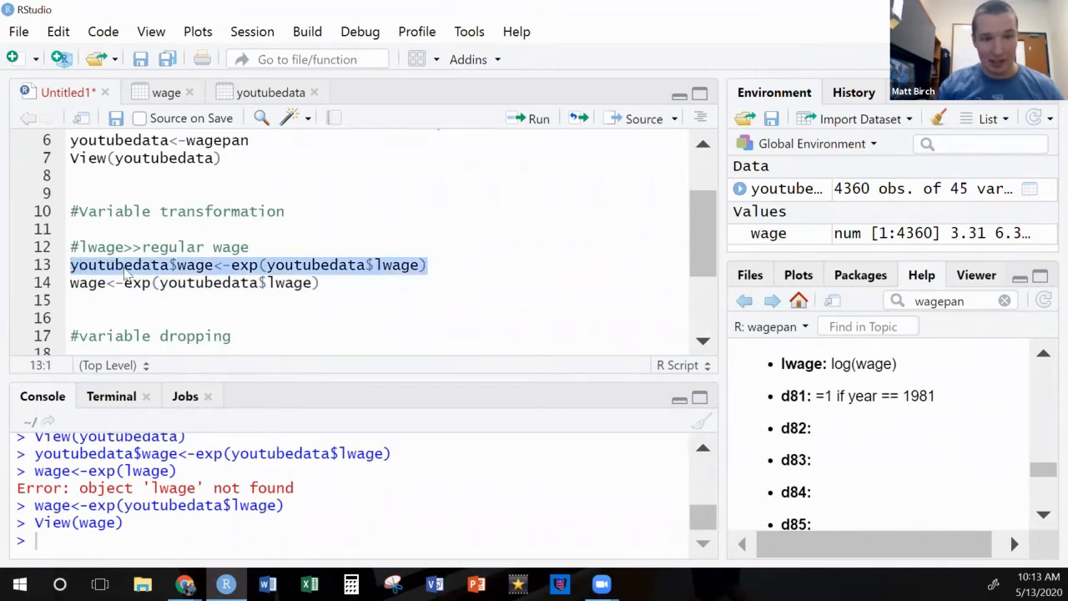
{"action": "left_click", "coordinate": [213, 264]}
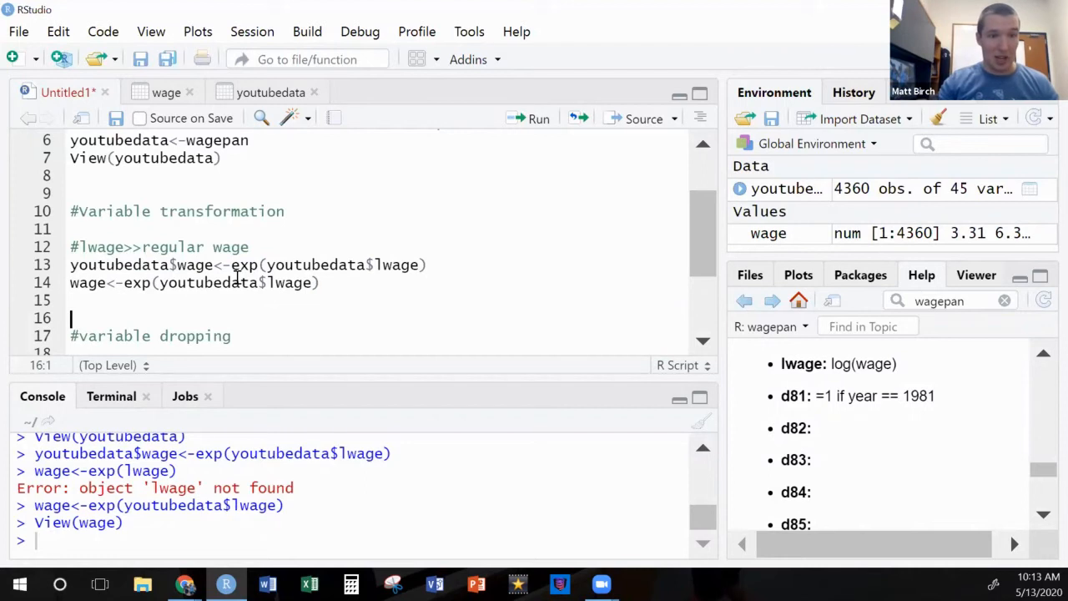
- Add a '#create new variable' comment and check youtubedata's existing variables
{"action": "type", "text": "#create new variable"}
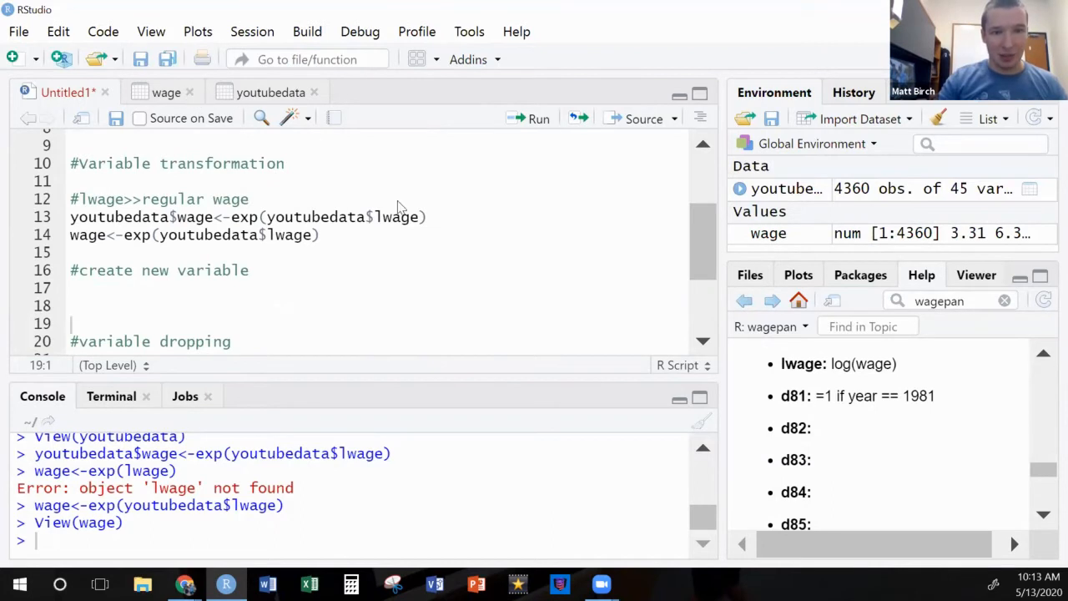
{"action": "left_click", "coordinate": [270, 91]}
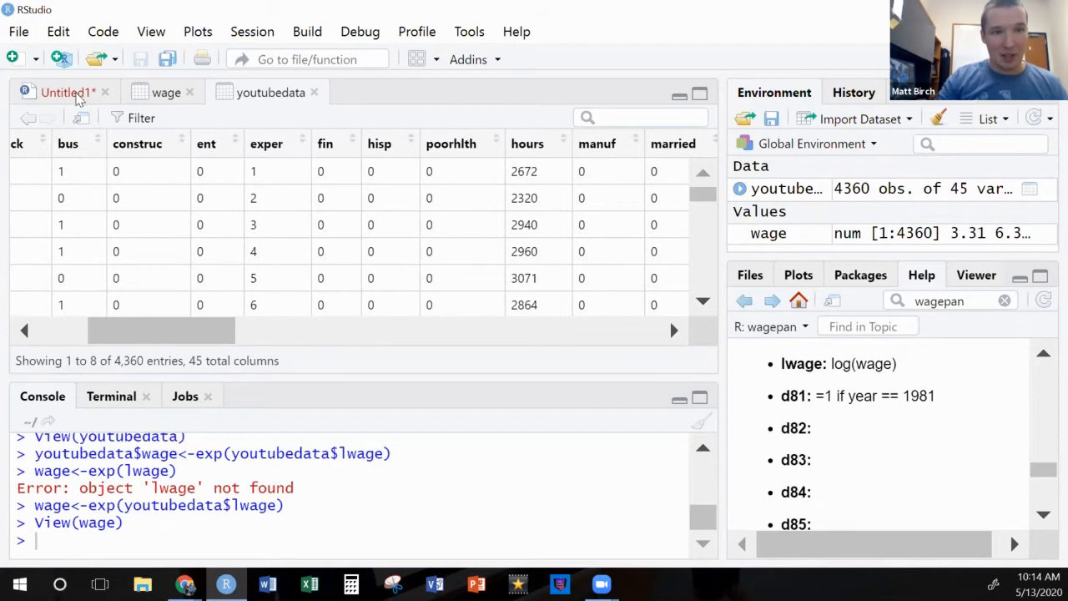
{"action": "left_click", "coordinate": [69, 92]}
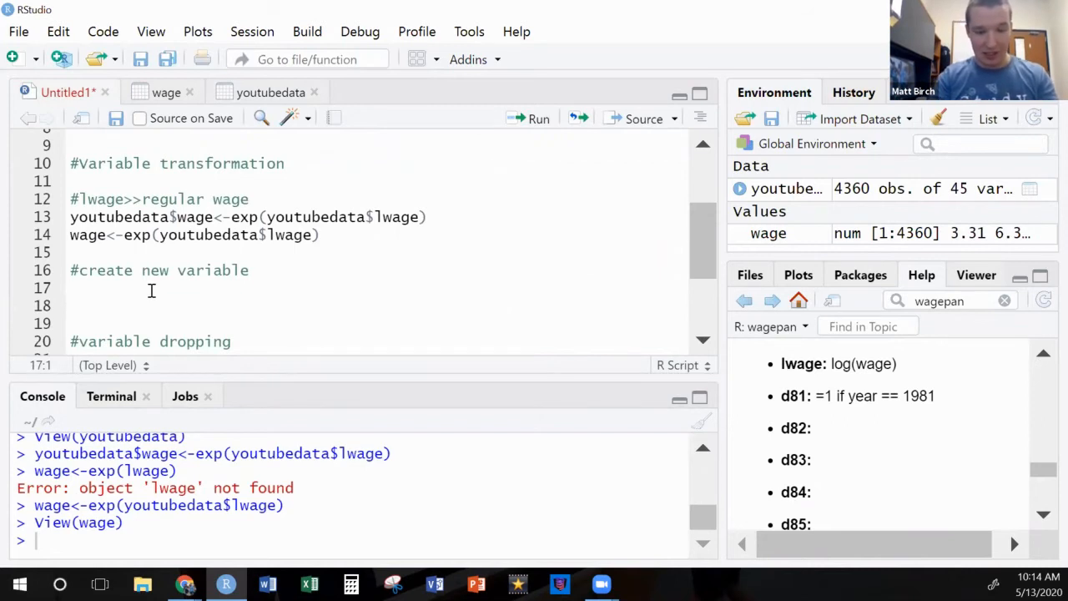
- Write youtubedata$exper_hours<-youtubedata$exper*youtubedata$hours and run it
{"action": "type", "text": "exper"}
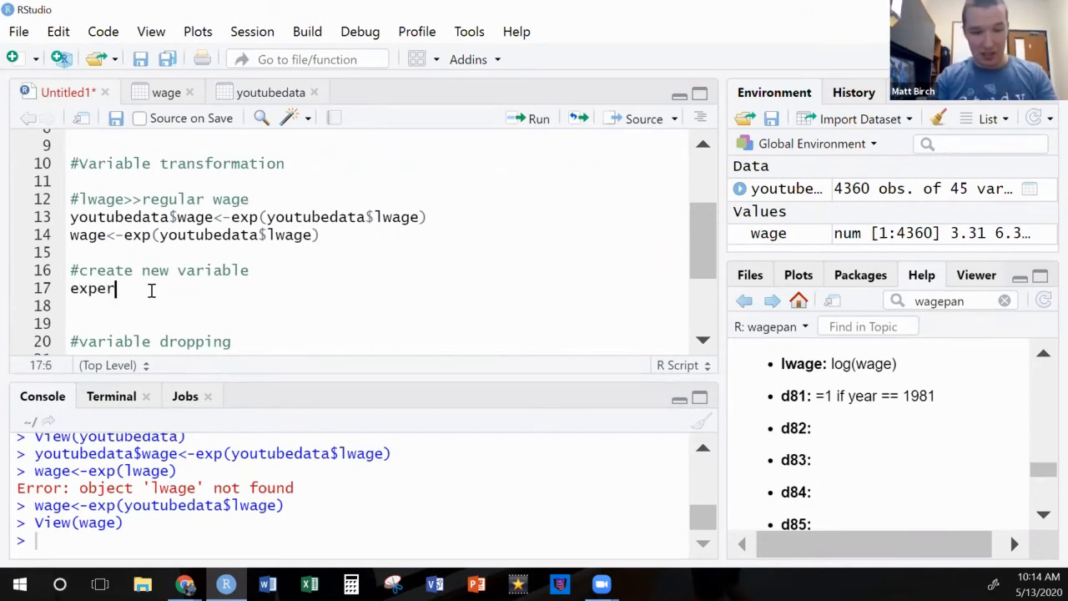
{"action": "type", "text": "_hours"}
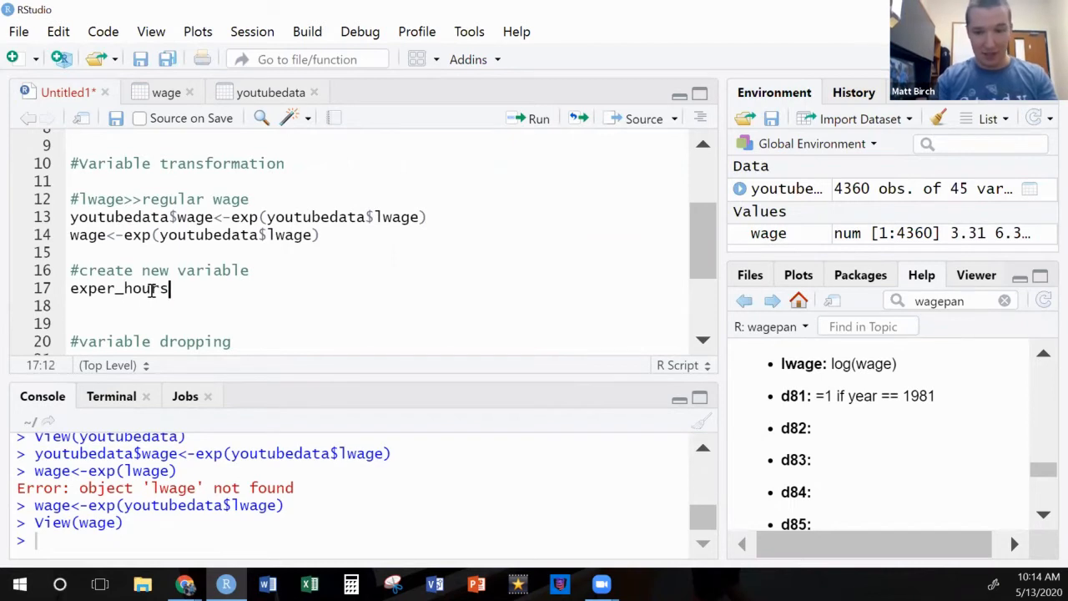
{"action": "type", "text": "<-"}
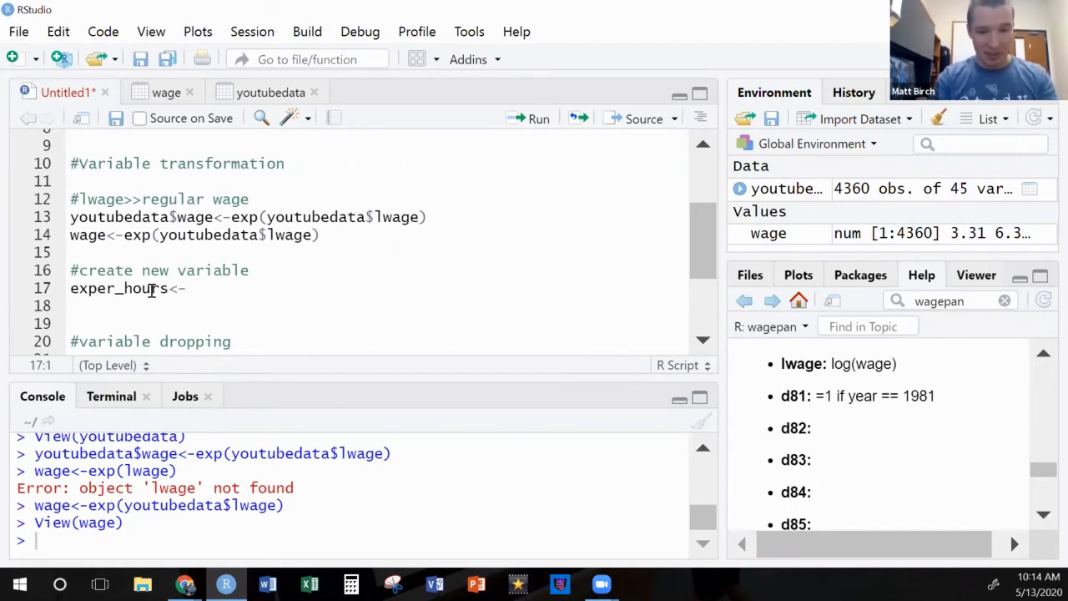
{"action": "type", "text": "youtubedata$"}
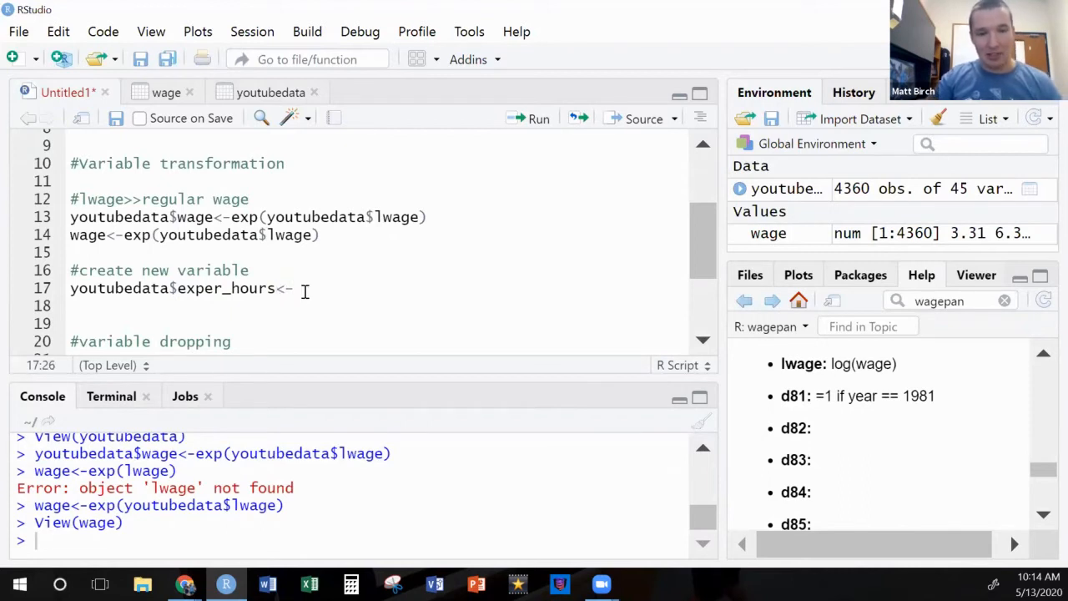
{"action": "type", "text": "youtu"}
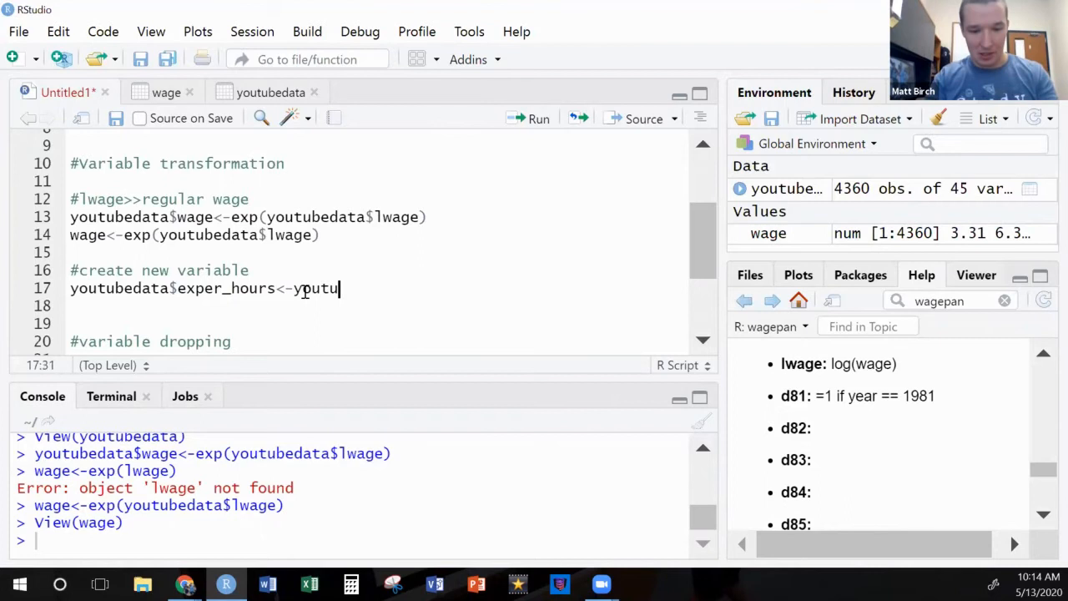
{"action": "type", "text": "bedata"}
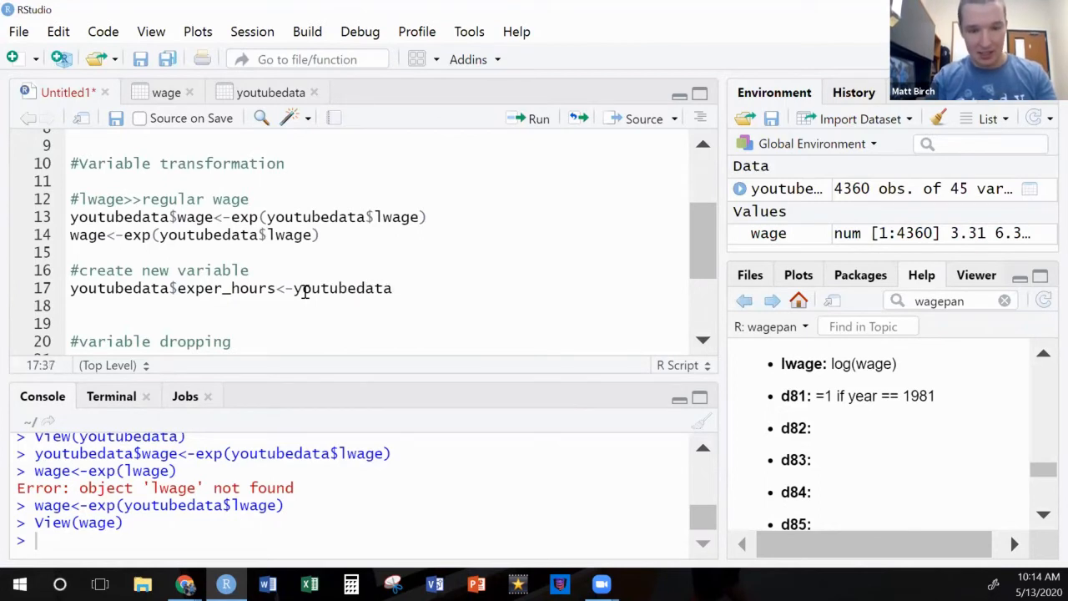
{"action": "type", "text": "$ex"}
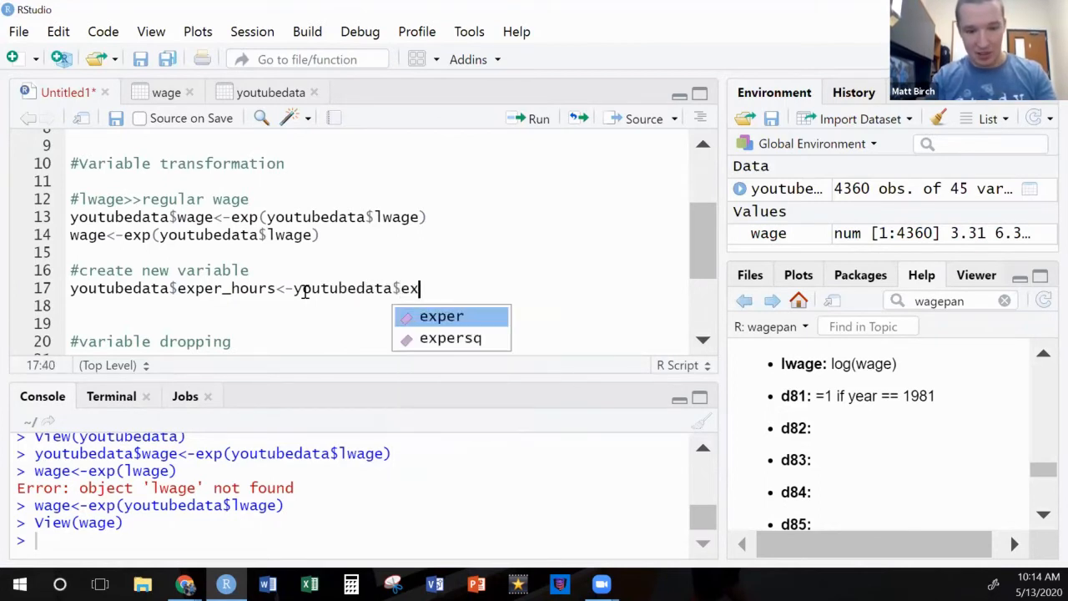
{"action": "type", "text": "per"}
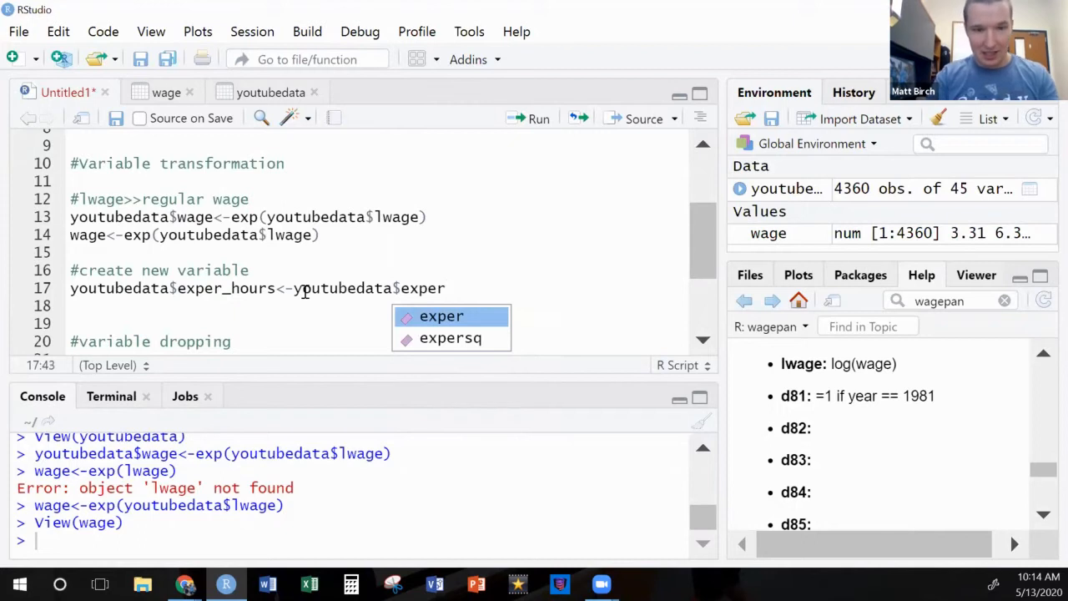
{"action": "type", "text": "*youtubedata$"}
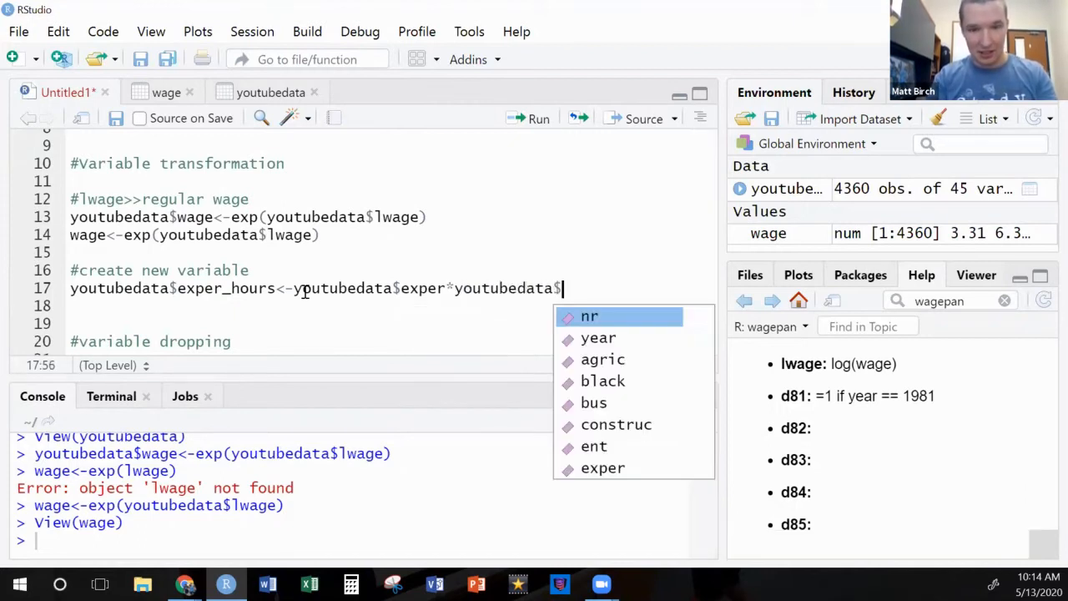
{"action": "type", "text": "h"}
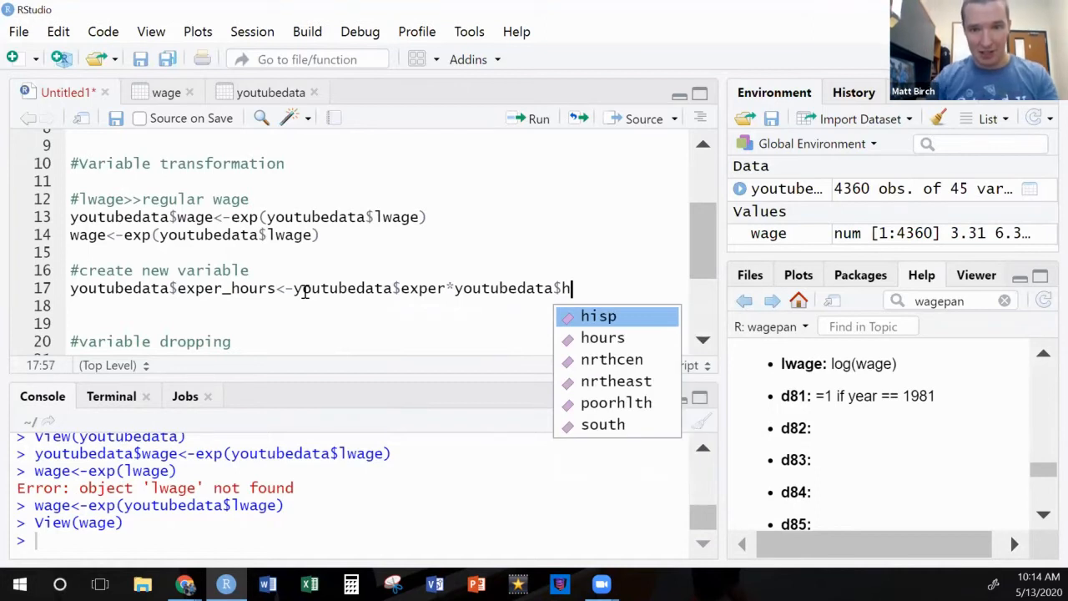
{"action": "type", "text": "ours"}
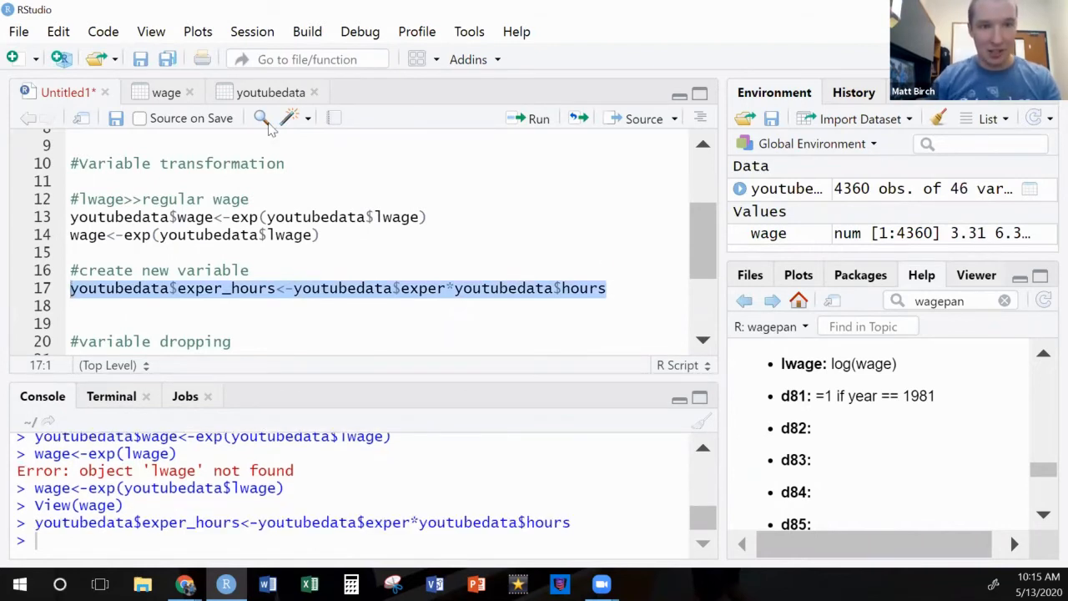
- Check the new exper_hours column in youtubedata, then move to a blank script line
{"action": "left_click", "coordinate": [271, 91]}
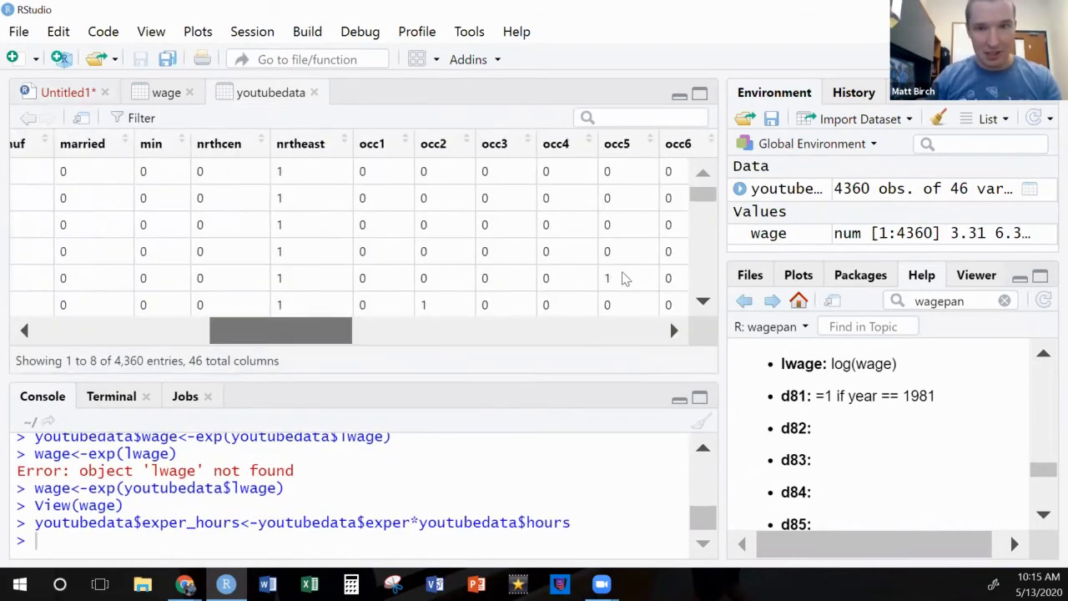
{"action": "scroll", "scroll_direction": "right", "scroll_amount": 3}
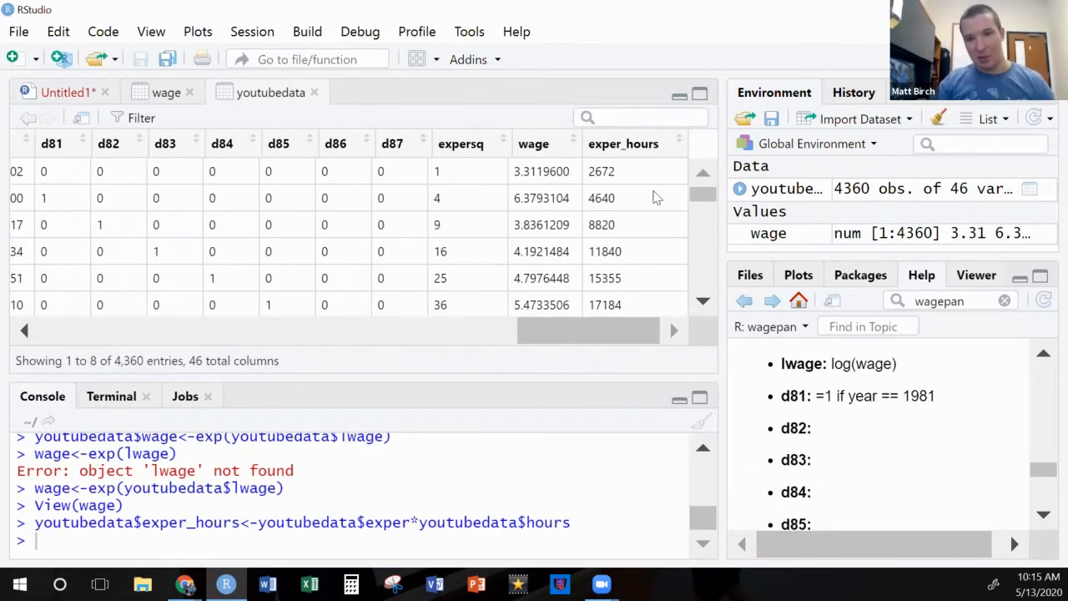
{"action": "scroll", "scroll_direction": "down", "scroll_amount": 3}
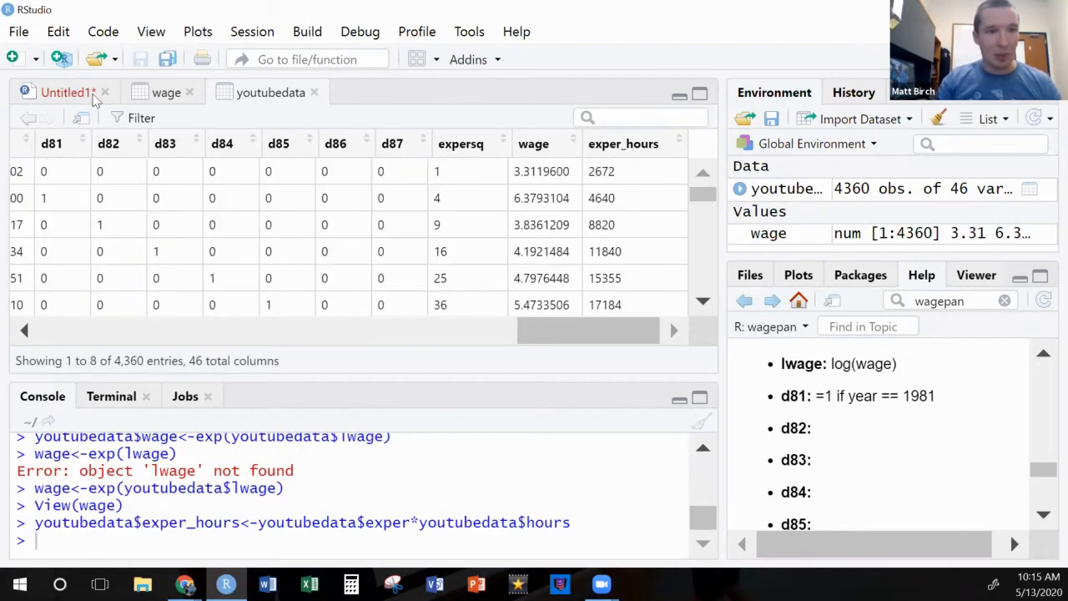
{"action": "left_click", "coordinate": [67, 92]}
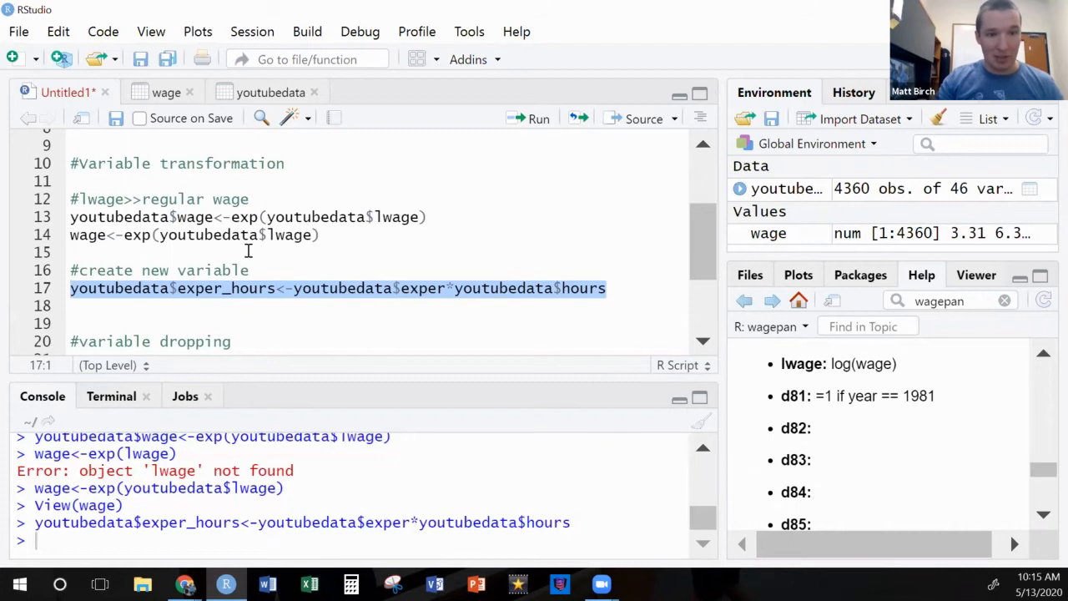
{"action": "left_click", "coordinate": [163, 234]}
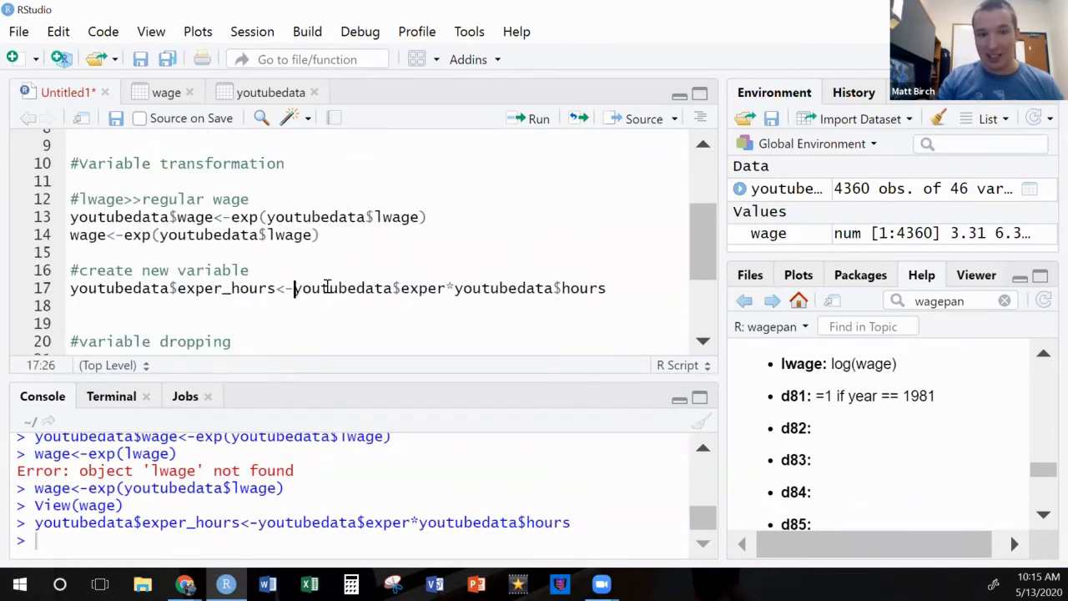
{"action": "left_click_drag", "start_coordinate": [294, 287], "coordinate": [609, 287]}
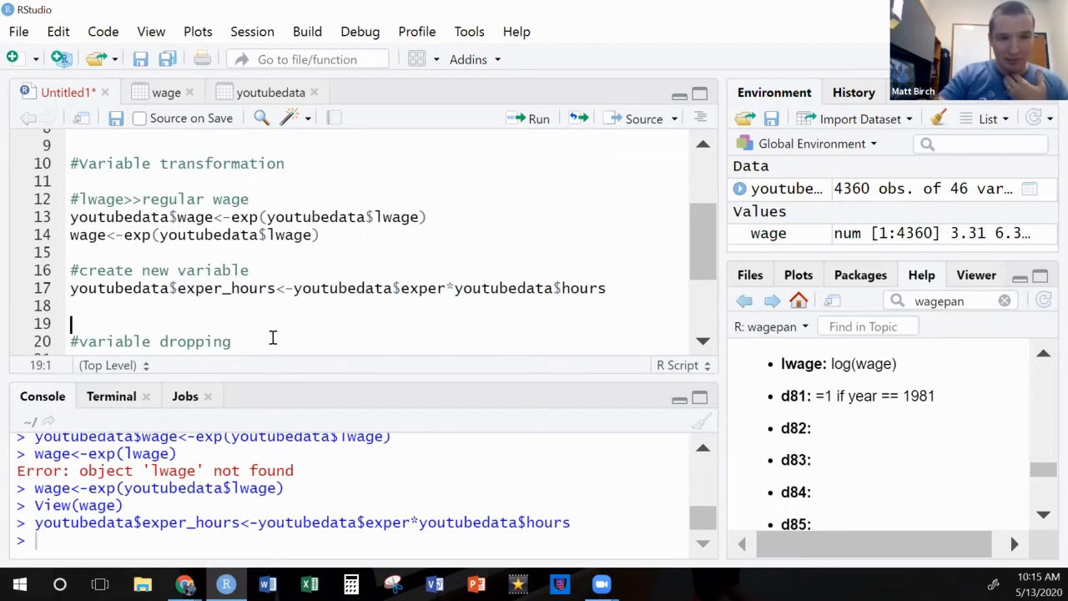
- Start a comment under #variable dropping and review poorhlth, tra, trad in youtubedata and Help
{"action": "scroll", "scroll_direction": "down", "scroll_amount": 3}
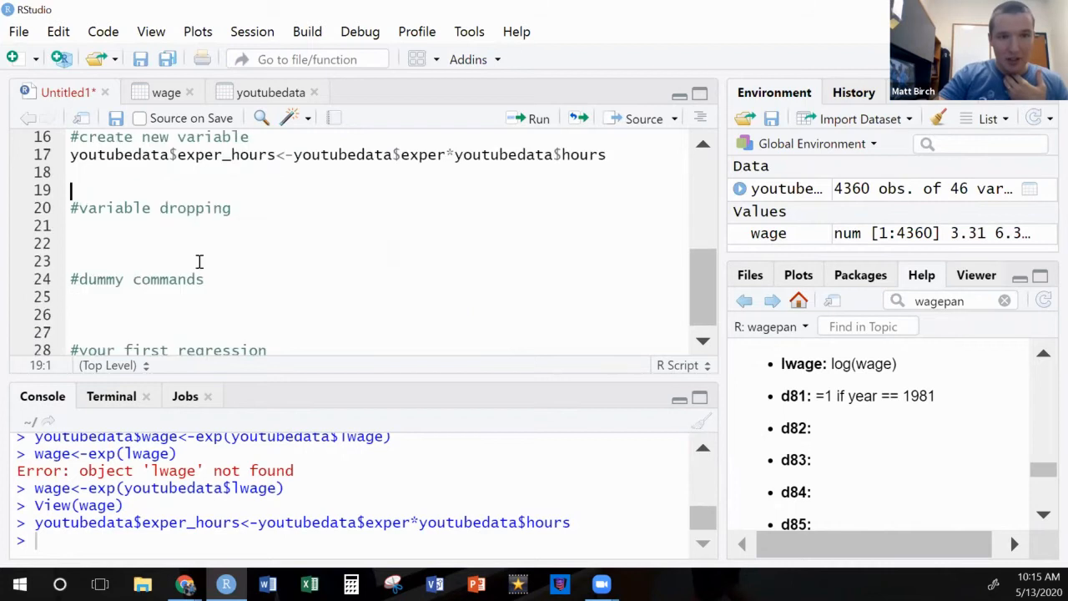
{"action": "left_click", "coordinate": [71, 225]}
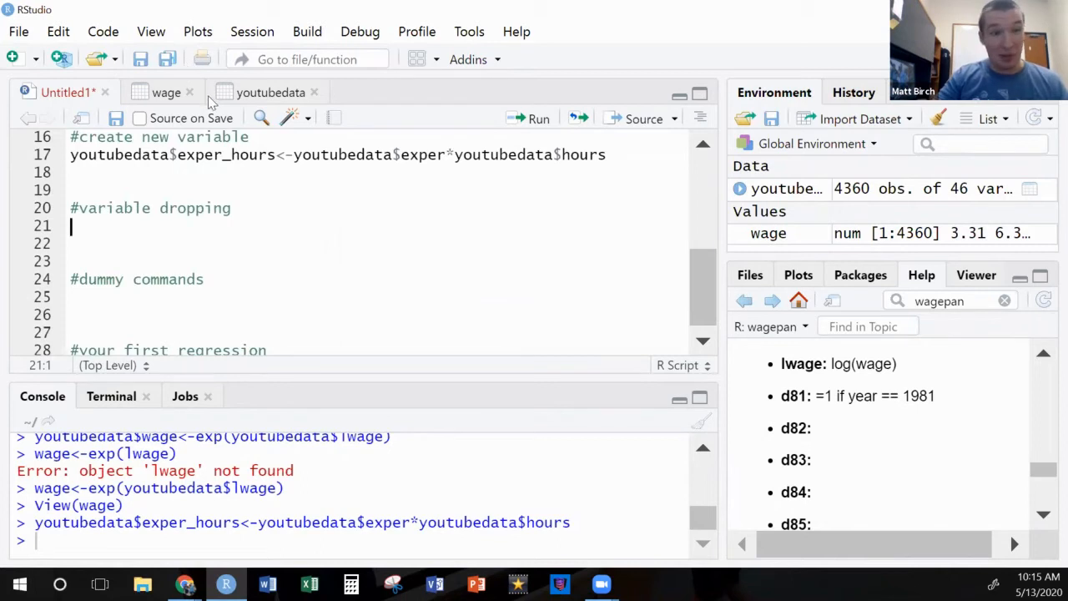
{"action": "left_click", "coordinate": [271, 92]}
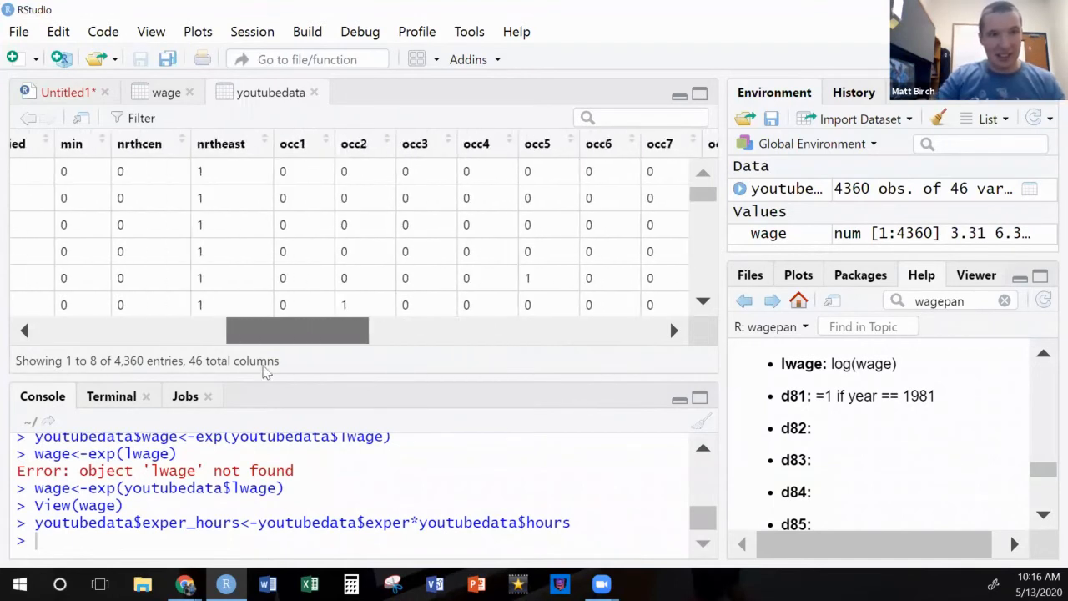
{"action": "left_click_drag", "start_coordinate": [297, 330], "coordinate": [226, 330]}
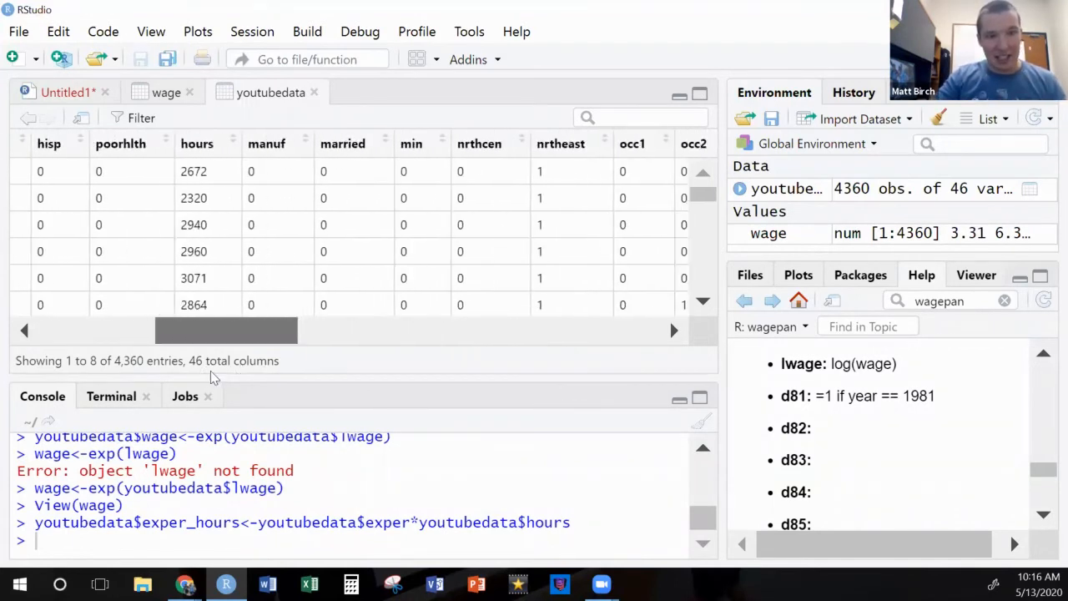
{"action": "scroll", "scroll_direction": "left", "scroll_amount": 3}
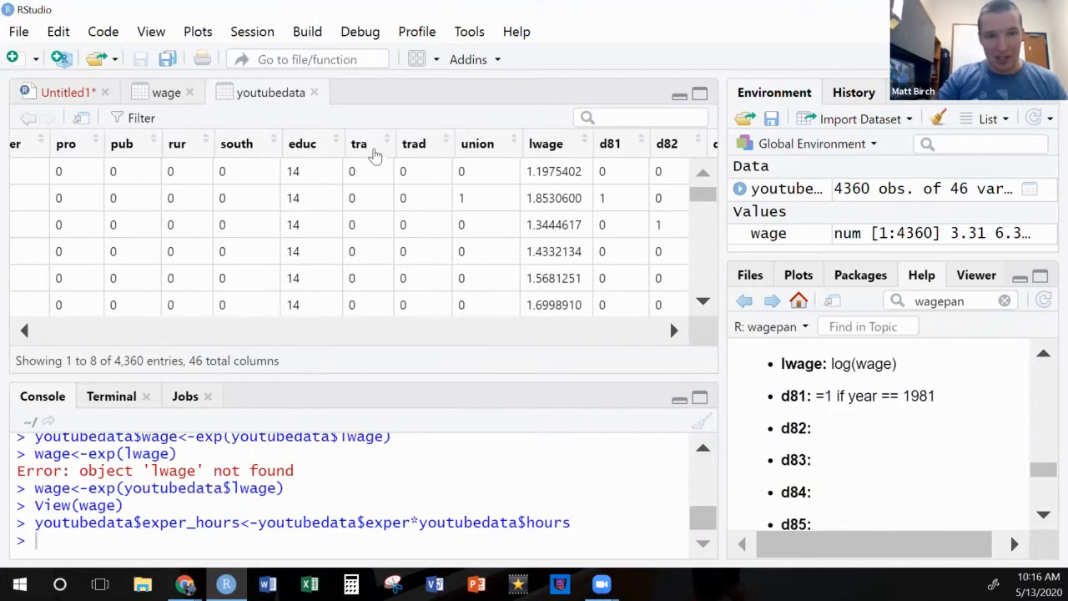
{"action": "mouse_move", "coordinate": [925, 271]}
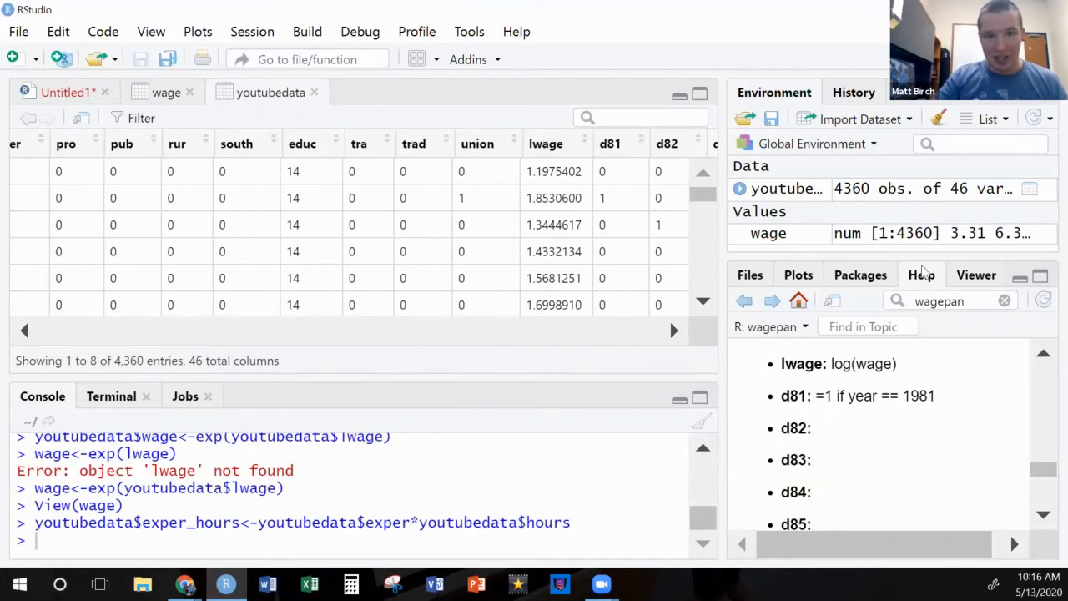
{"action": "scroll", "scroll_direction": "down", "scroll_amount": 3}
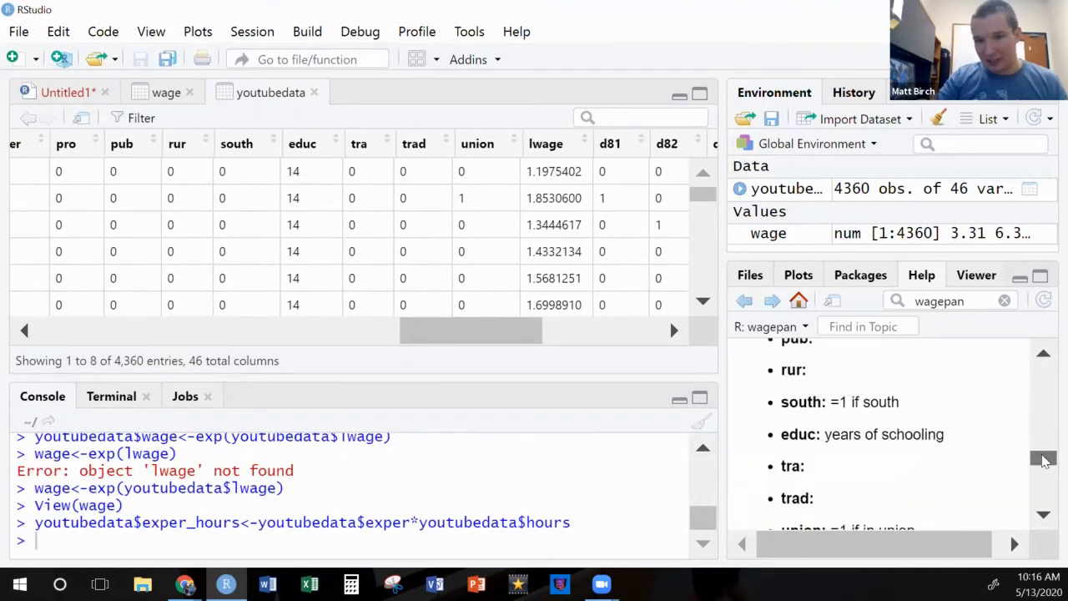
{"action": "scroll", "scroll_direction": "down", "scroll_amount": 3}
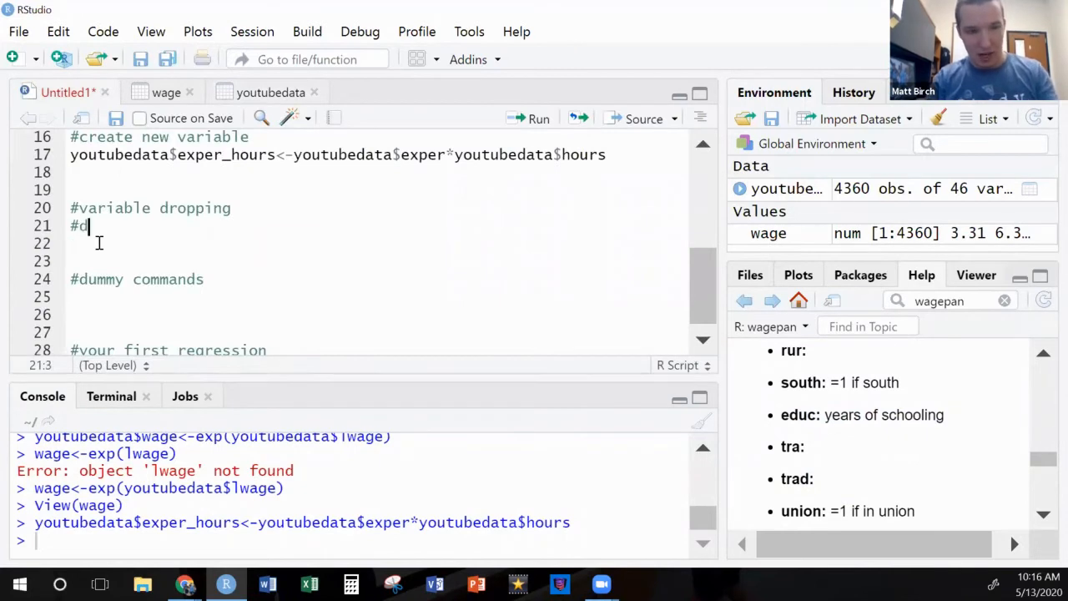
- Write the comment '#drop poorhlth, tra, trad'
{"action": "type", "text": "rop poorh"}
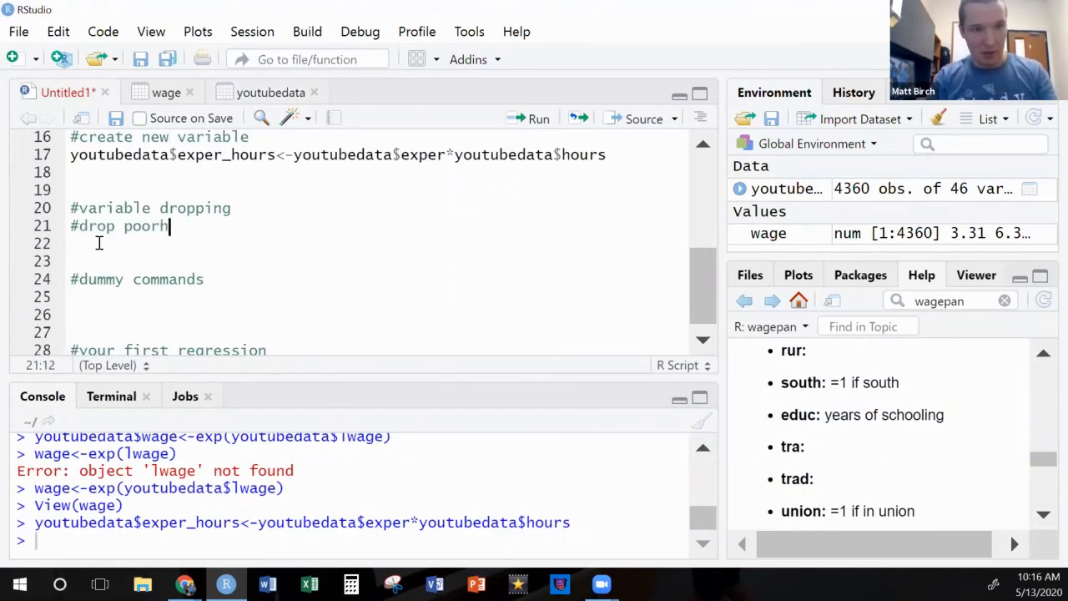
{"action": "type", "text": "th,"}
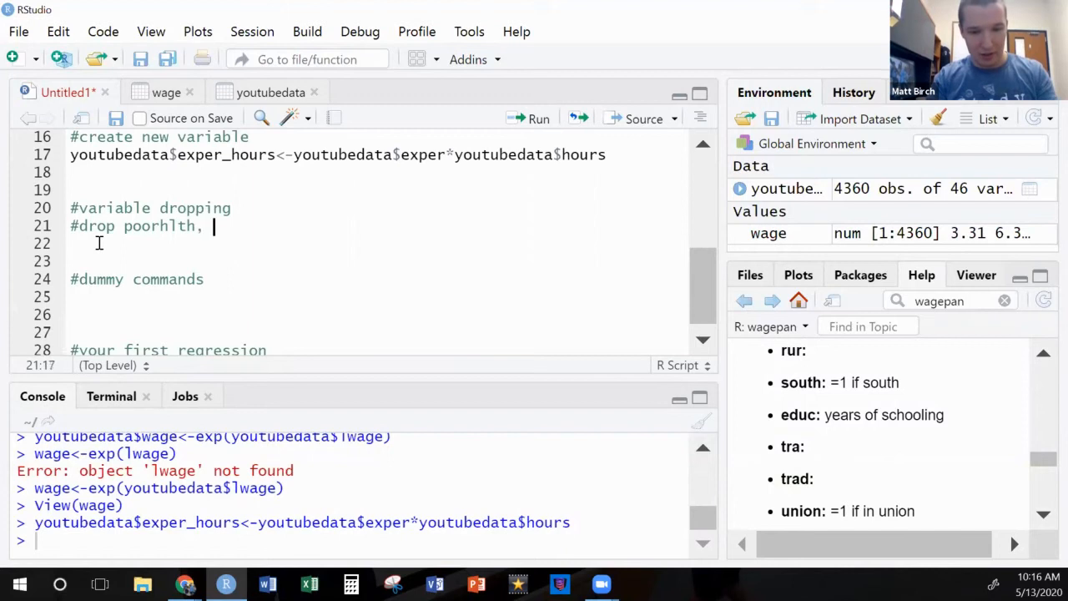
{"action": "type", "text": "tra, tr"}
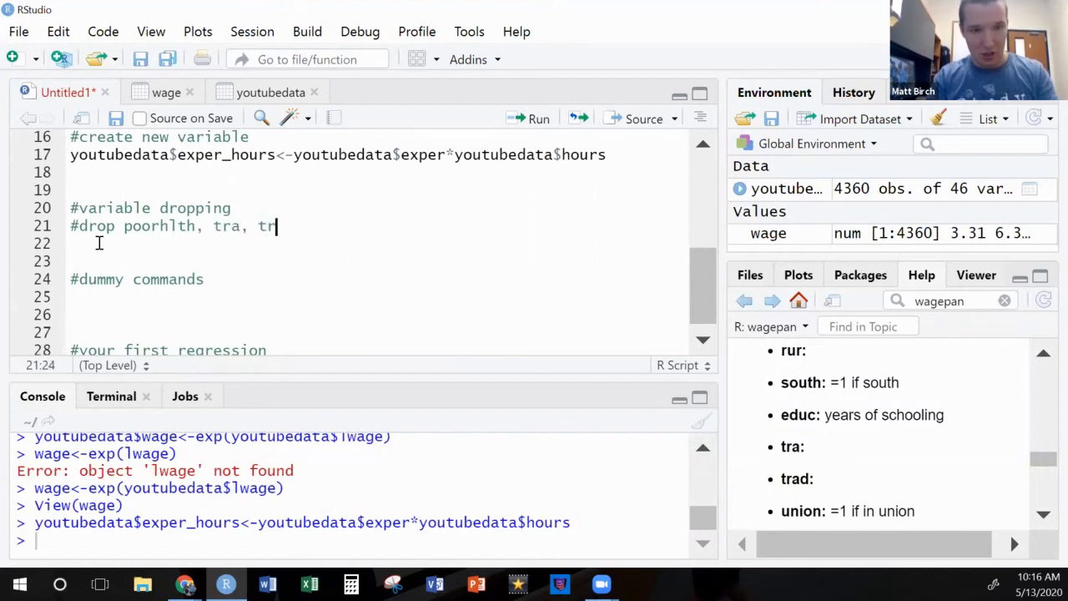
{"action": "type", "text": "d"}
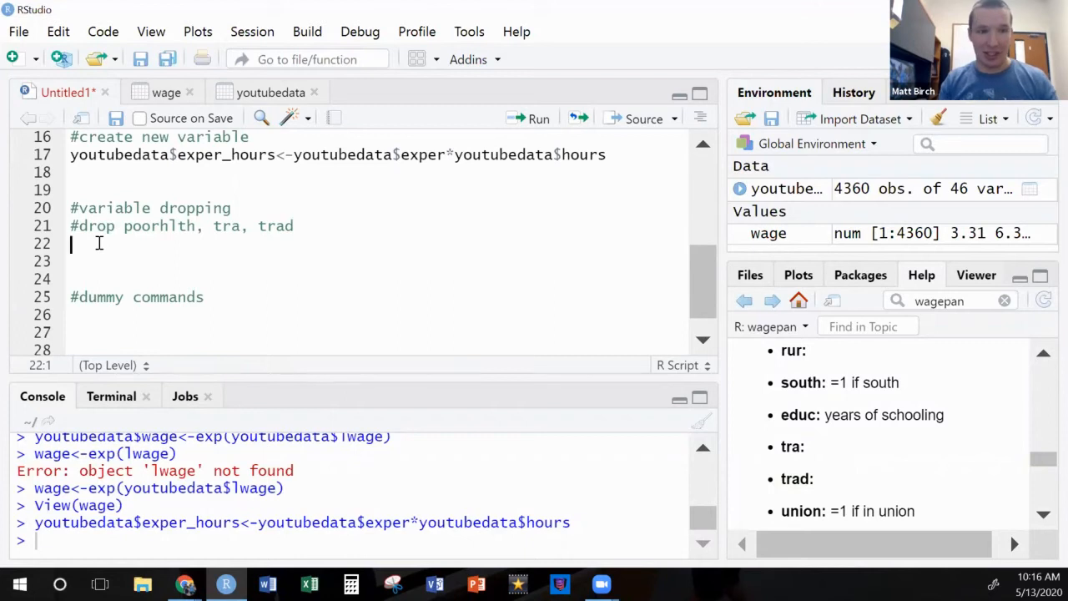
- Begin the line youtubedata<- subset(youtubedata,) for dropping columns
{"action": "type", "text": "youtubedata"}
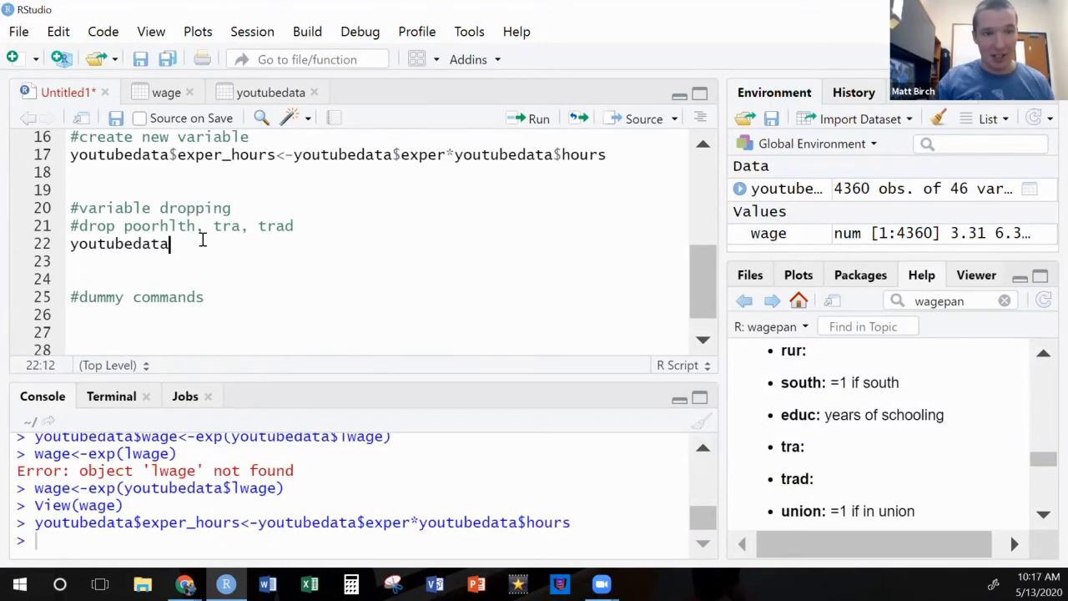
{"action": "type", "text": "<-"}
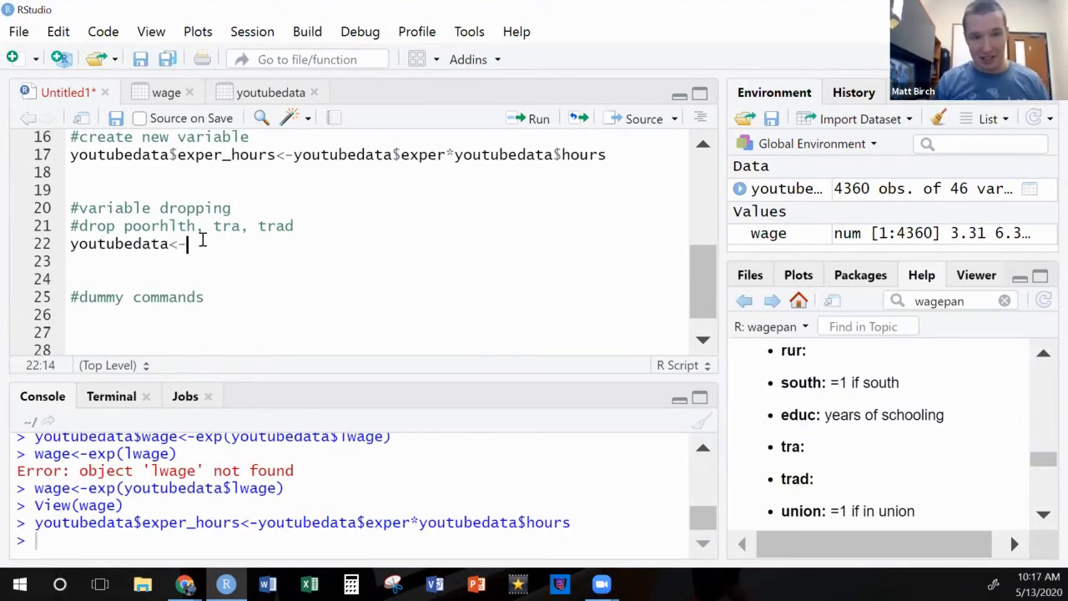
{"action": "key", "text": "BackSpace"}
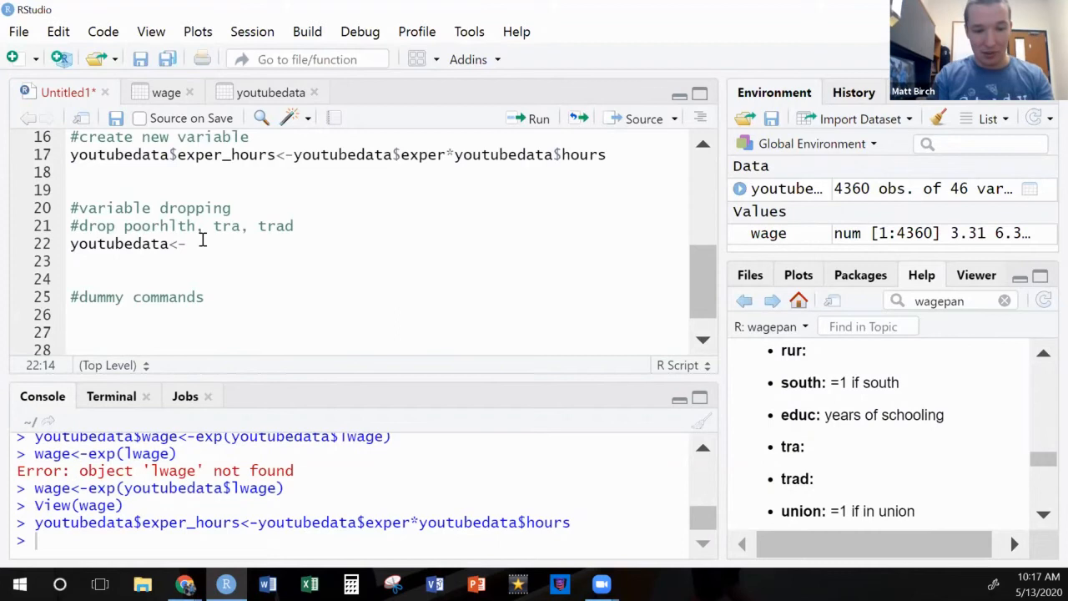
{"action": "type", "text": "subset"}
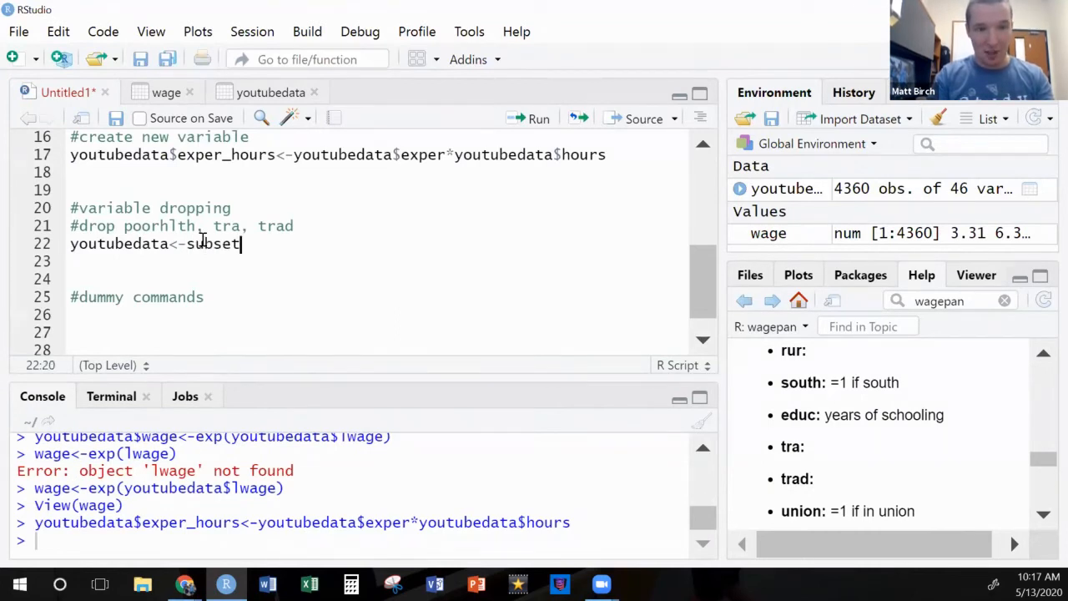
{"action": "type", "text": "subset"}
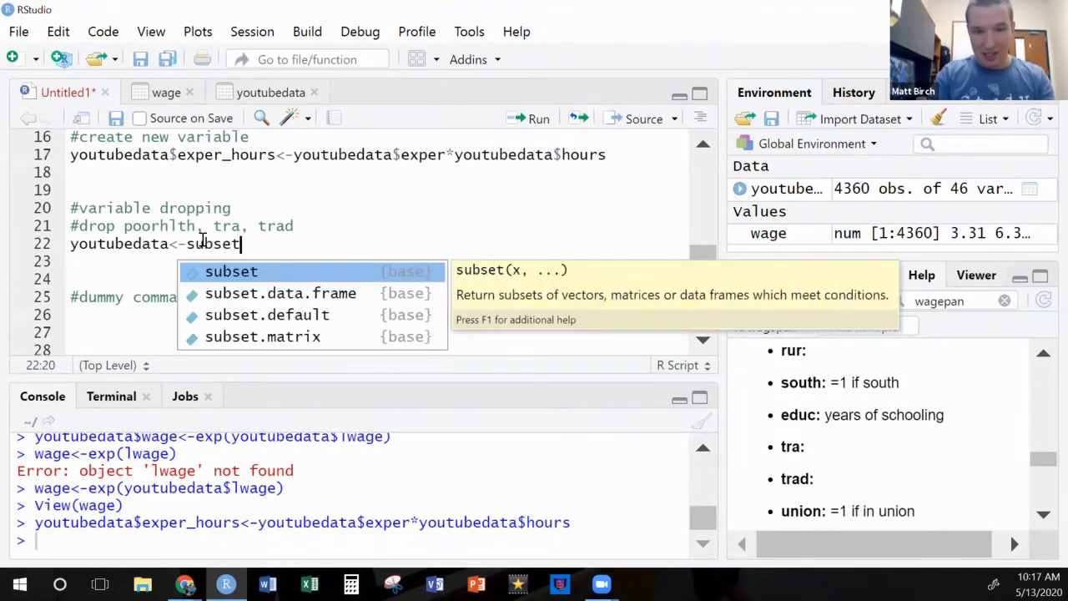
{"action": "type", "text": "(yo"}
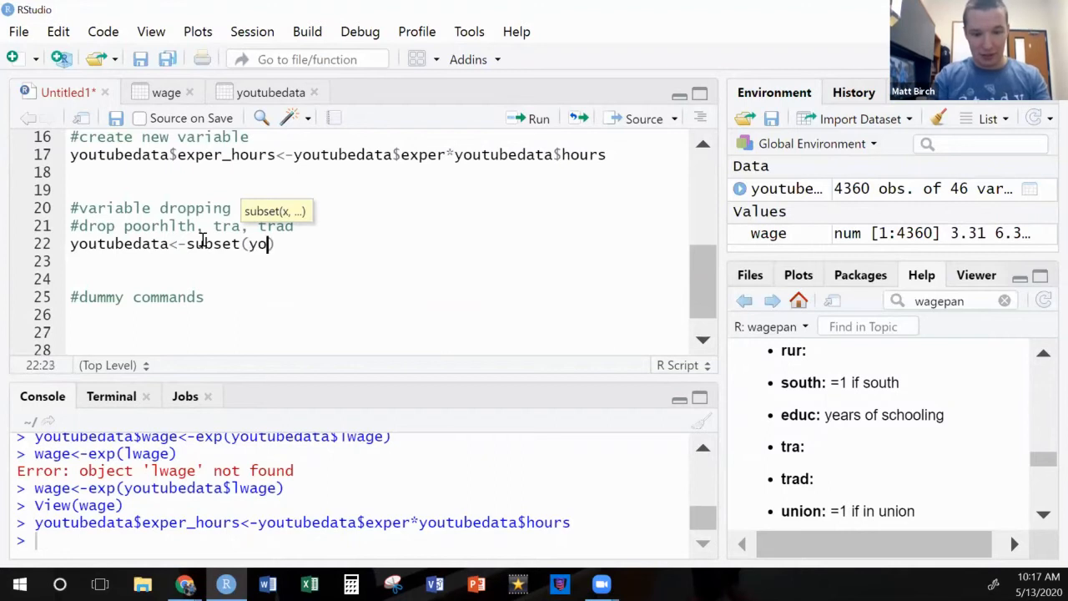
{"action": "type", "text": "utubedata"}
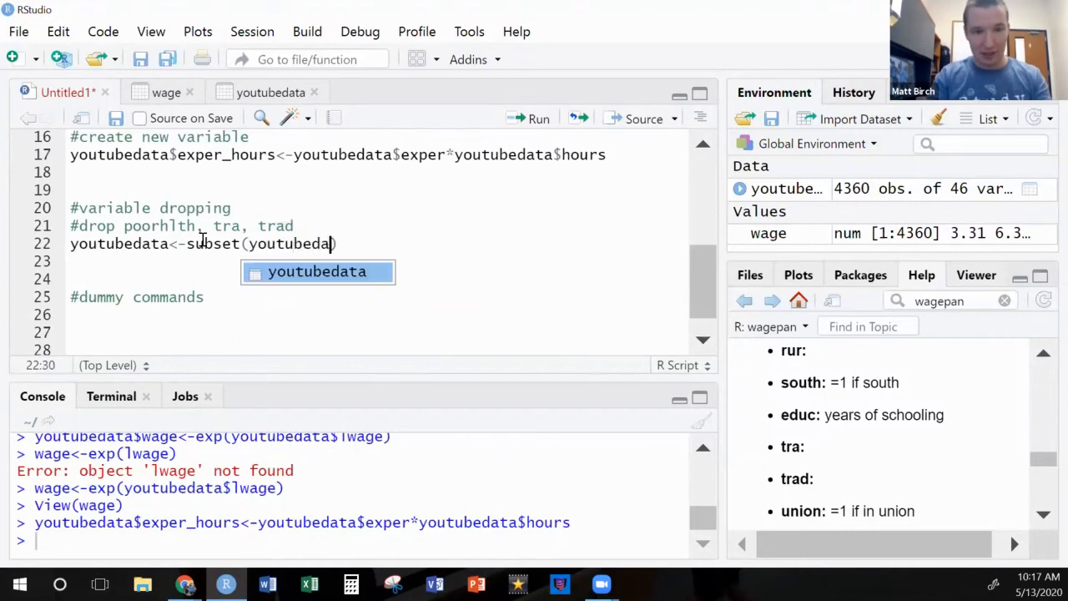
{"action": "type", "text": ","}
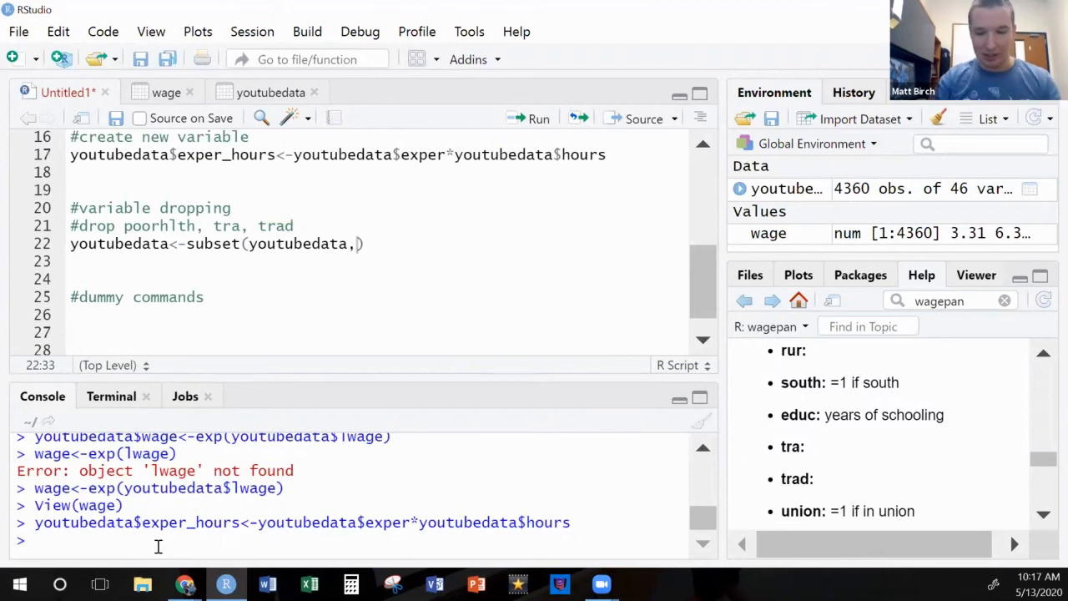
{"action": "type", "text": "help("}
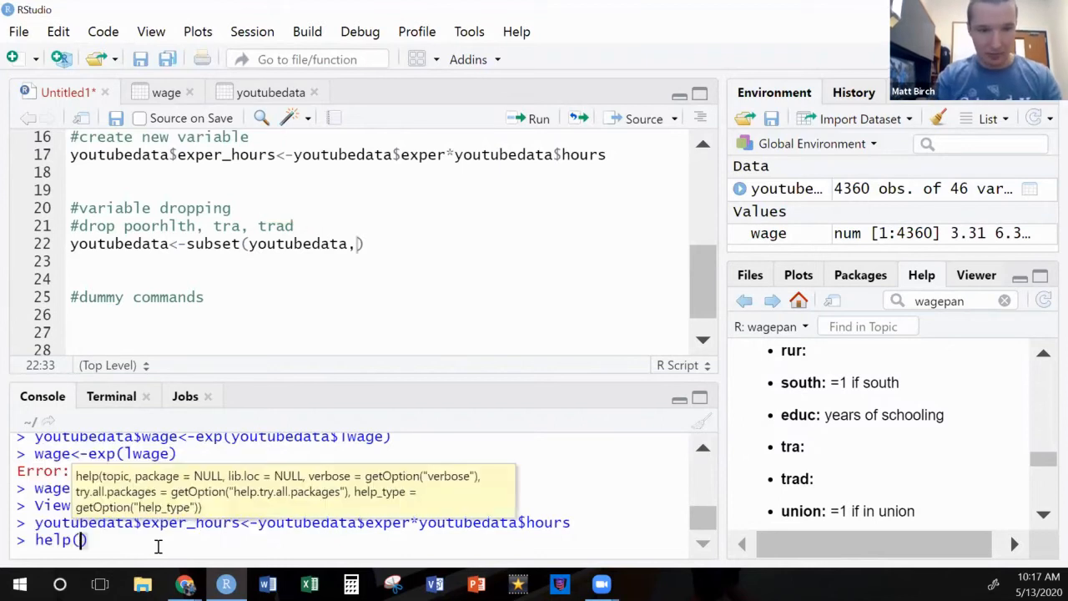
{"action": "type", "text": "subset"}
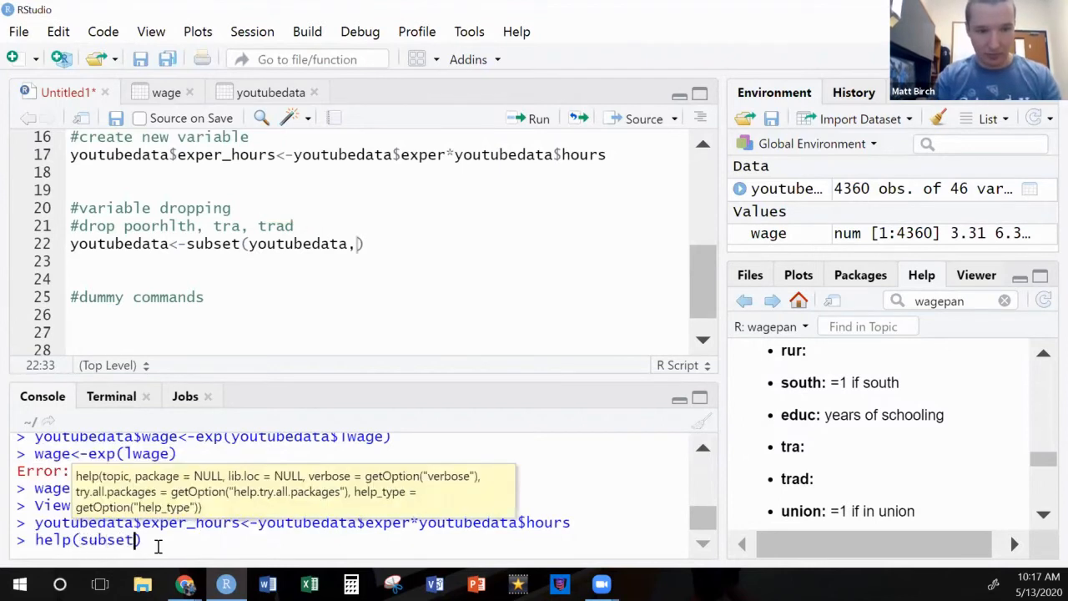
{"action": "type", "text": "\"subset\""}
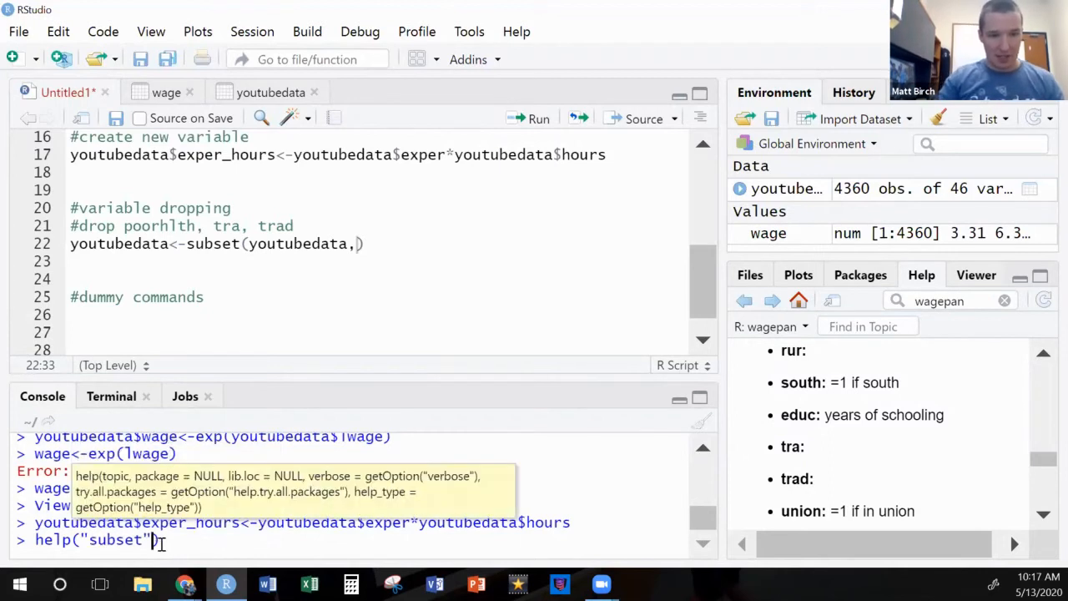
{"action": "key", "text": "enter"}
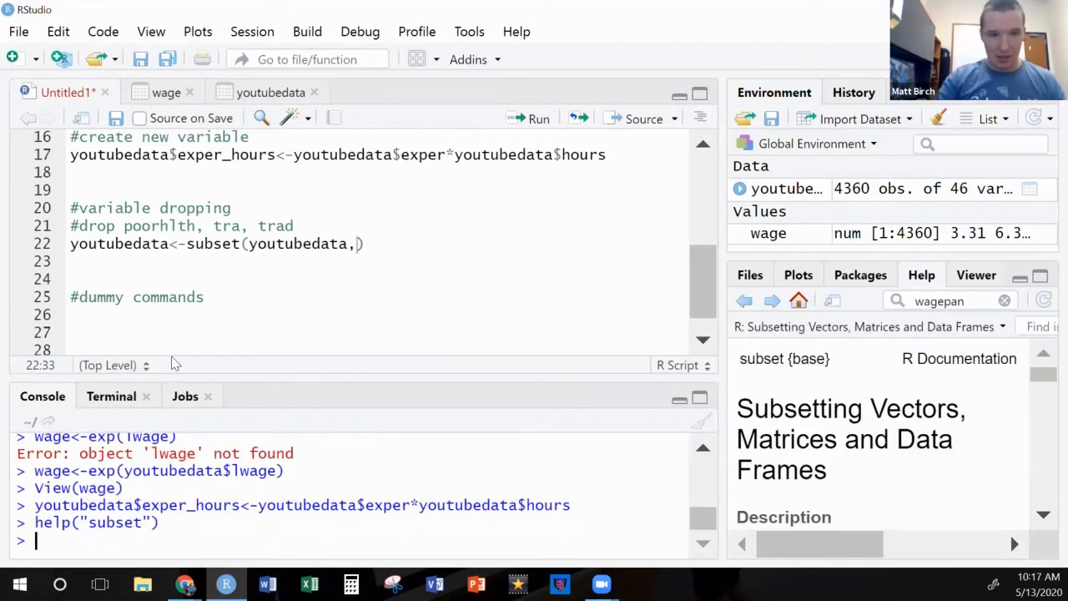
{"action": "scroll", "scroll_direction": "down", "scroll_amount": 3}
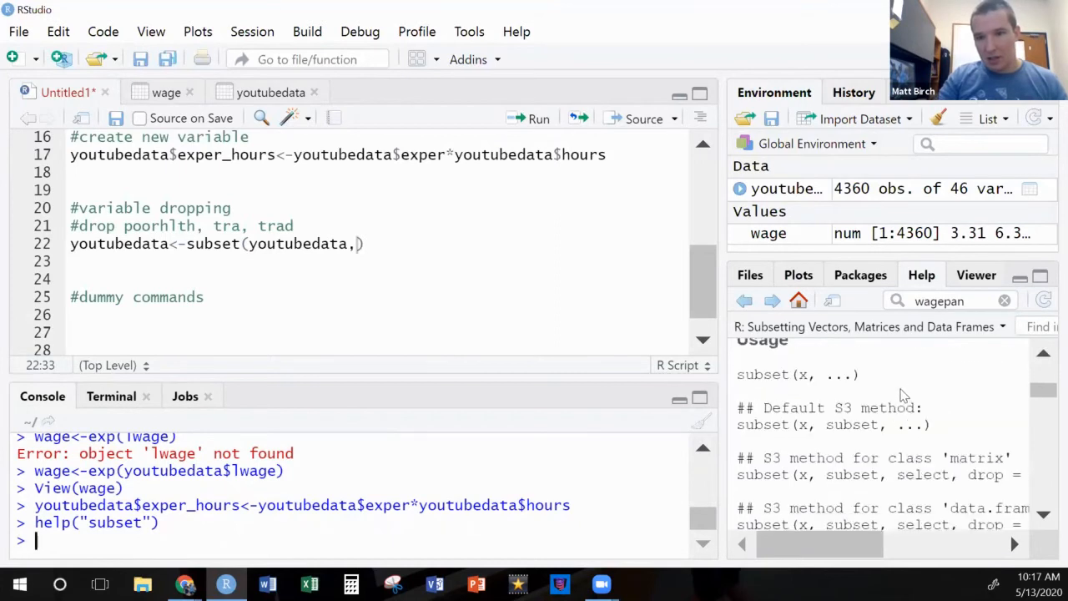
{"action": "scroll", "scroll_direction": "down", "scroll_amount": 3}
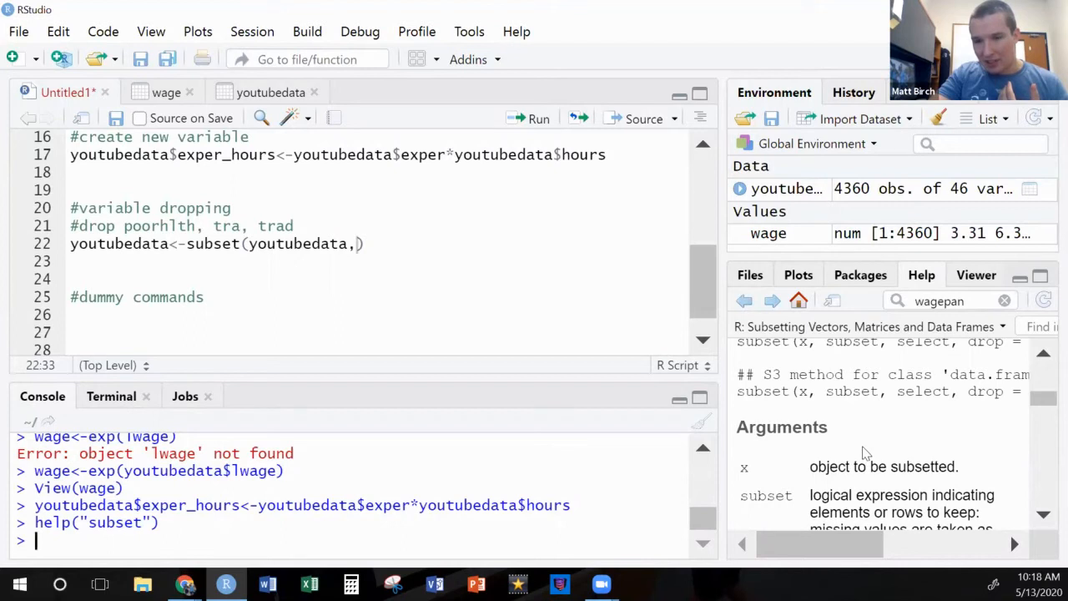
{"action": "scroll", "scroll_direction": "down", "scroll_amount": 3}
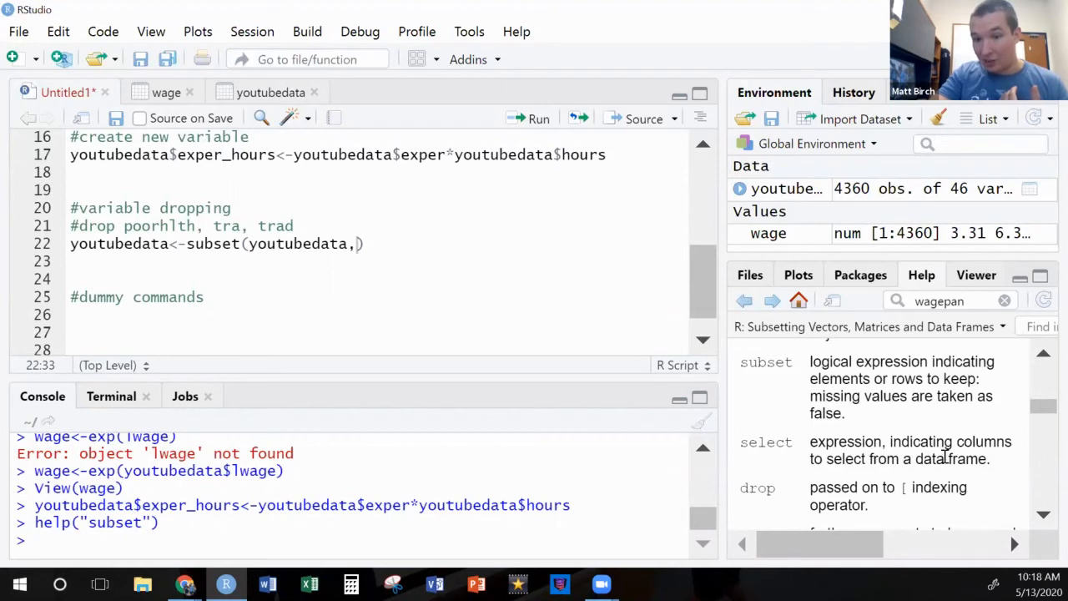
{"action": "scroll", "scroll_direction": "down", "scroll_amount": 3}
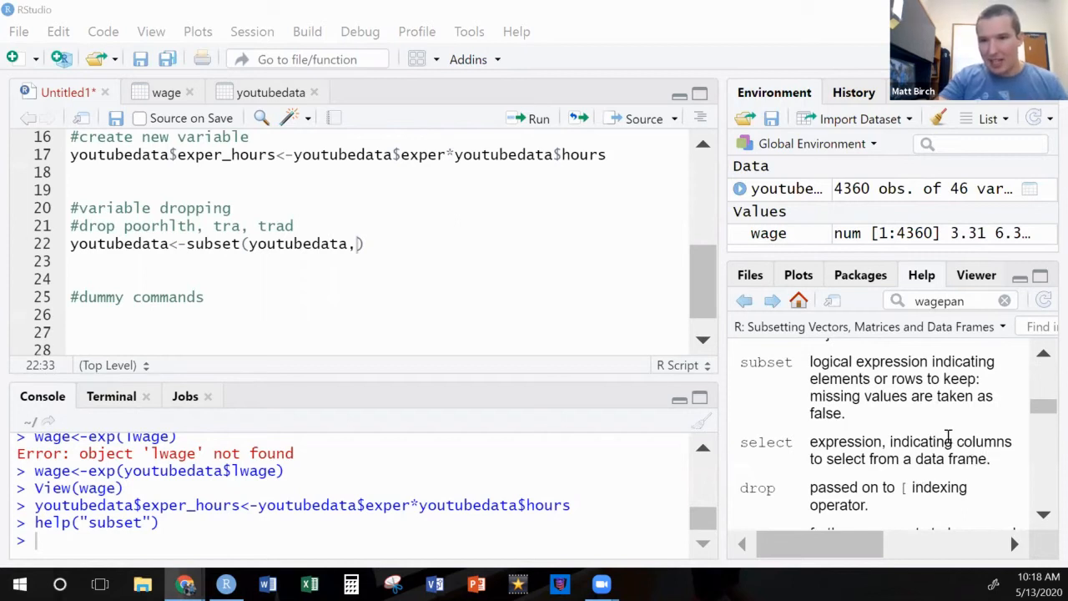
{"action": "scroll", "scroll_direction": "down", "scroll_amount": 3}
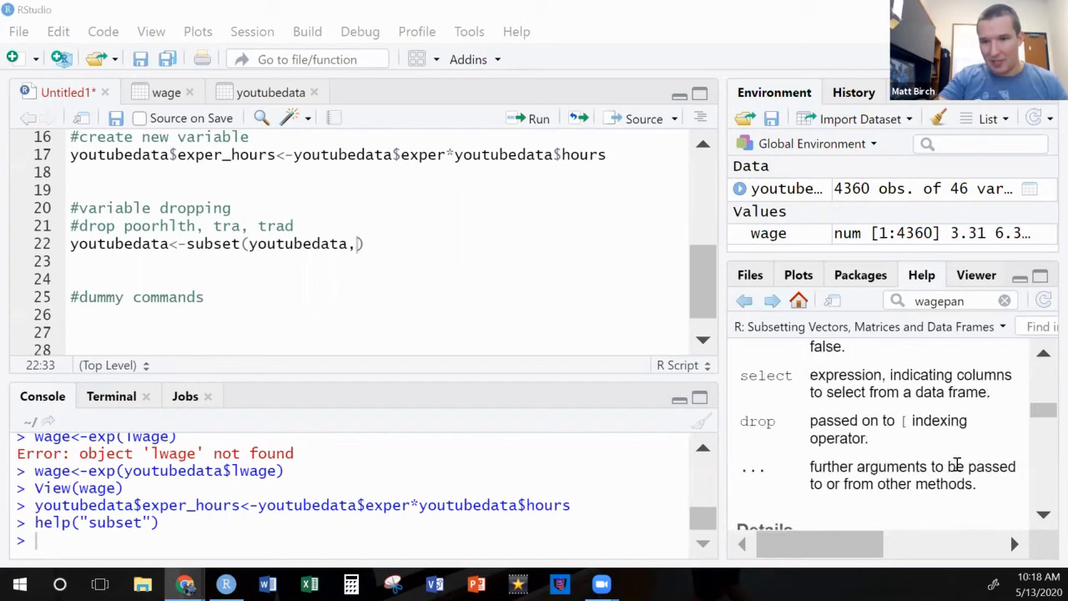
{"action": "scroll", "scroll_direction": "down", "scroll_amount": 3}
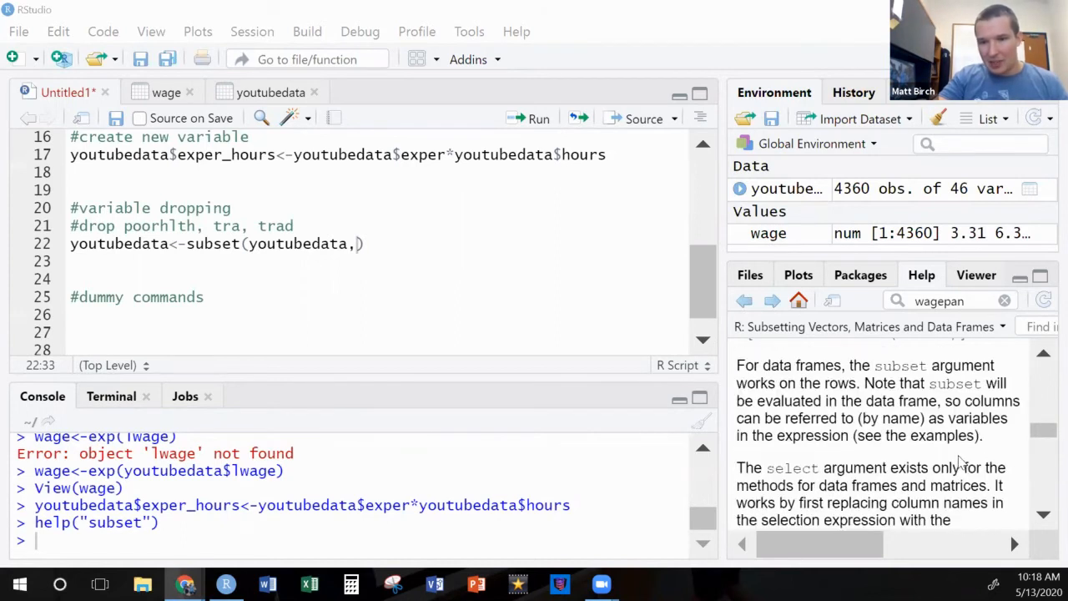
{"action": "scroll", "scroll_direction": "down", "scroll_amount": 3}
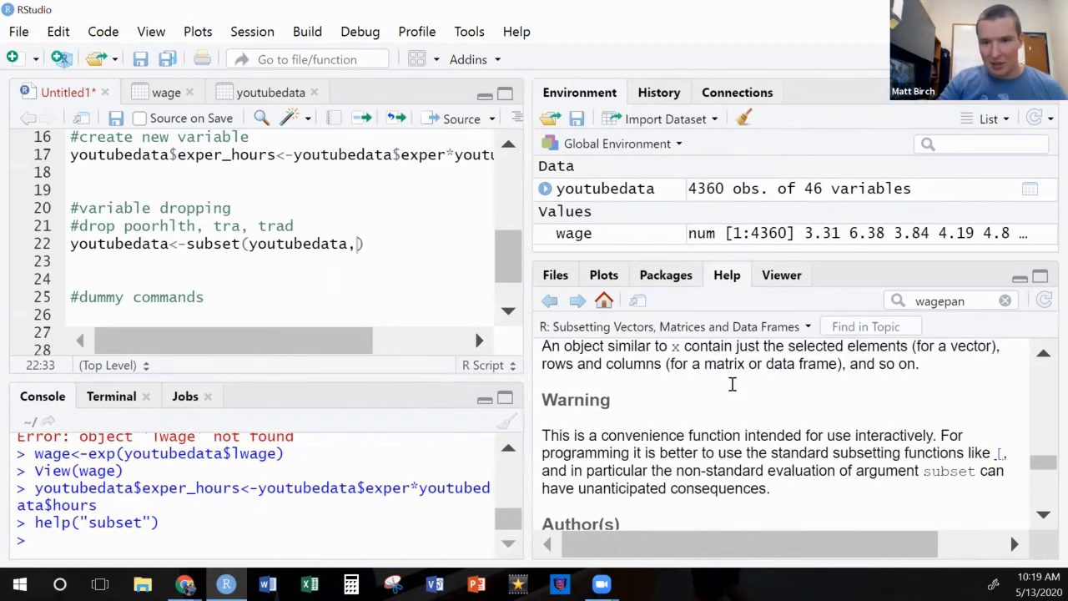
{"action": "scroll", "scroll_direction": "down", "scroll_amount": 3}
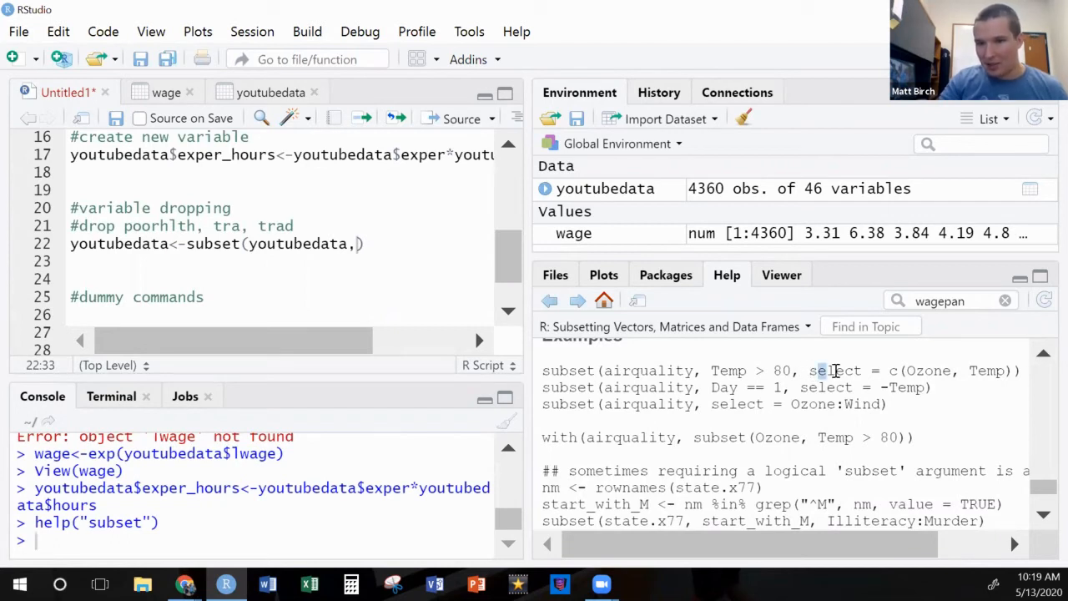
{"action": "left_click_drag", "start_coordinate": [810, 371], "coordinate": [1018, 370]}
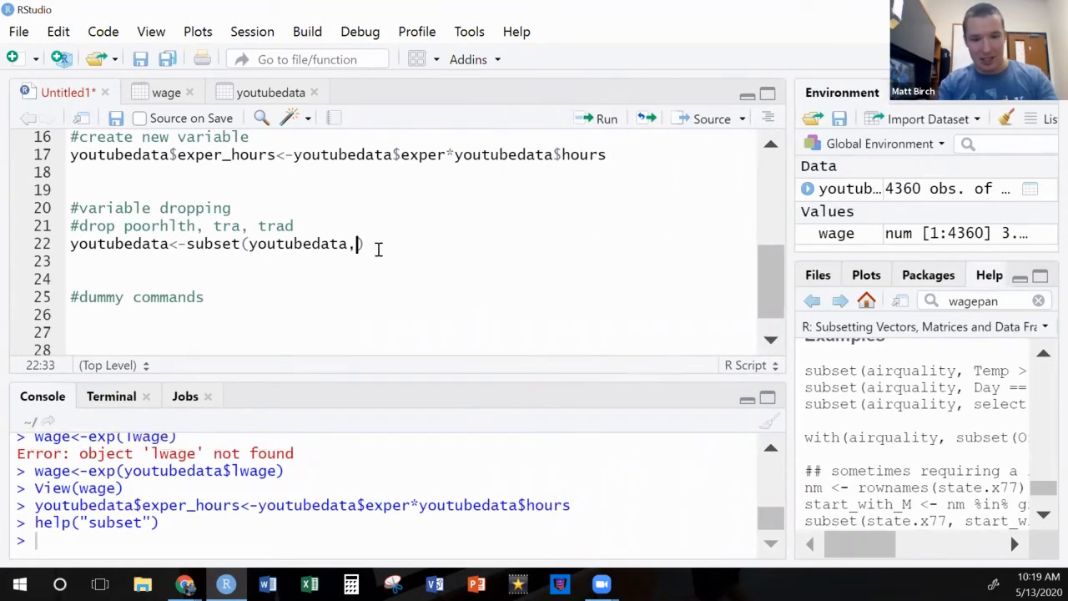
- Complete subset() with select=-c(poorhlth,tra,trad) and run the column-dropping line
{"action": "type", "text": "select"}
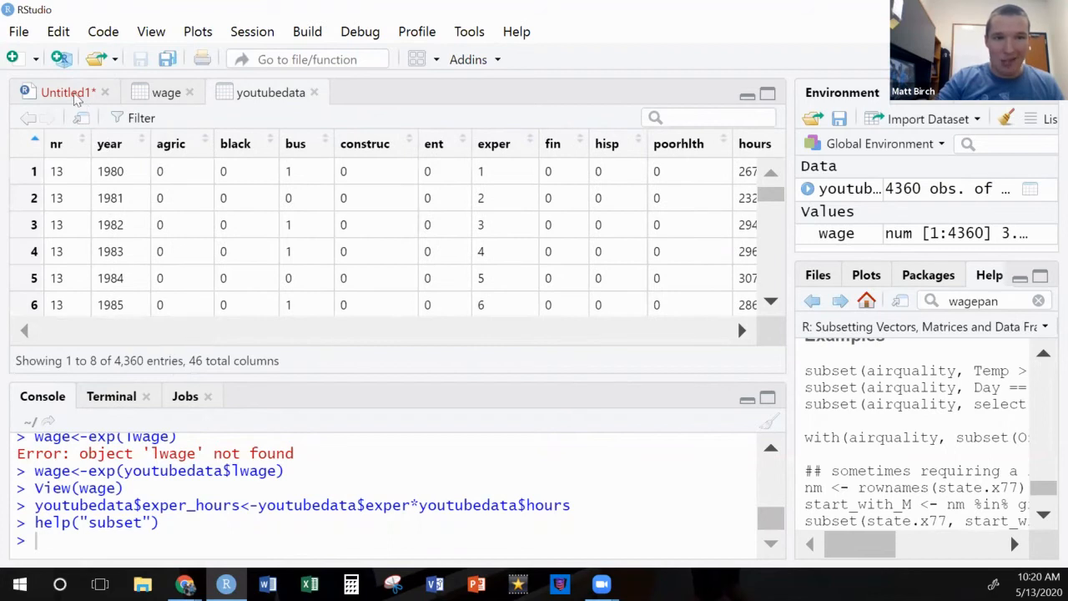
{"action": "left_click", "coordinate": [63, 92]}
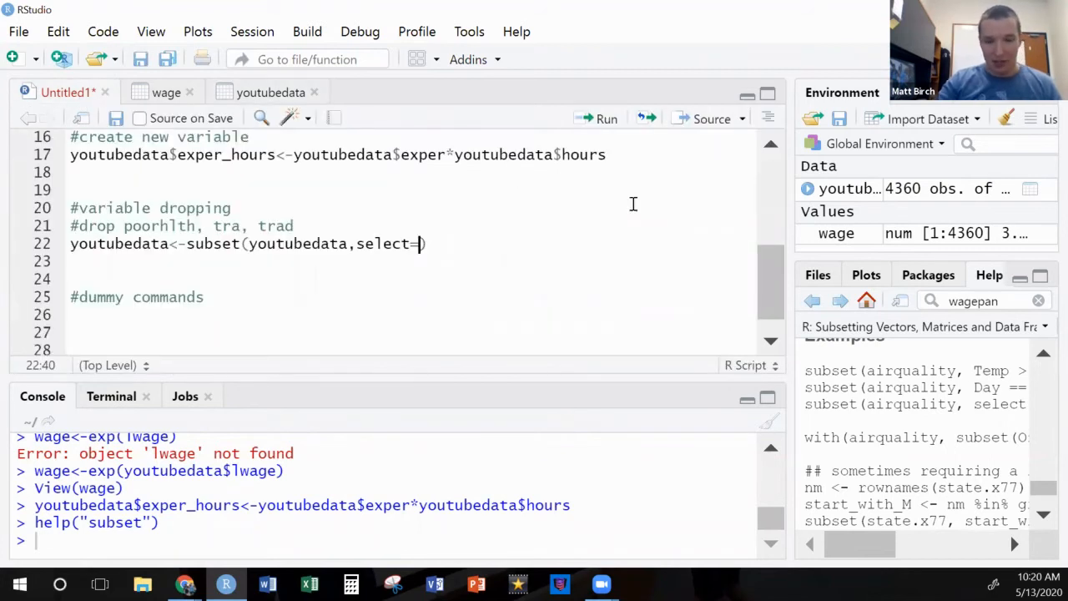
{"action": "type", "text": "-"}
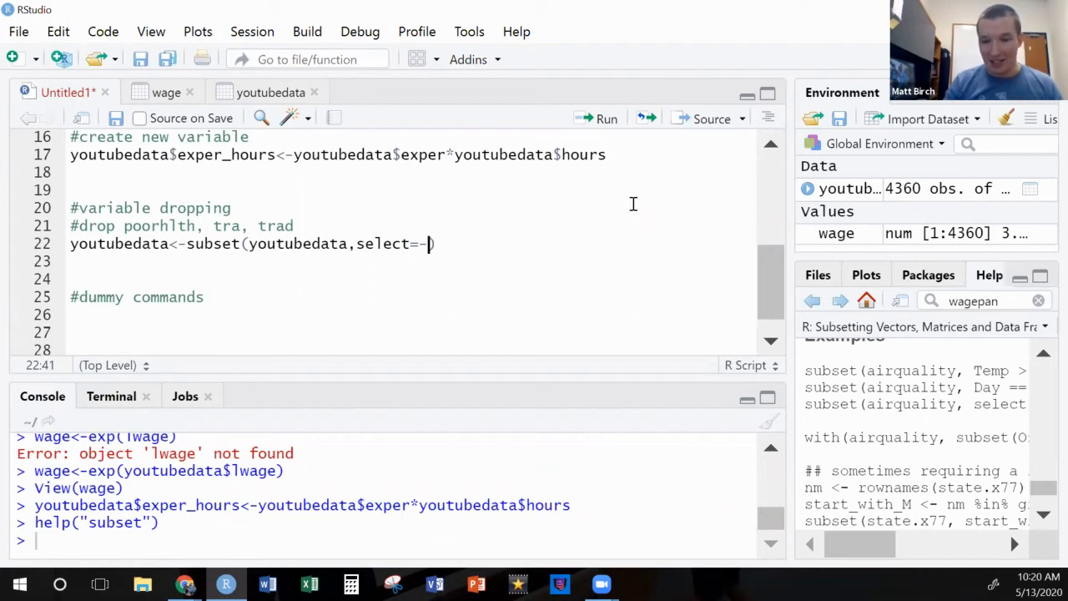
{"action": "type", "text": "c"}
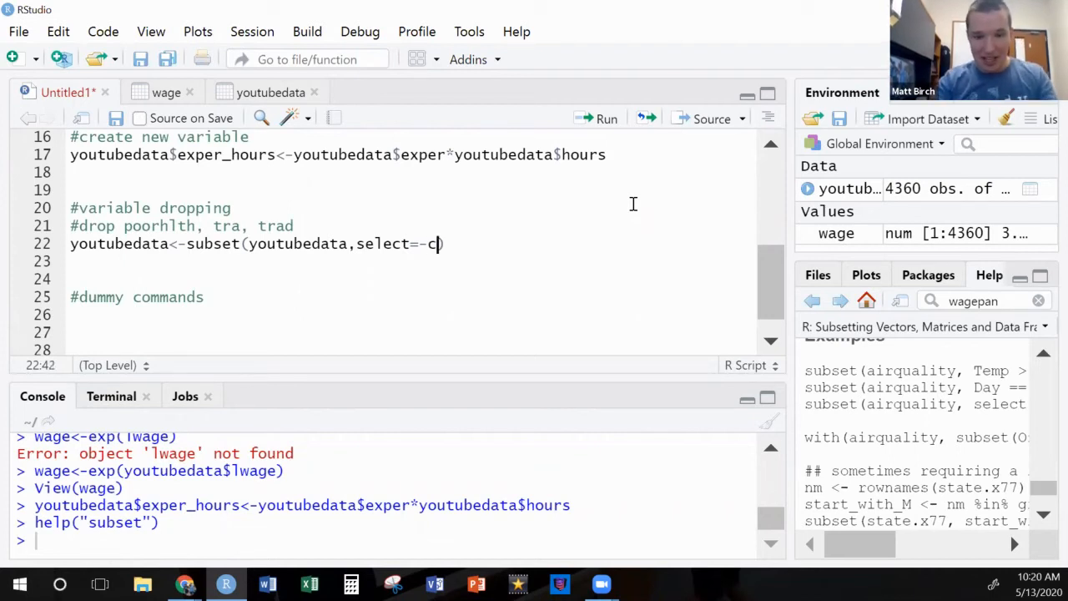
{"action": "type", "text": "("}
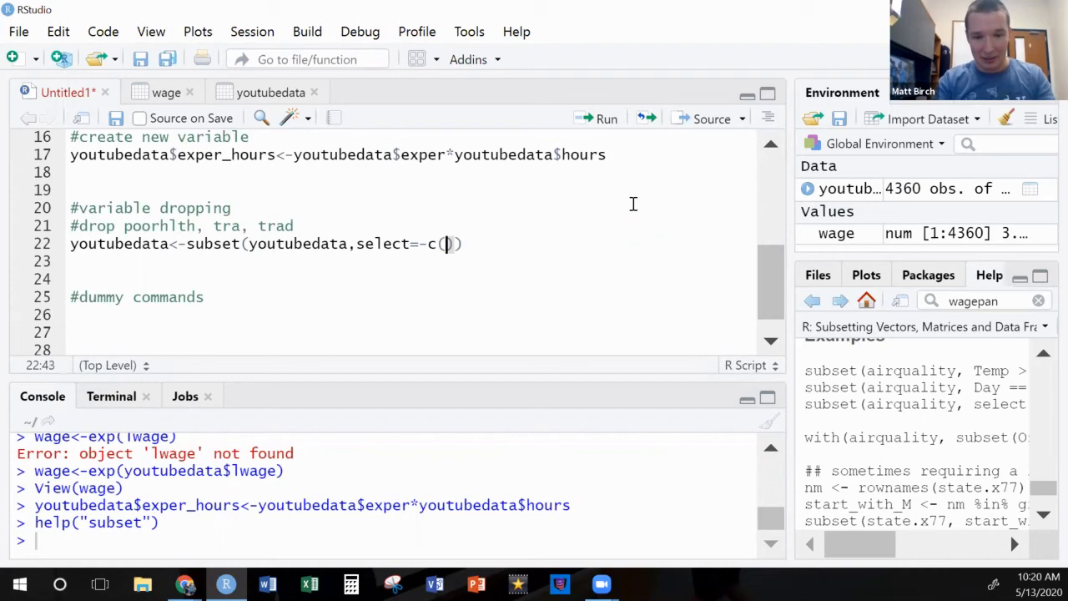
{"action": "type", "text": "poor"}
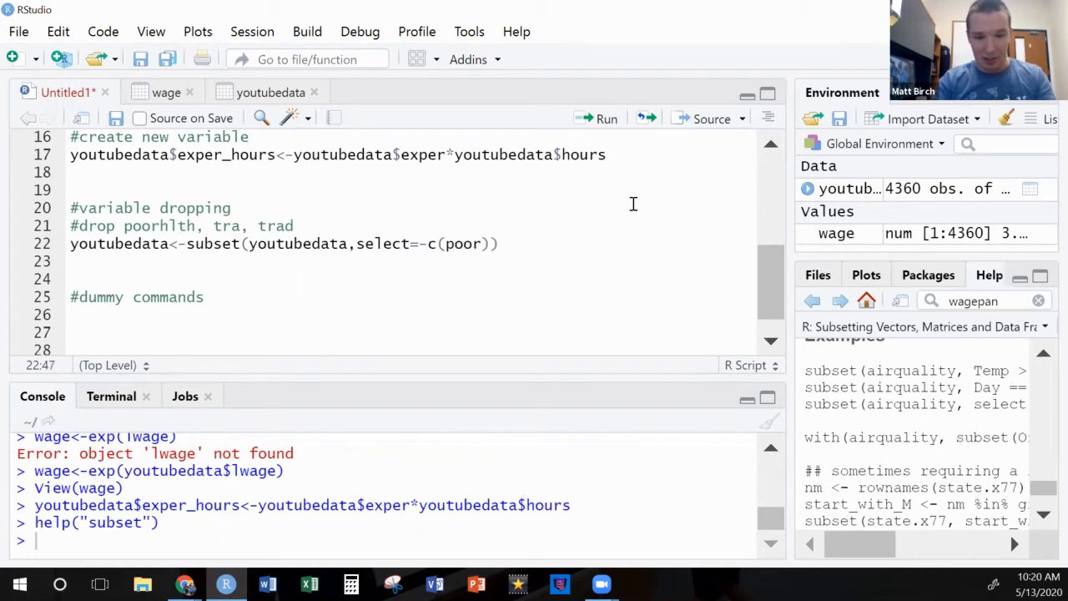
{"action": "type", "text": "poorhlth,tra,trad"}
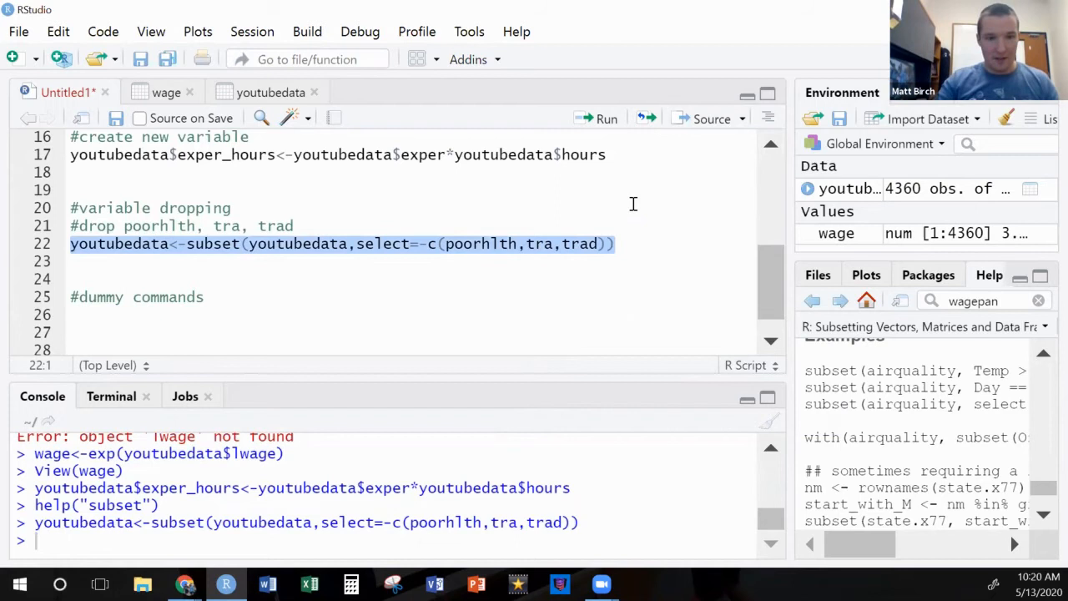
{"action": "mouse_move", "coordinate": [583, 255]}
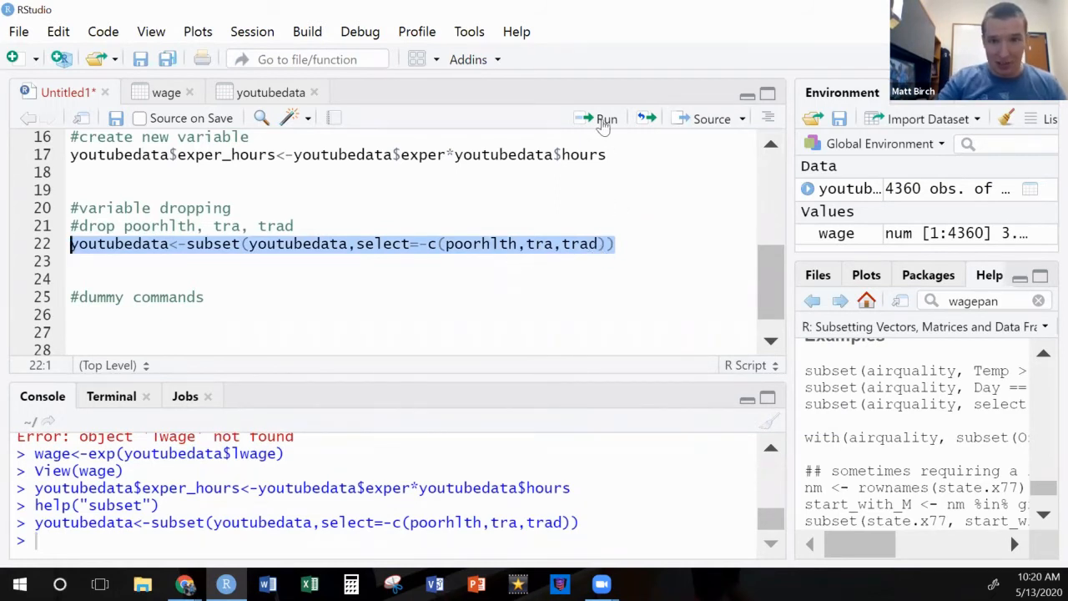
{"action": "left_click", "coordinate": [606, 118]}
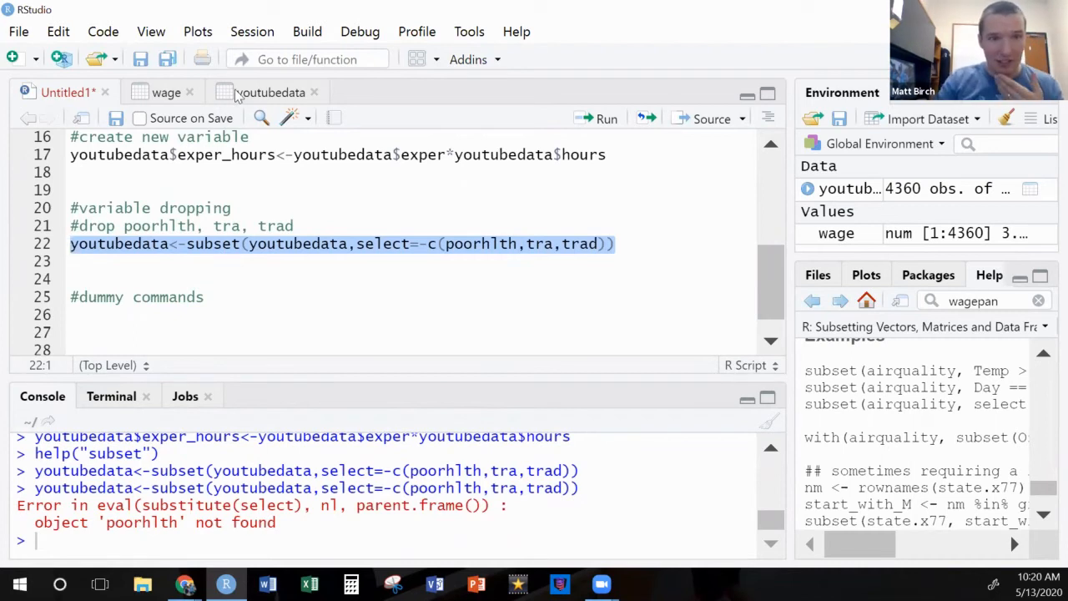
- Verify youtubedata's 43 columns, then view the three-column result from select without the minus
{"action": "left_click", "coordinate": [270, 92]}
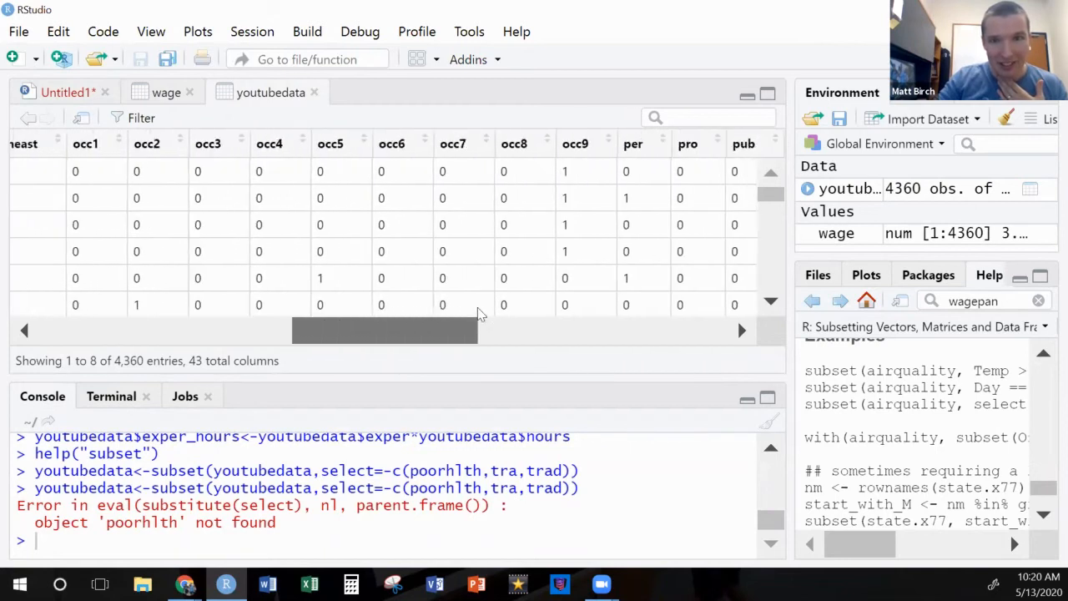
{"action": "scroll", "scroll_direction": "right", "scroll_amount": 3}
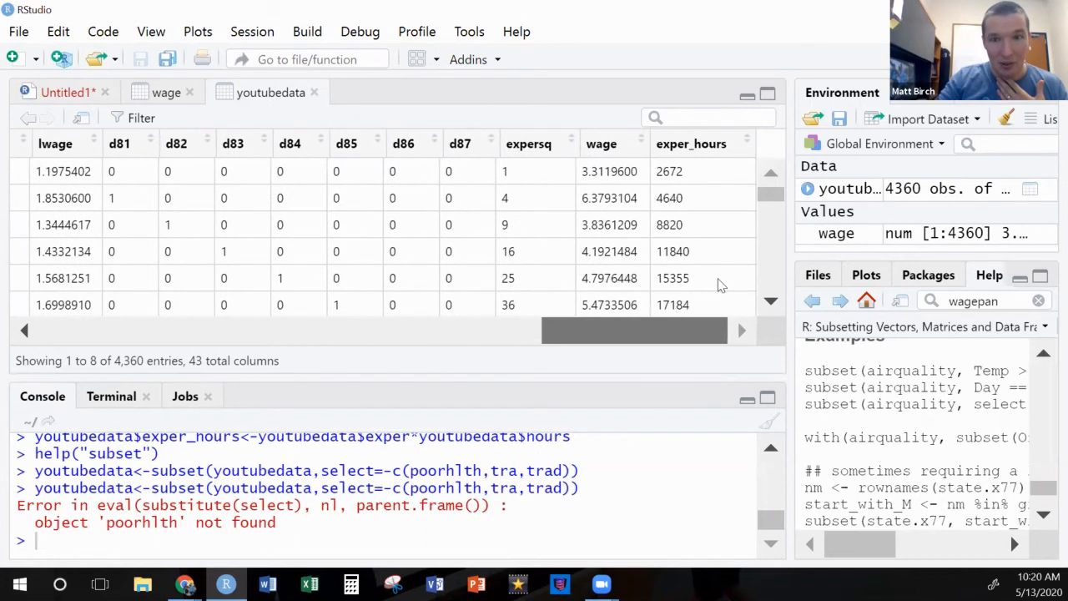
{"action": "scroll", "scroll_direction": "left", "scroll_amount": 3}
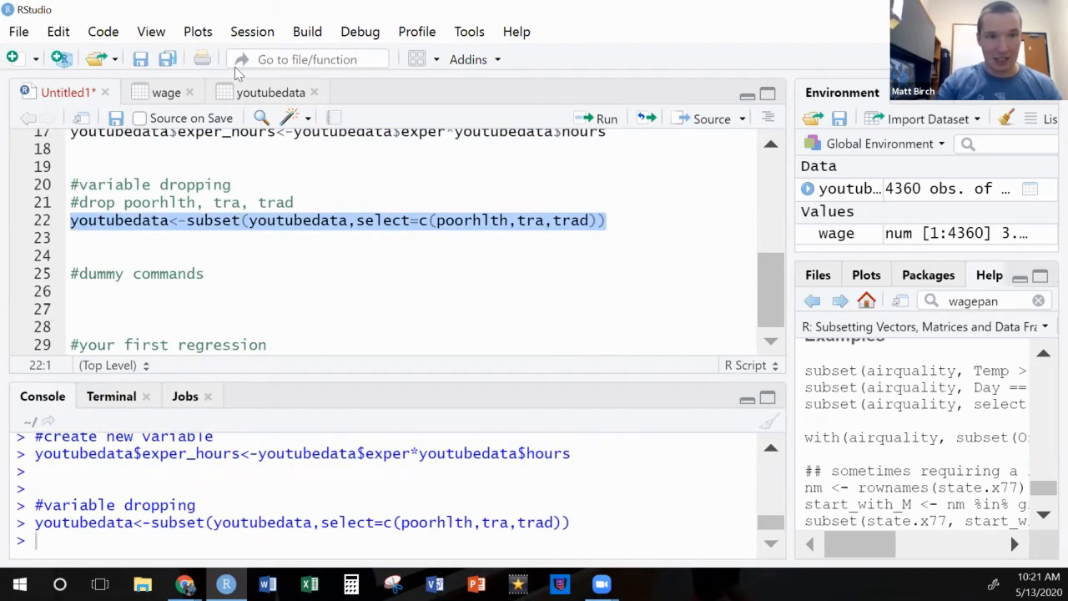
{"action": "left_click", "coordinate": [271, 92]}
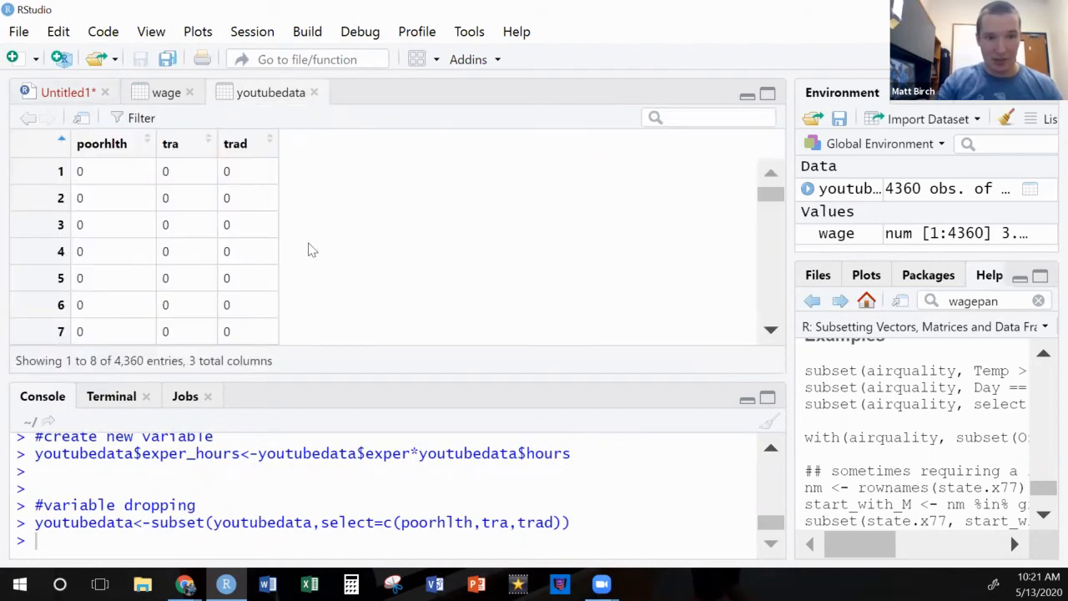
{"action": "left_click", "coordinate": [66, 92]}
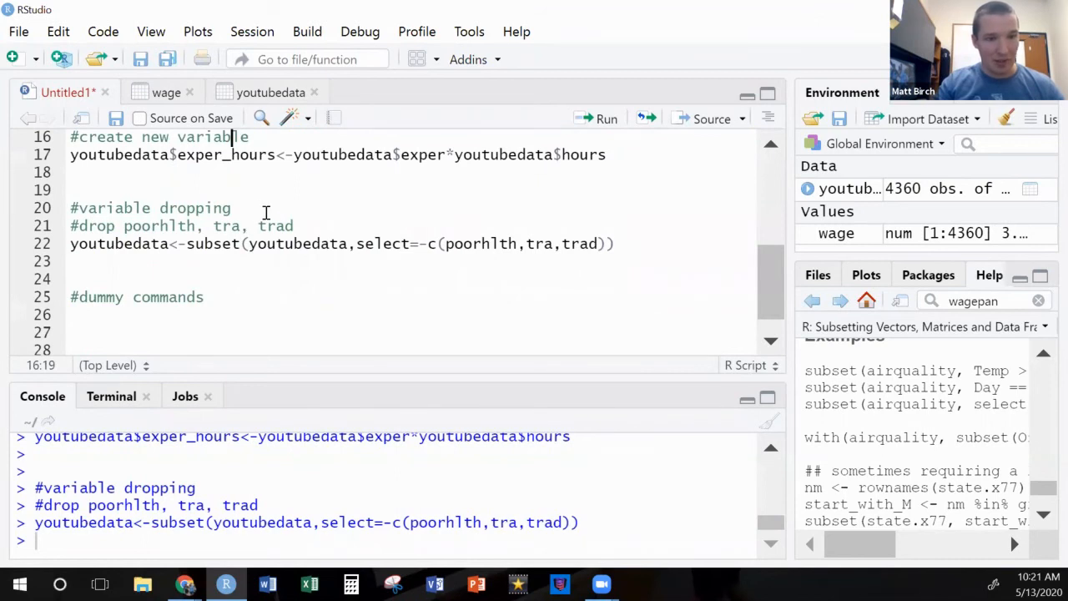
- Write educ_dummies<-dummy(youtubedata$educ) under #dummy commands and run it
{"action": "scroll", "scroll_direction": "down", "scroll_amount": 3}
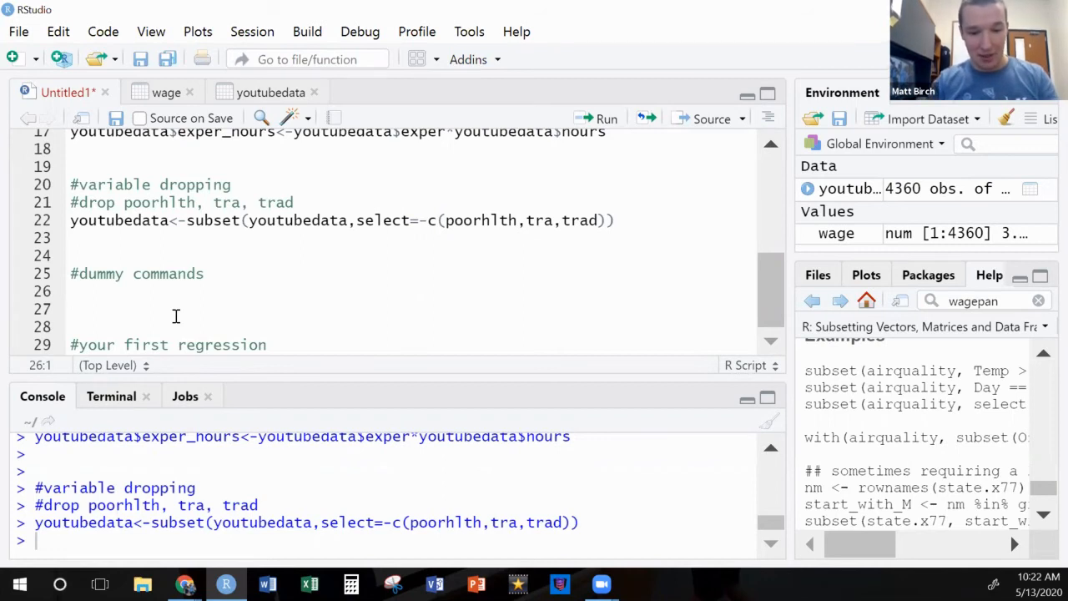
{"action": "type", "text": "educ"}
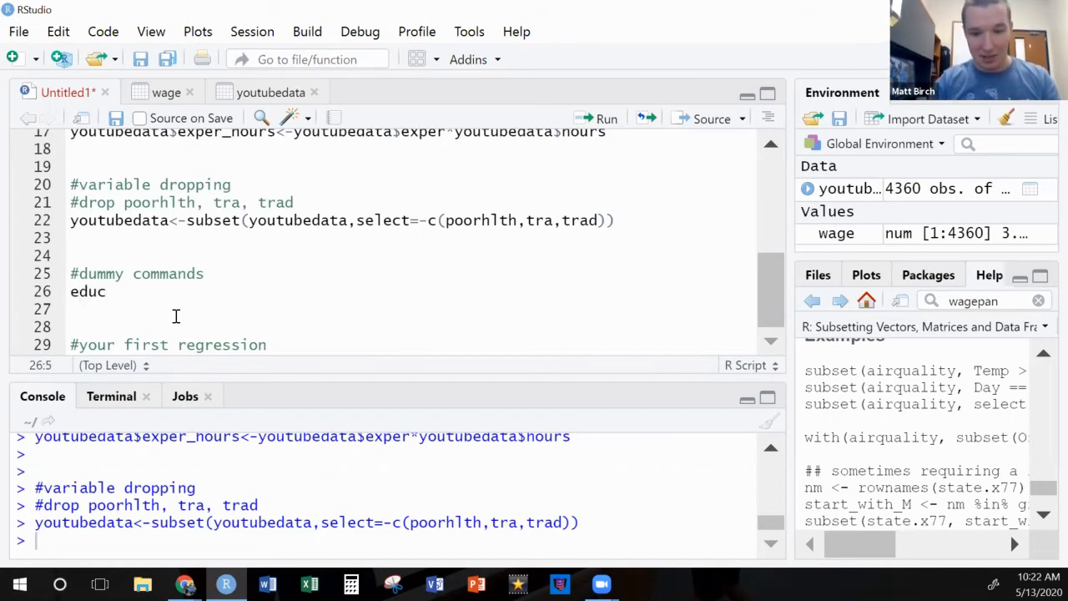
{"action": "type", "text": "_d"}
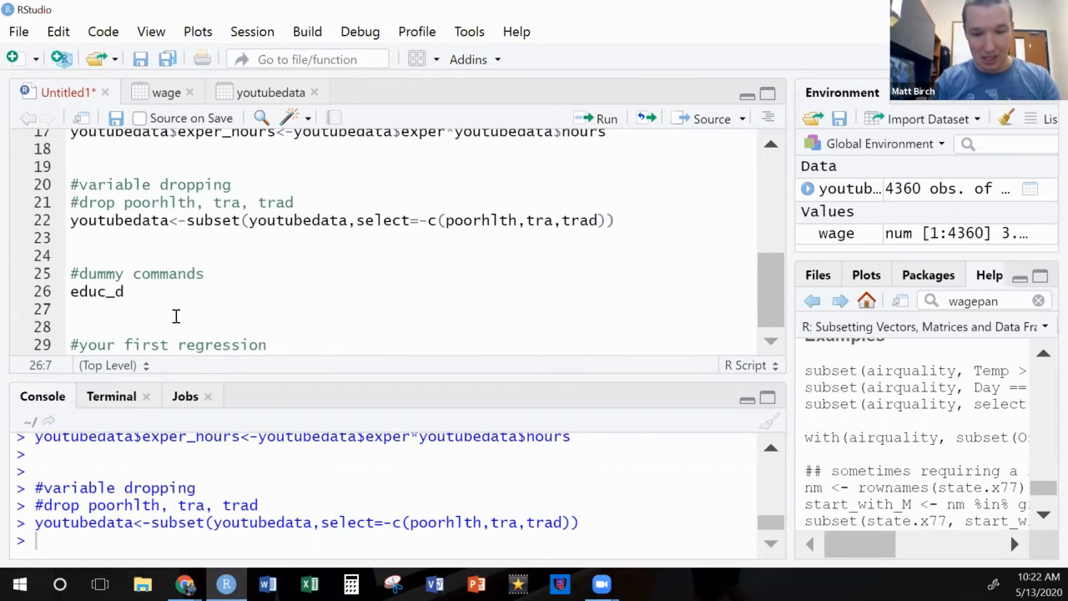
{"action": "type", "text": "ummies"}
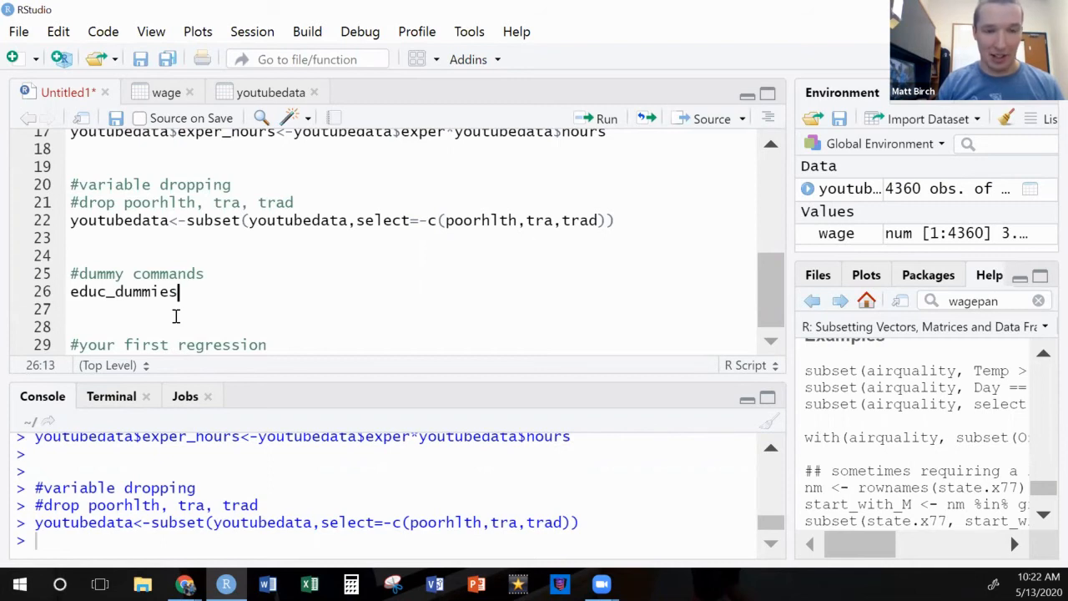
{"action": "type", "text": "<"}
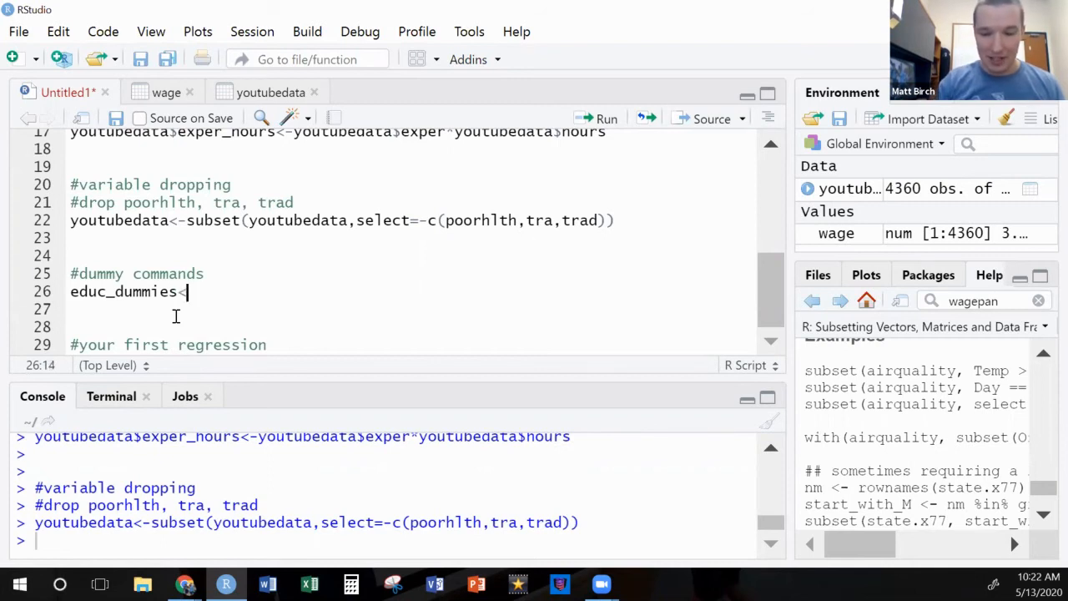
{"action": "type", "text": "-"}
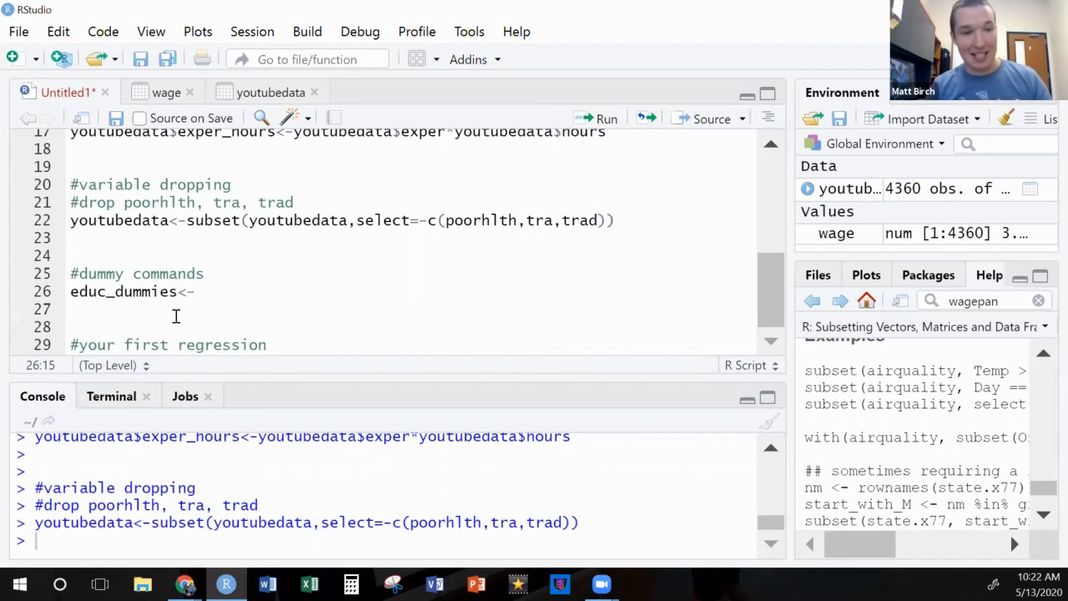
{"action": "type", "text": "dumm"}
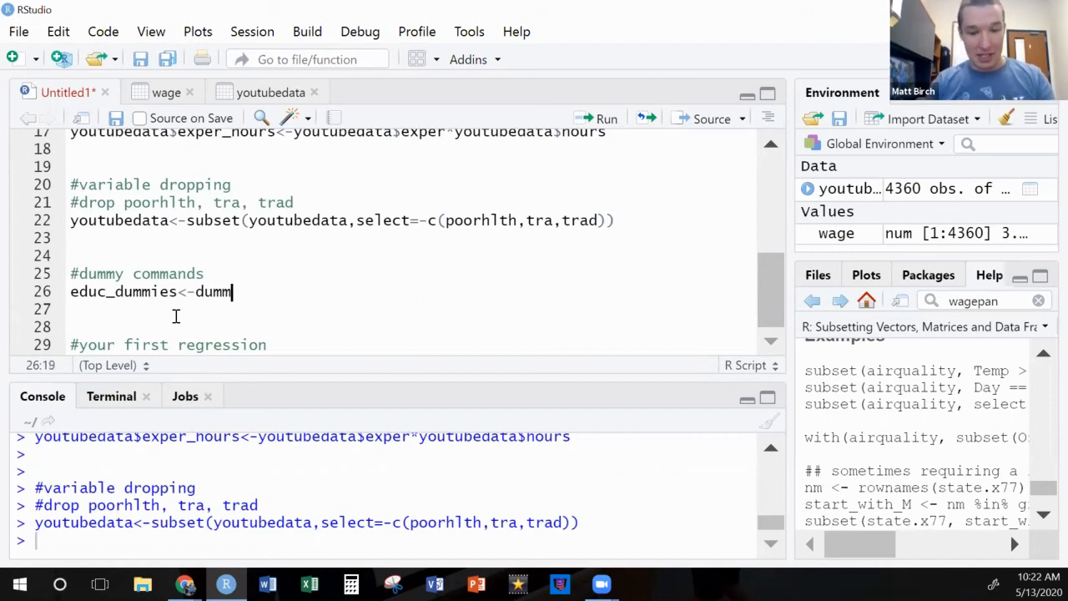
{"action": "type", "text": "()"}
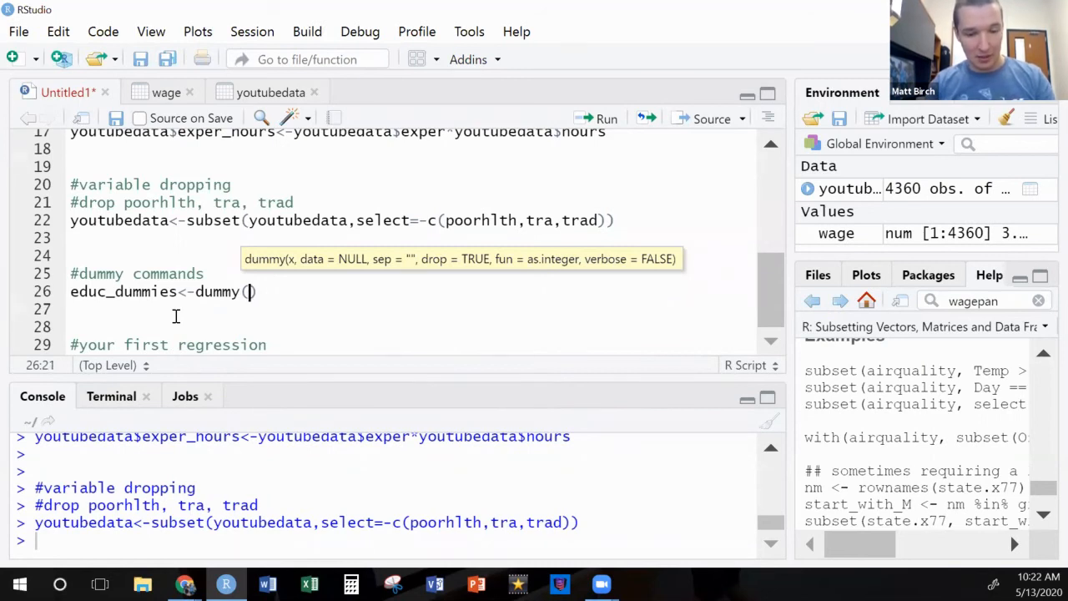
{"action": "type", "text": "youtubed"}
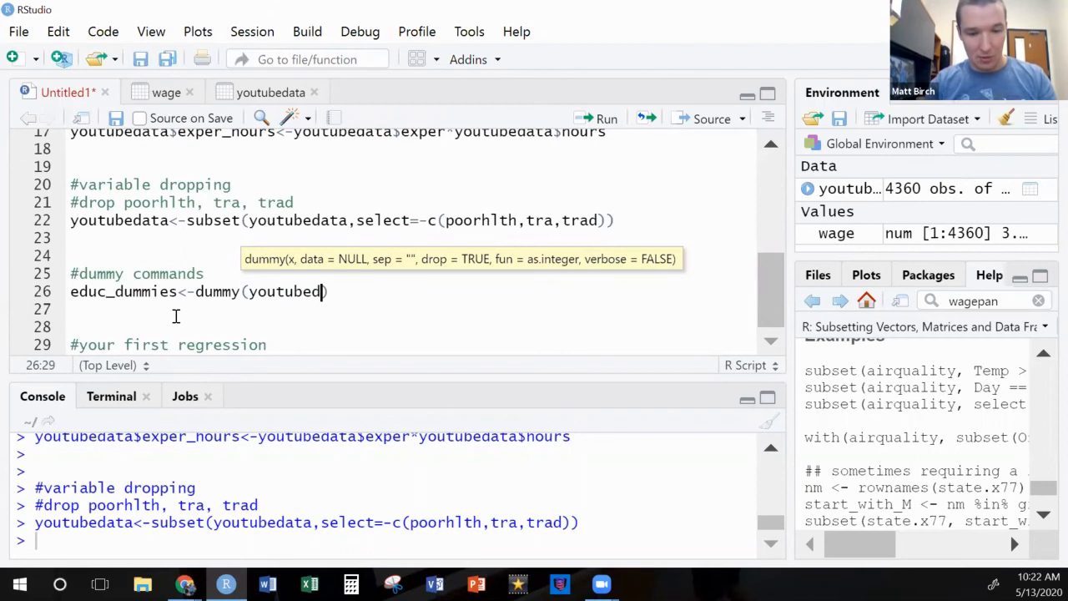
{"action": "type", "text": "ata)"}
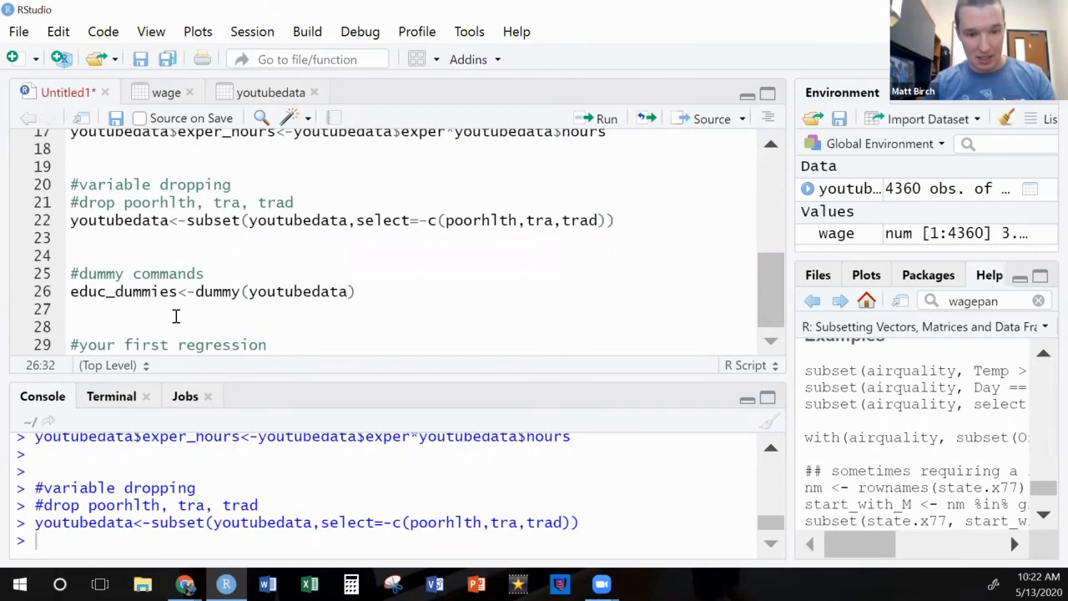
{"action": "type", "text": "$"}
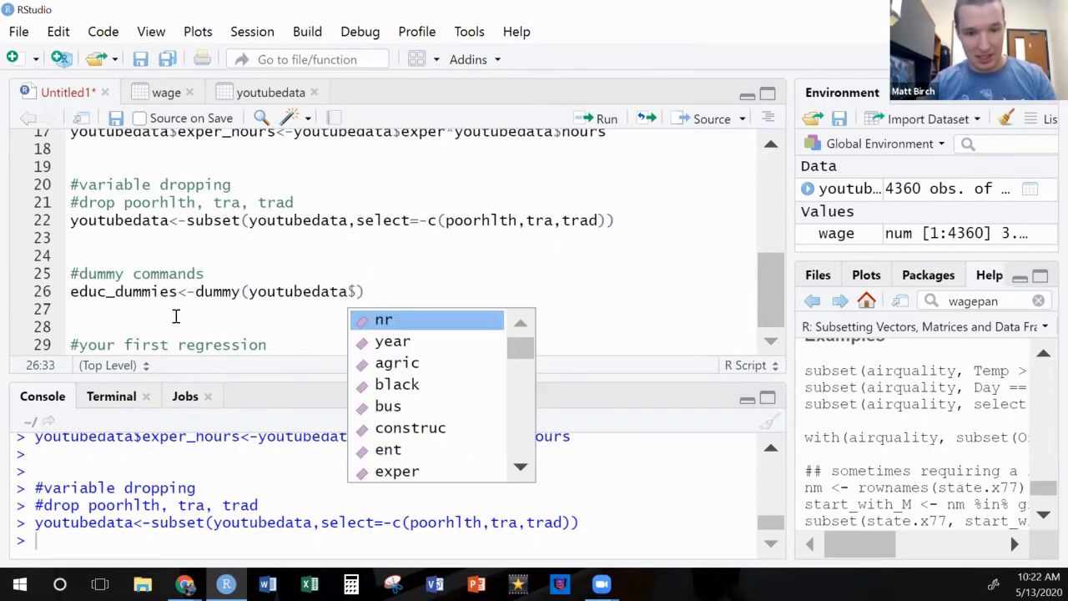
{"action": "type", "text": "educ"}
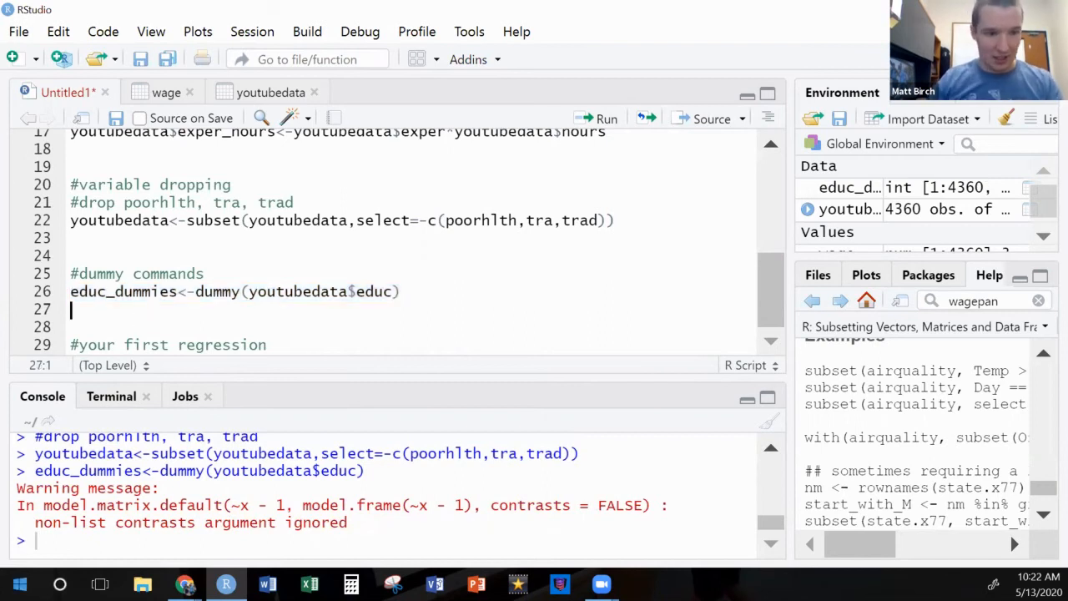
- Run View(educ_dummies) and scroll through the educ indicator columns
{"action": "type", "text": "V"}
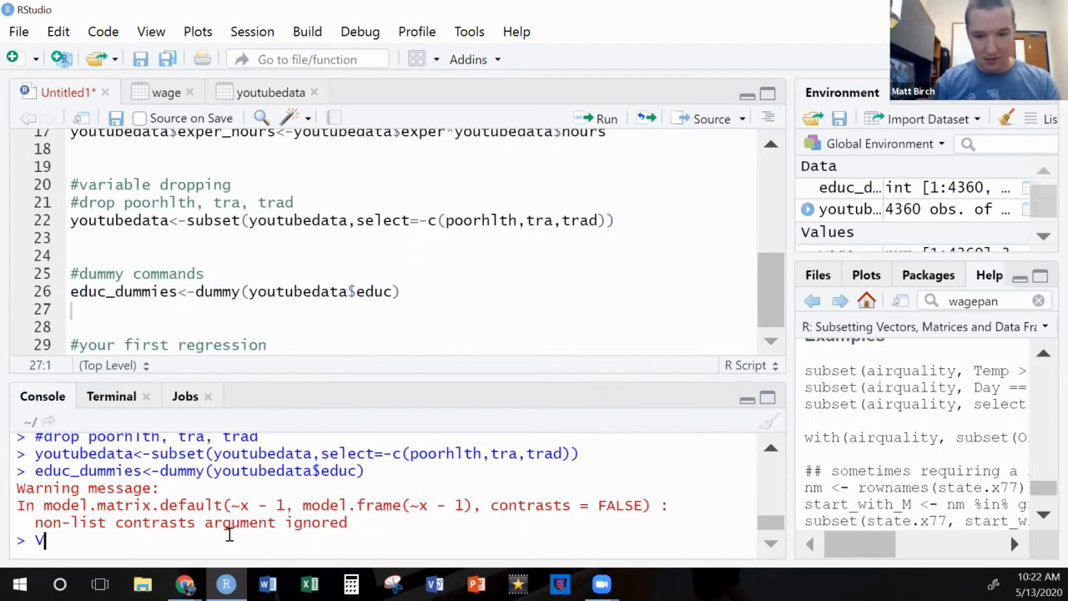
{"action": "type", "text": "iew(educ)"}
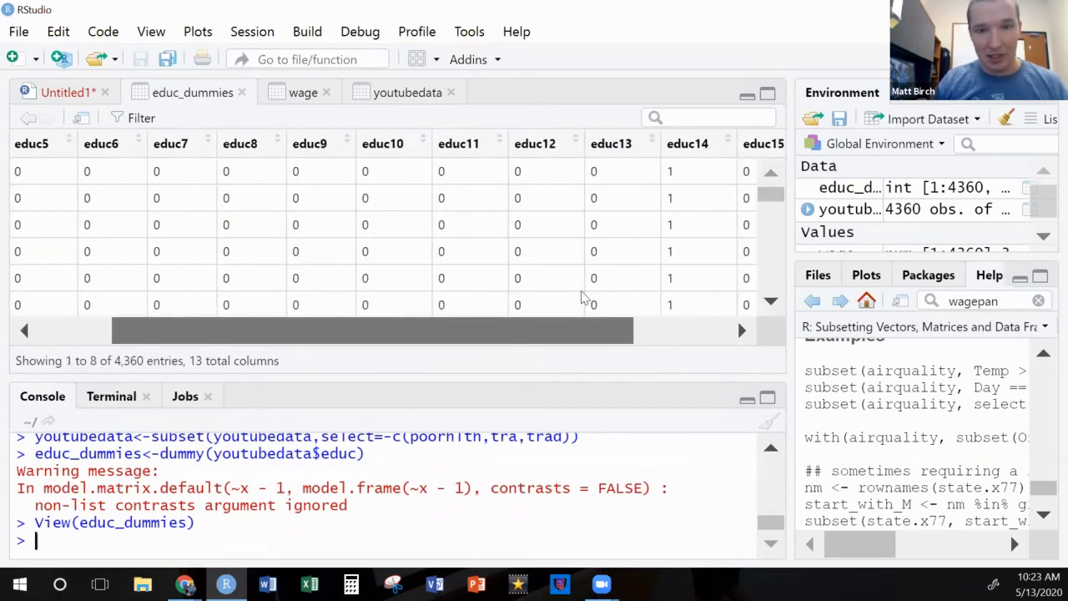
{"action": "scroll", "scroll_direction": "right", "scroll_amount": 3}
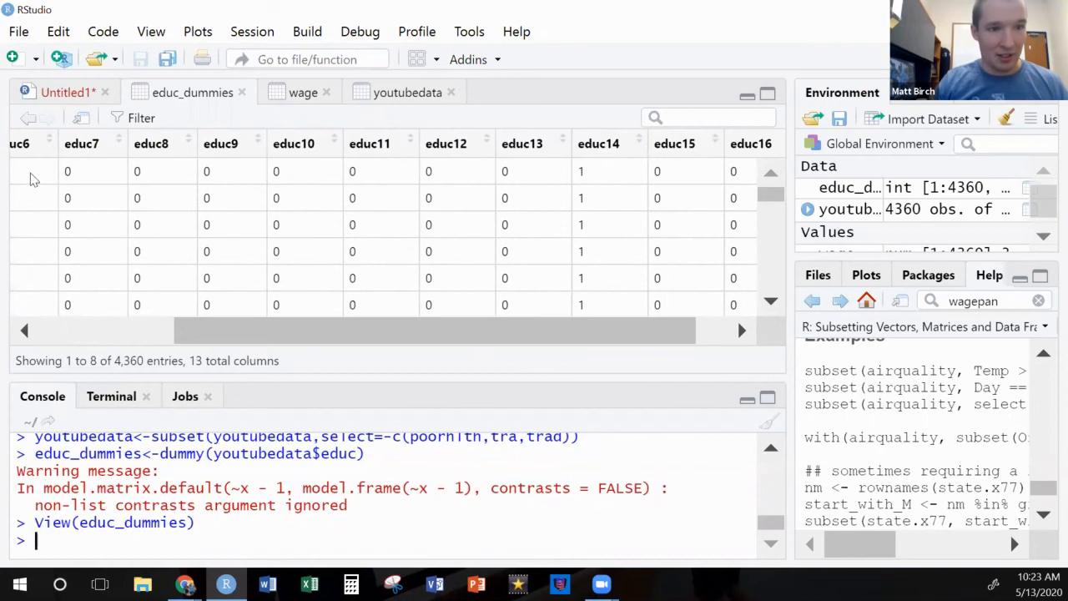
{"action": "mouse_move", "coordinate": [543, 182]}
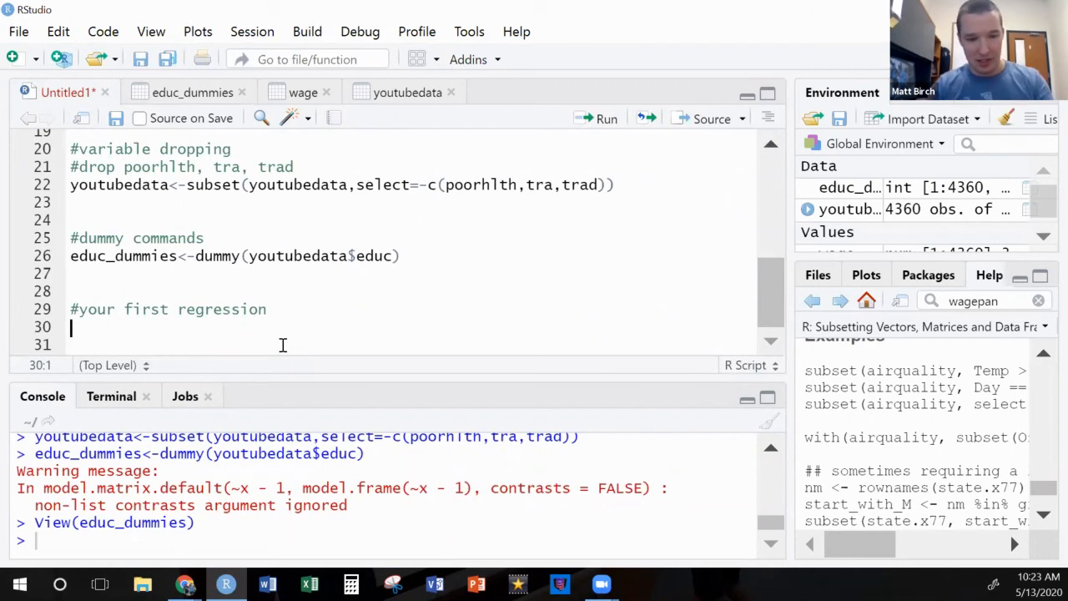
- Write the comment '#wage on educ and exper expersq' under the first-regression heading
{"action": "type", "text": "#l"}
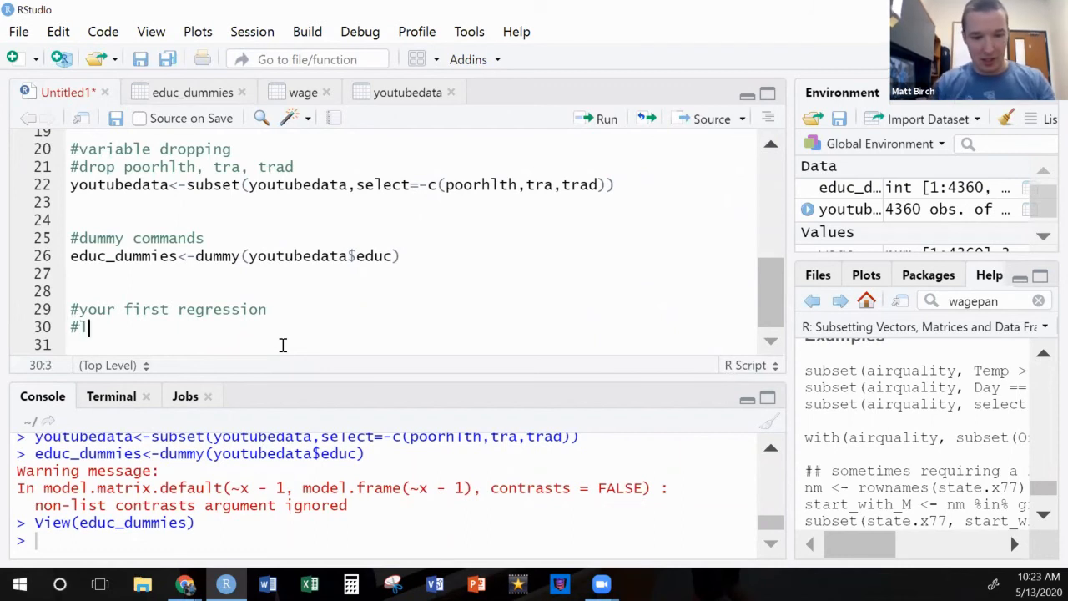
{"action": "key", "text": "Backspace"}
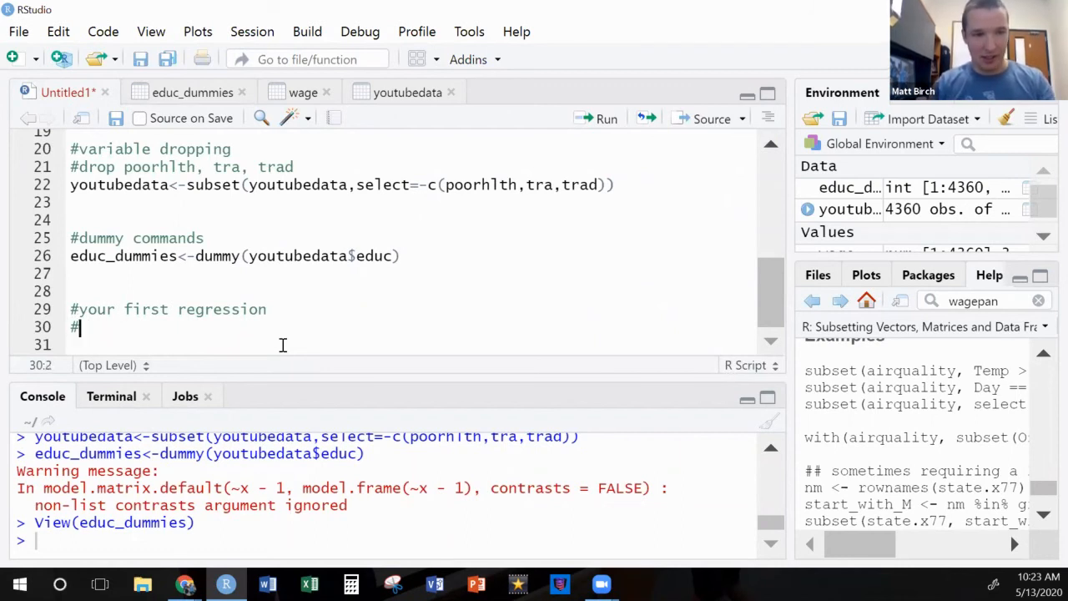
{"action": "type", "text": "wage on educ and"}
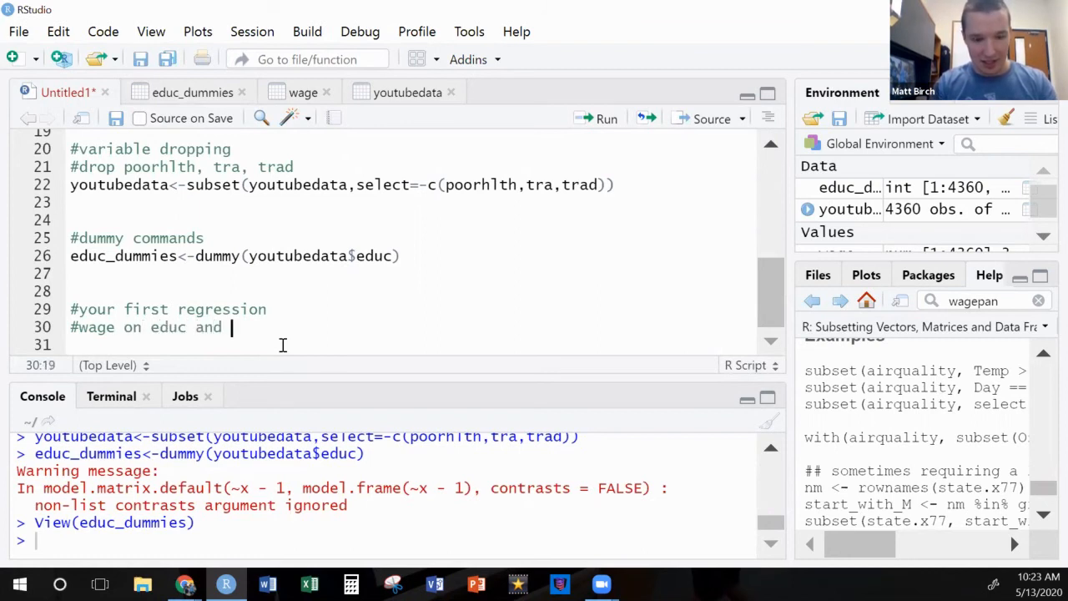
{"action": "type", "text": "exper expers"}
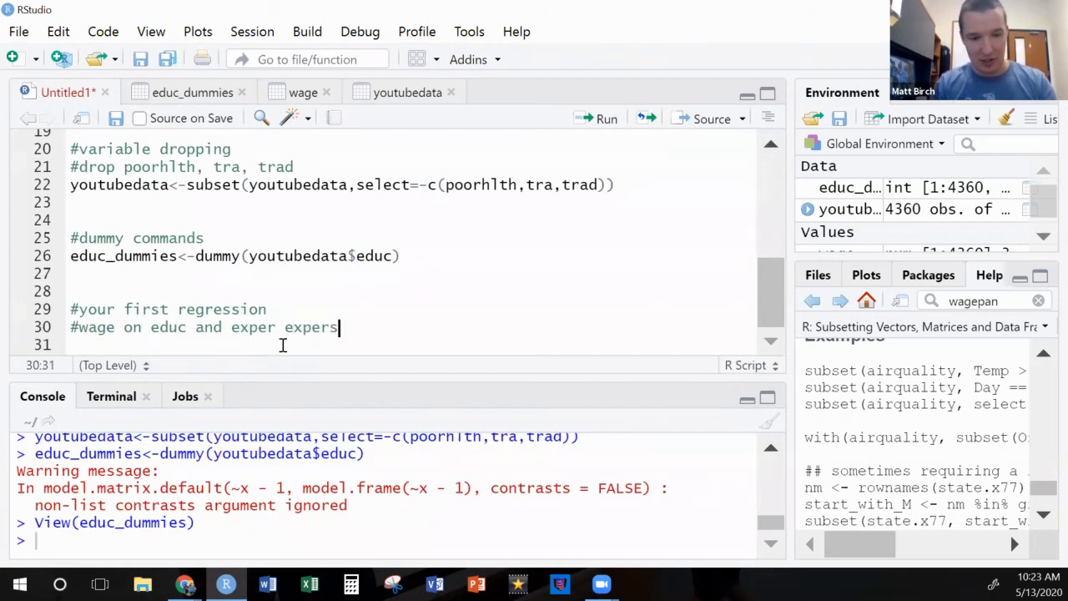
{"action": "type", "text": "q"}
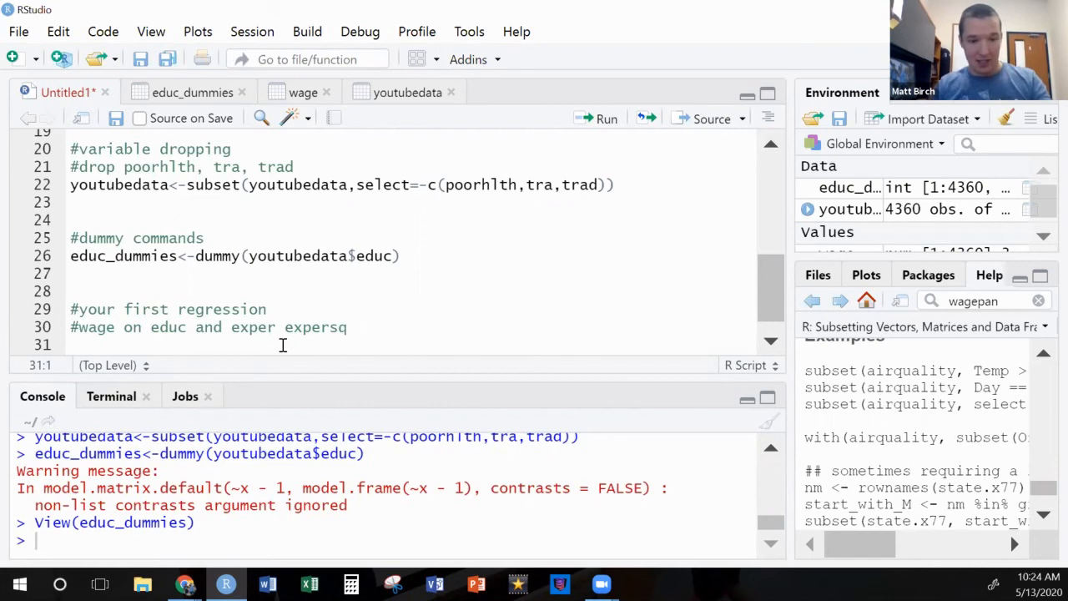
- Begin wage_reg_1<-lm( with youtubedata$wage as the dependent variable
{"action": "type", "text": "re"}
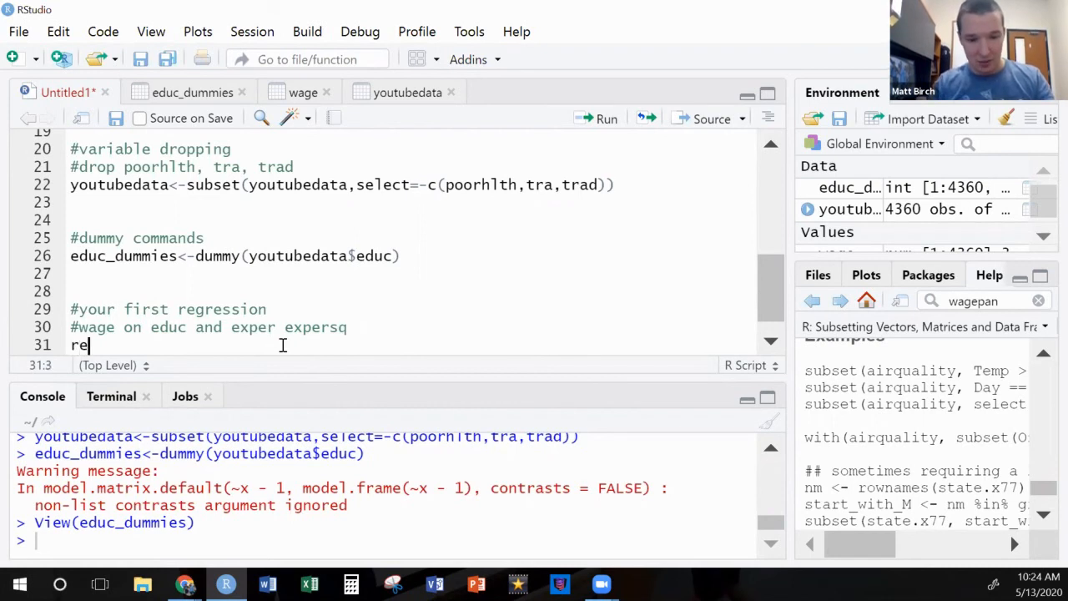
{"action": "type", "text": "wage"}
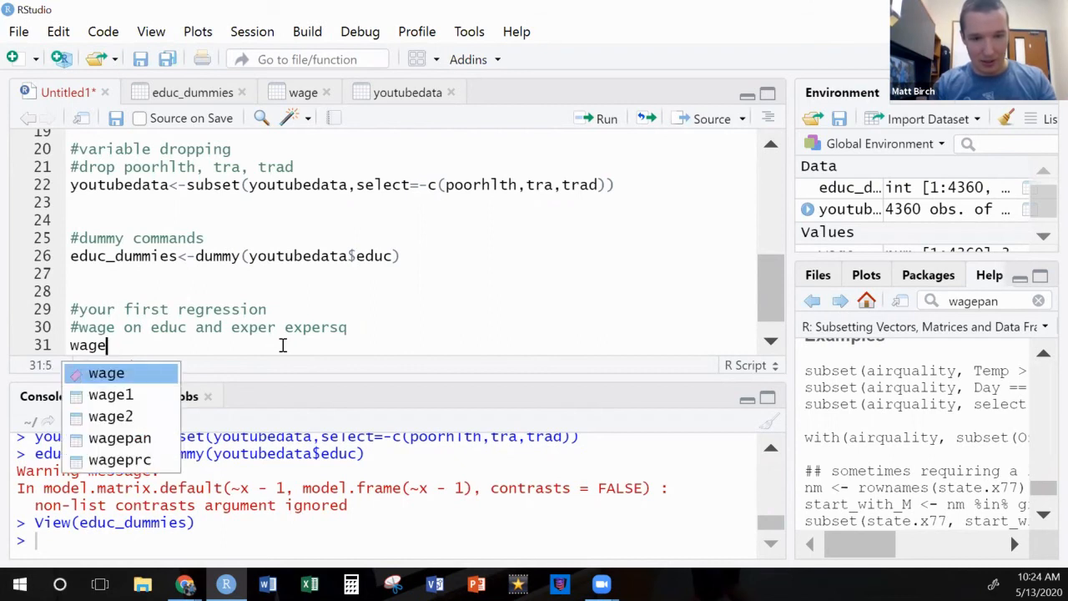
{"action": "type", "text": "_reg_1"}
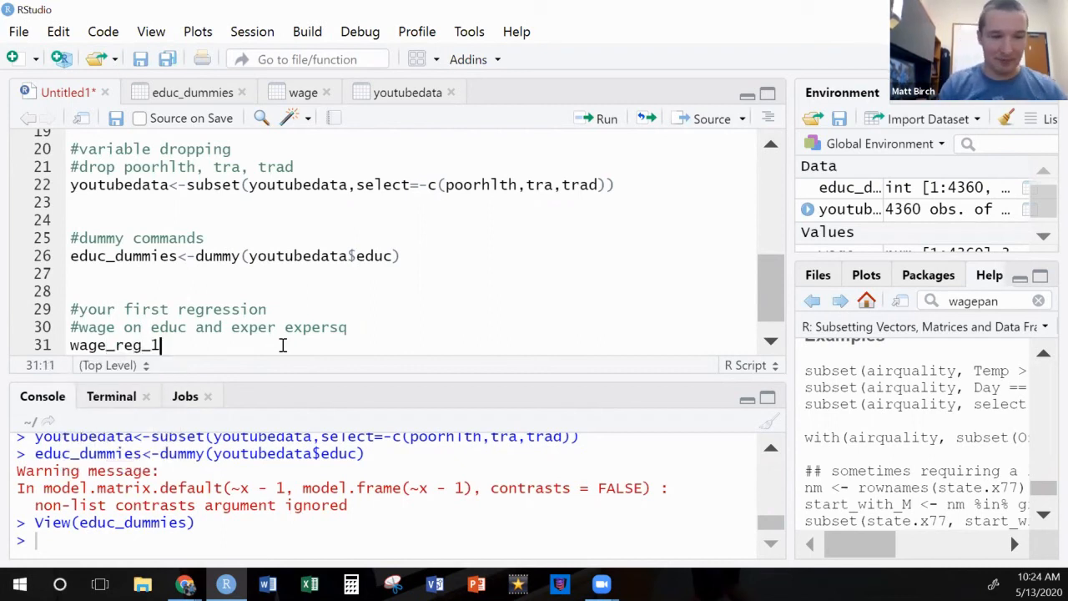
{"action": "type", "text": "<-"}
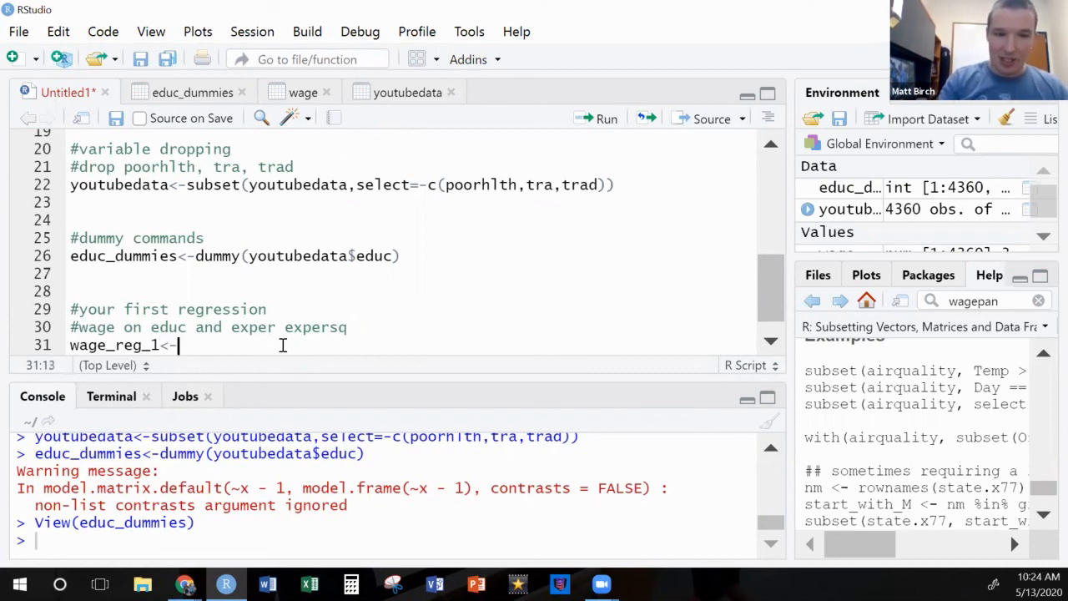
{"action": "type", "text": "l"}
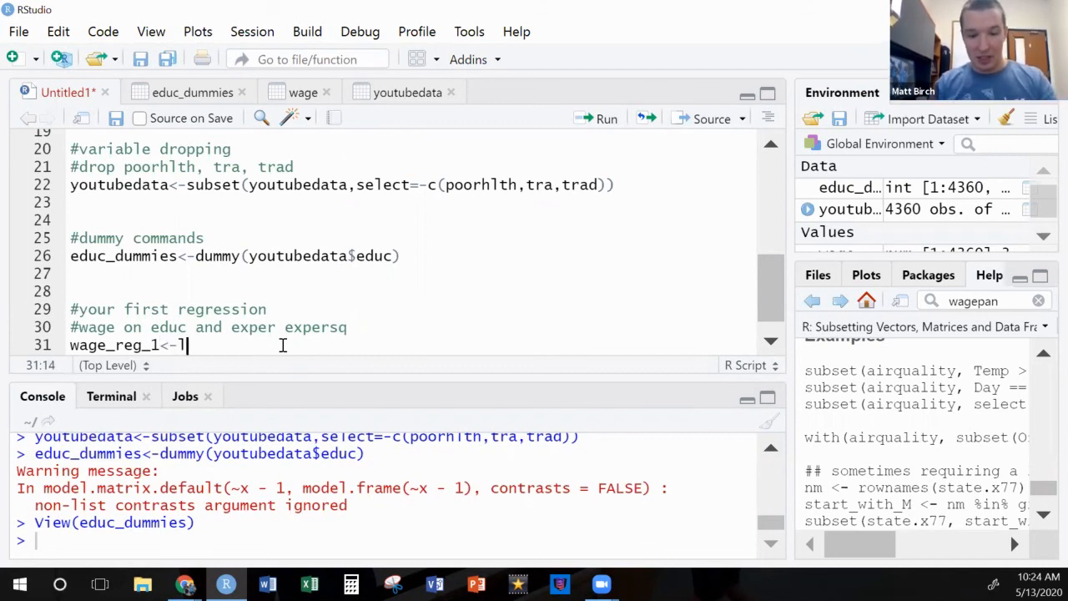
{"action": "type", "text": "m"}
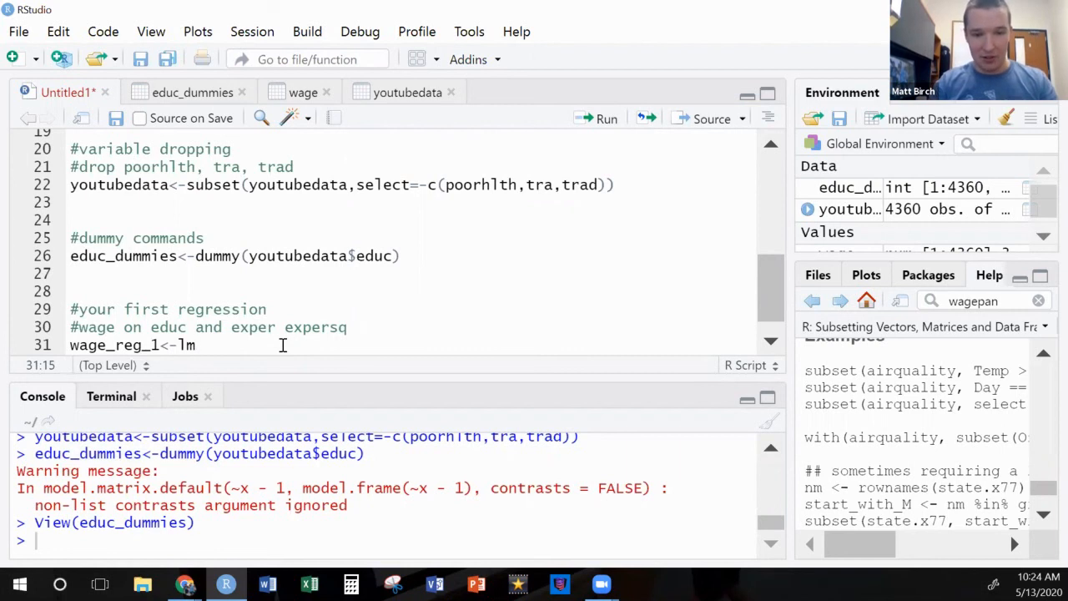
{"action": "type", "text": "("}
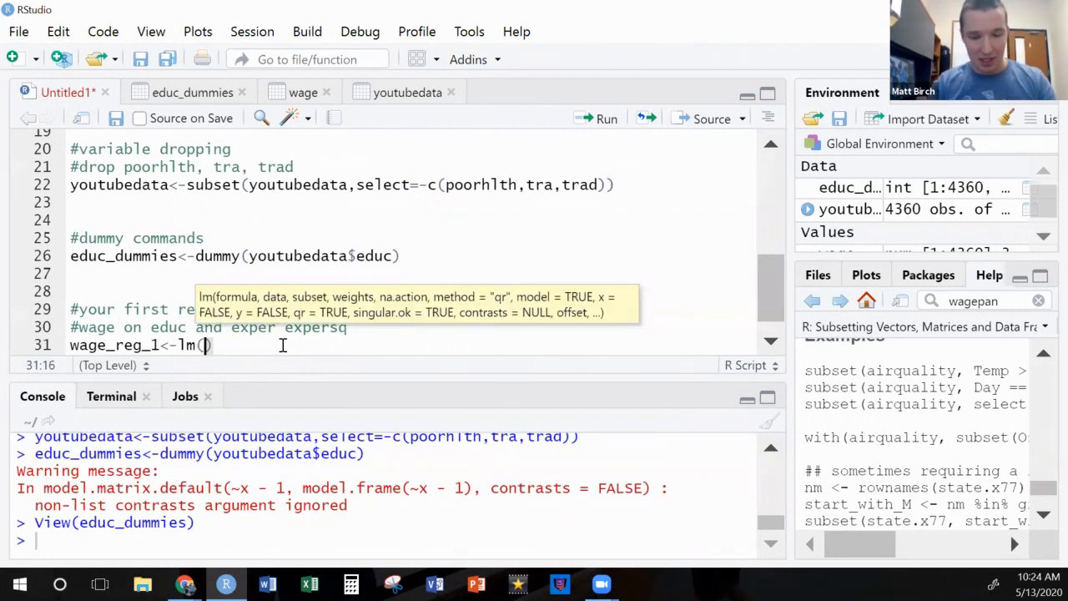
{"action": "type", "text": "youtub"}
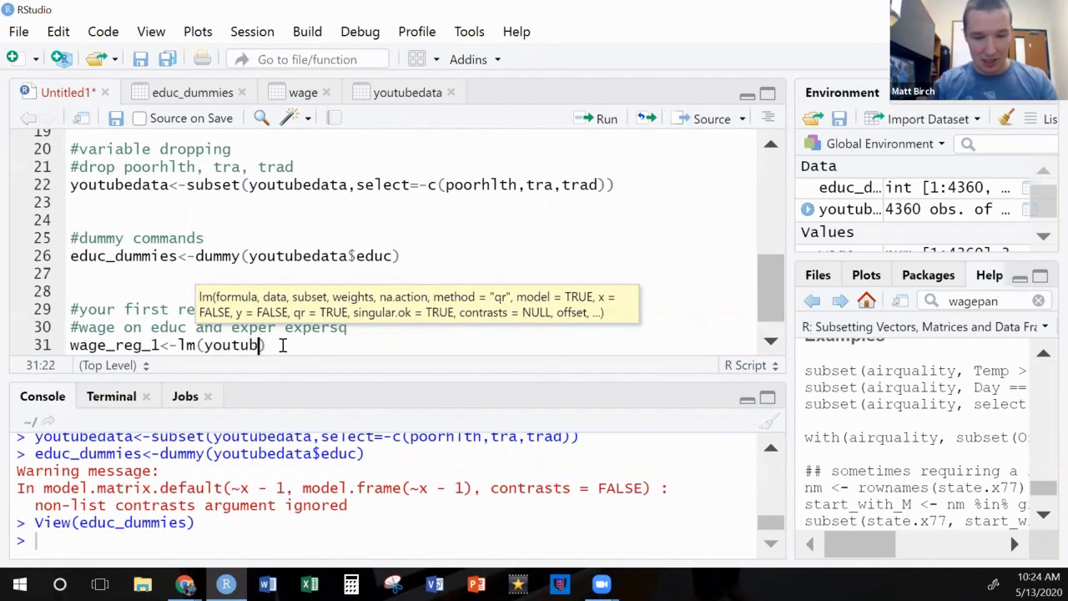
{"action": "type", "text": "$"}
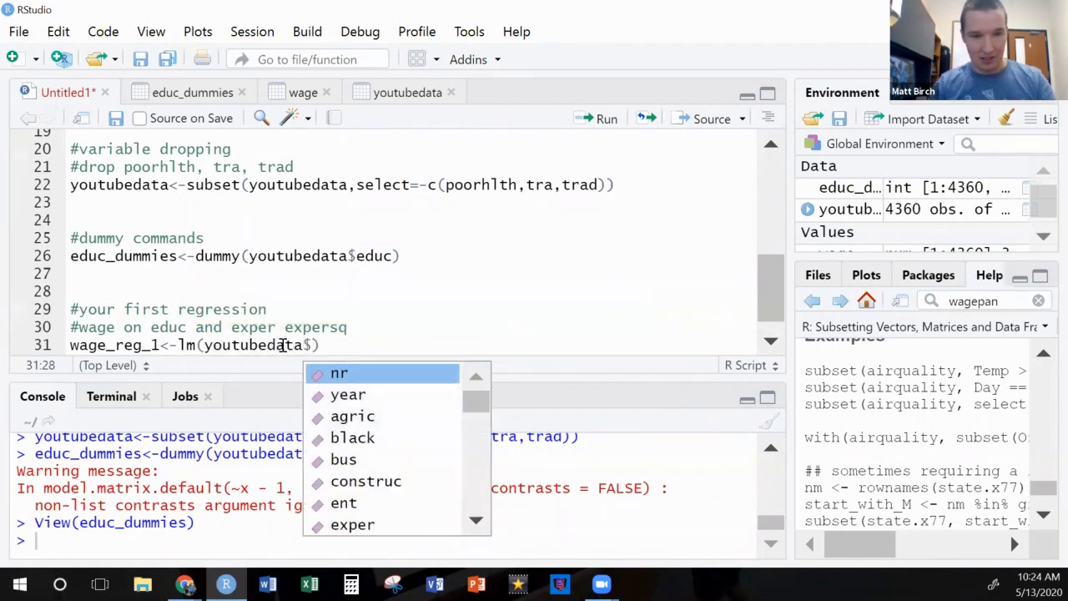
{"action": "type", "text": "wage~"}
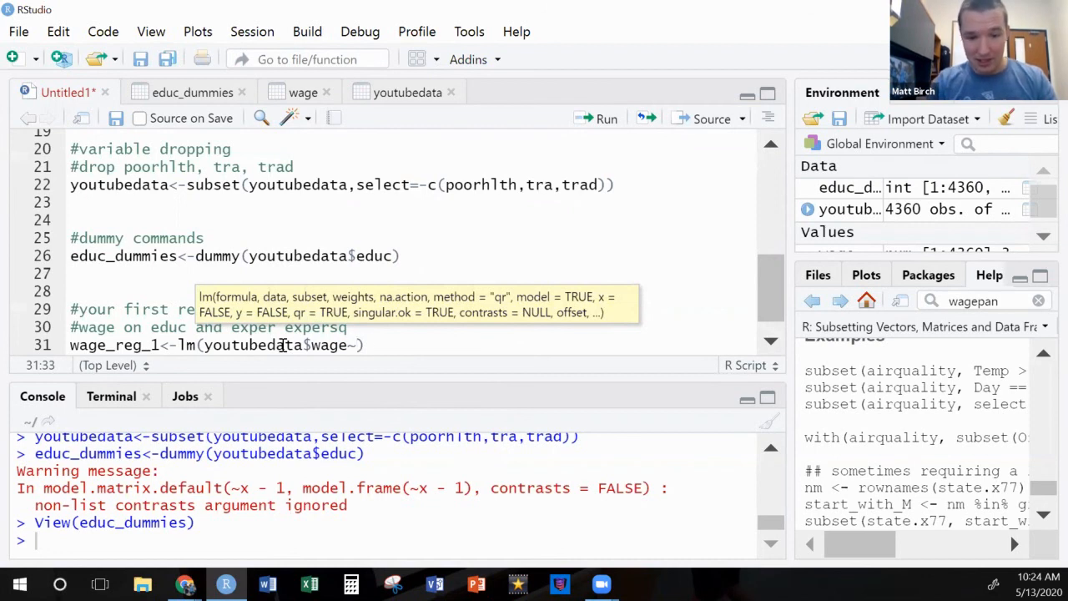
- Add regressors youtubedata$educ + youtubedata$exper + youtubedata$expersq to complete the lm formula
{"action": "type", "text": "youtubedat"}
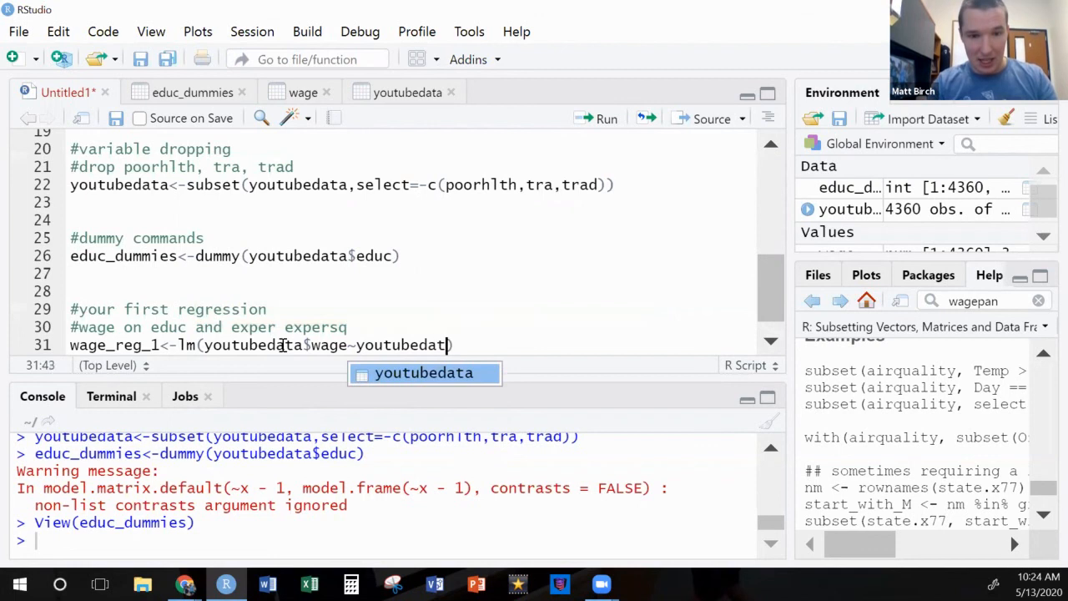
{"action": "type", "text": "$"}
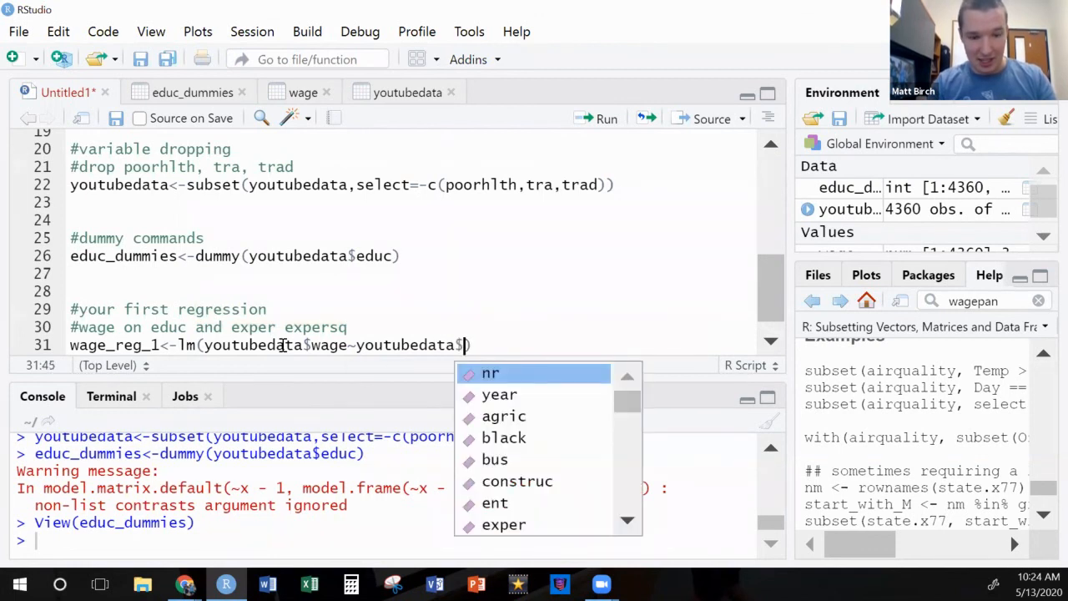
{"action": "type", "text": "educ"}
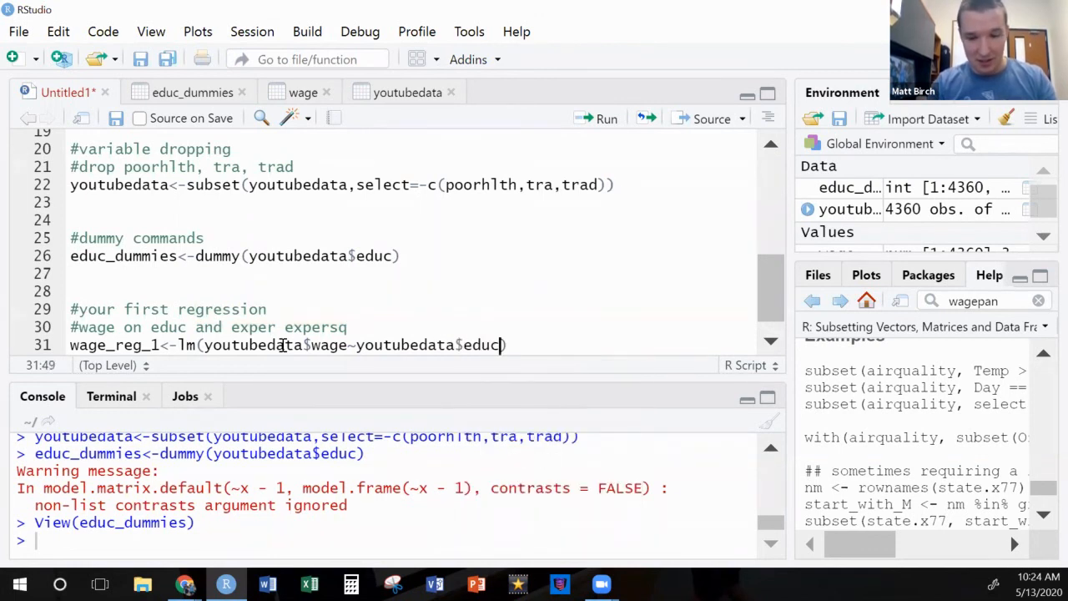
{"action": "type", "text": "+you"}
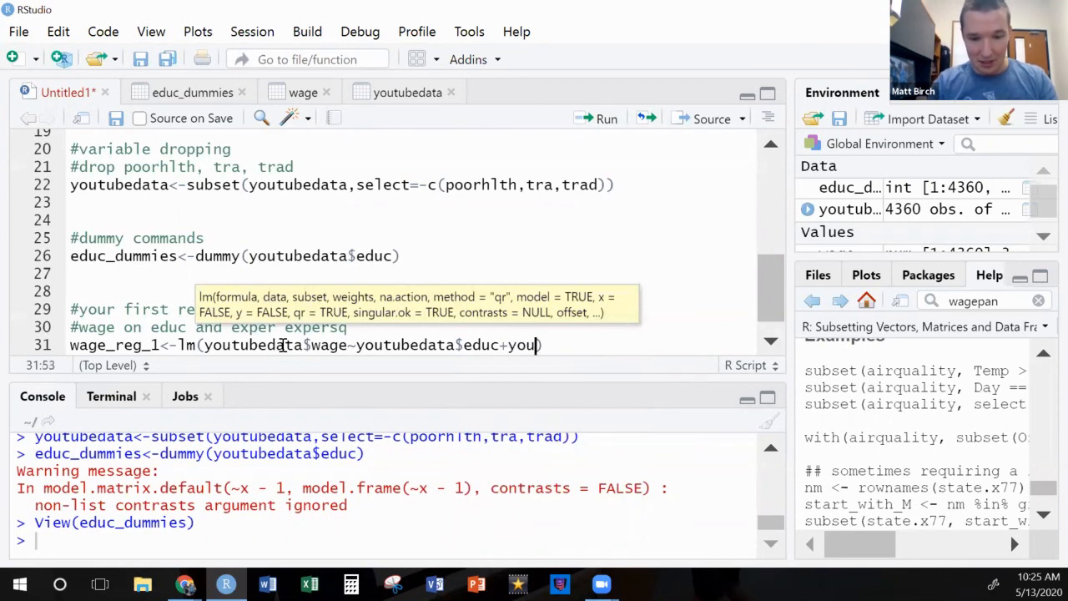
{"action": "type", "text": "tbedata"}
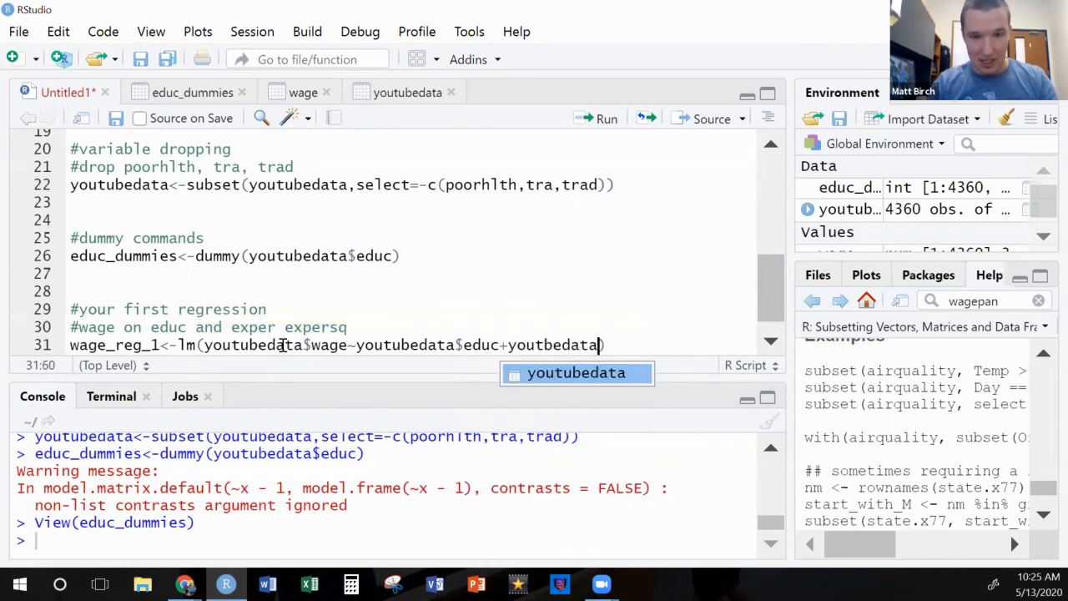
{"action": "type", "text": "$"}
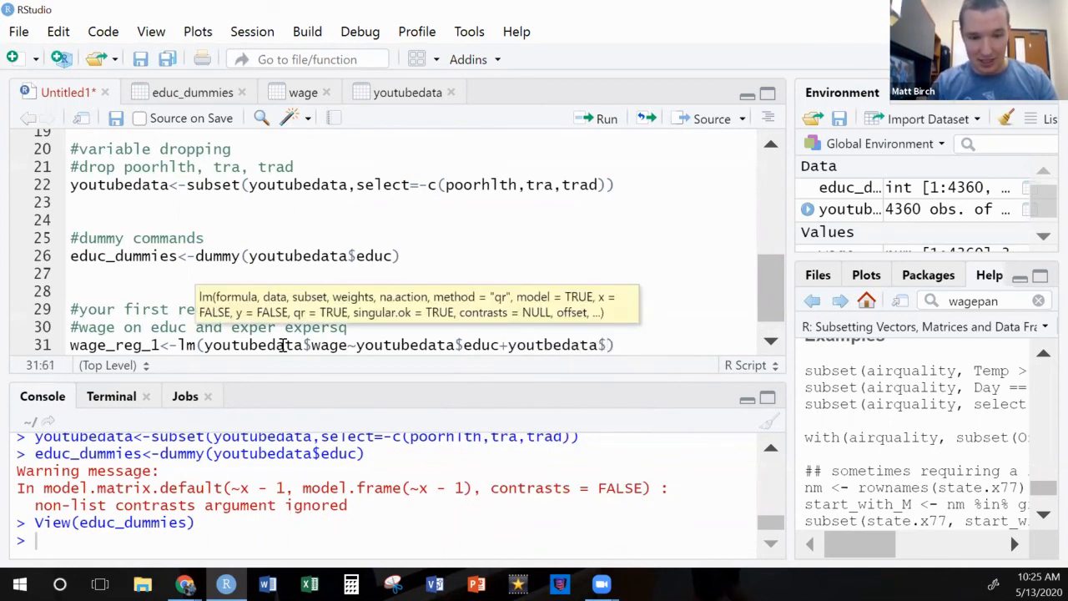
{"action": "type", "text": "exper)"}
{"action": "type", "text": "+)"}
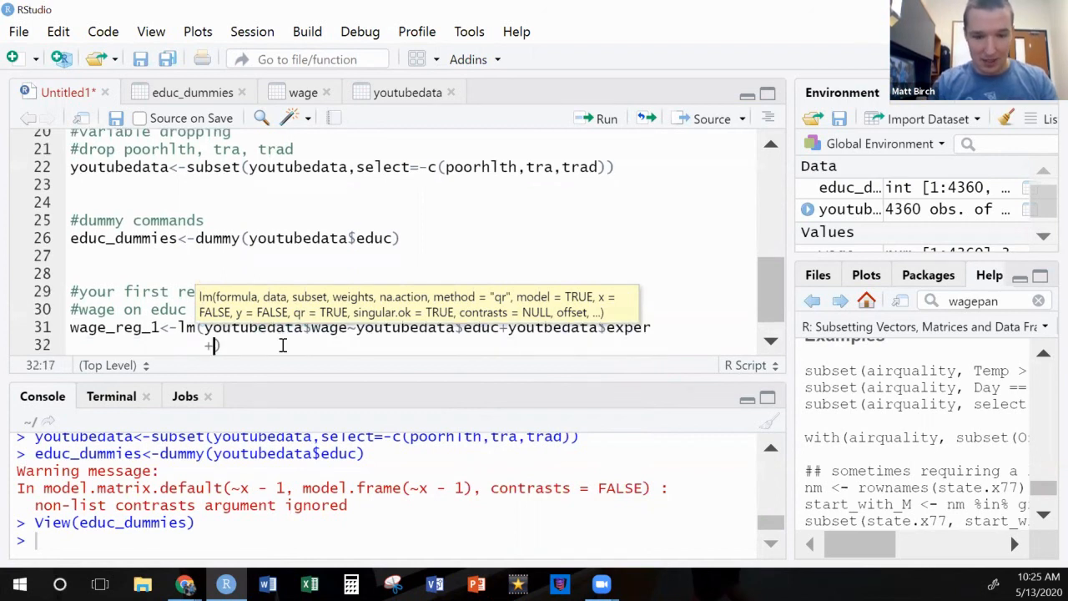
{"action": "type", "text": "youtubedata$expersq"}
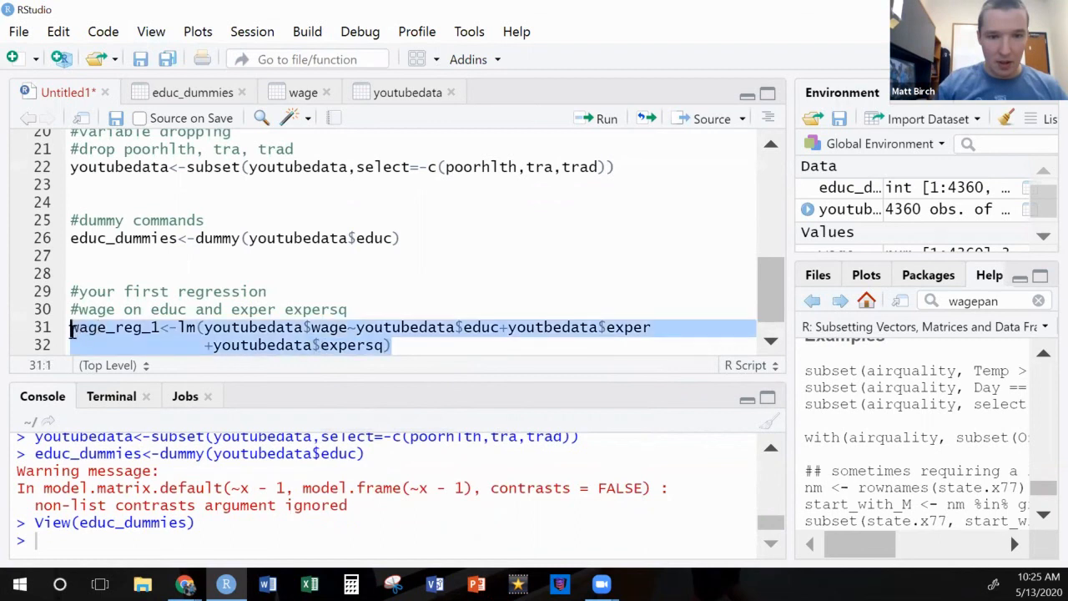
- Run the lm line, correct the youtbedata typo to youtubedata, and rerun to create wage_reg_1
{"action": "left_click", "coordinate": [606, 119]}
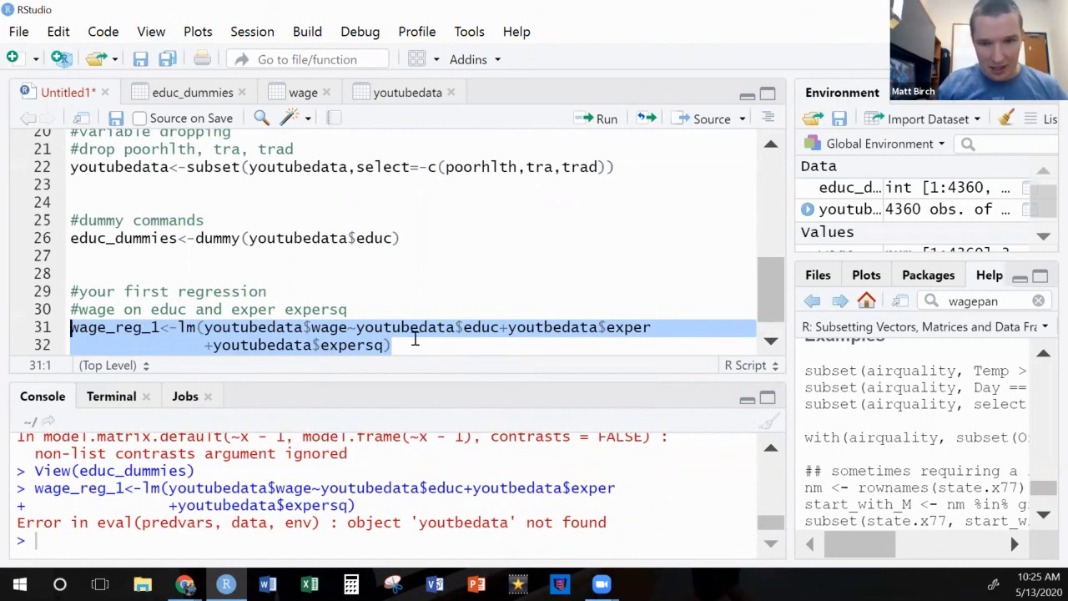
{"action": "mouse_move", "coordinate": [542, 334]}
{"action": "type", "text": "u"}
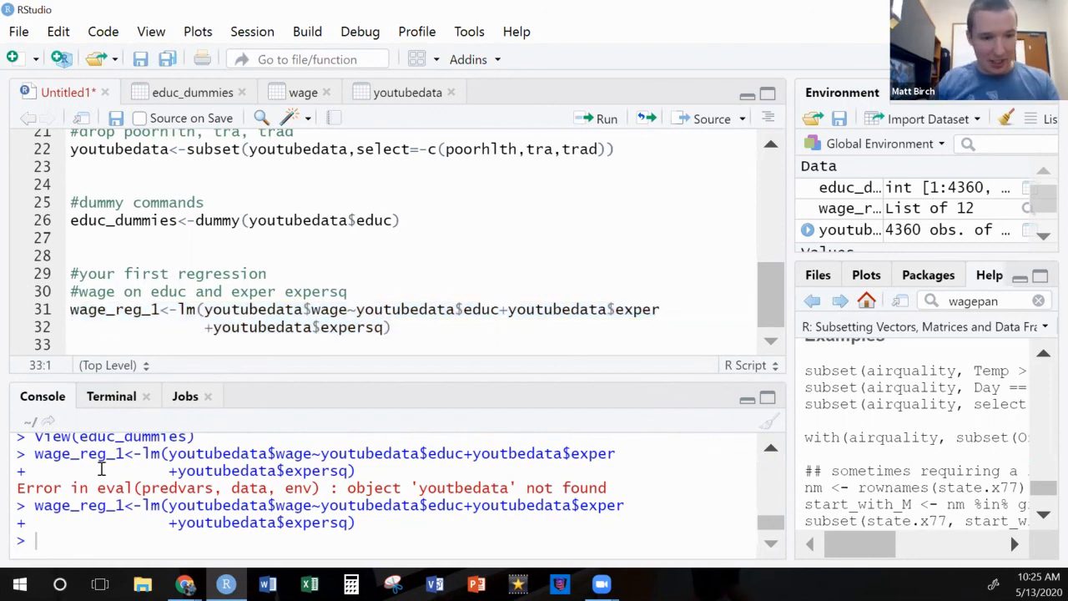
{"action": "type", "text": "wage"}
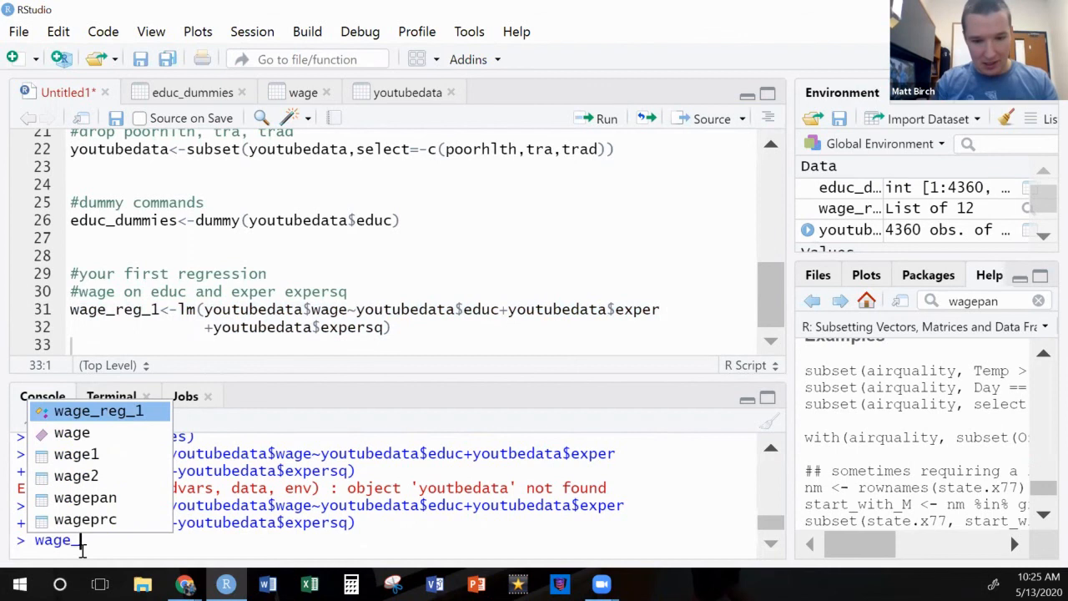